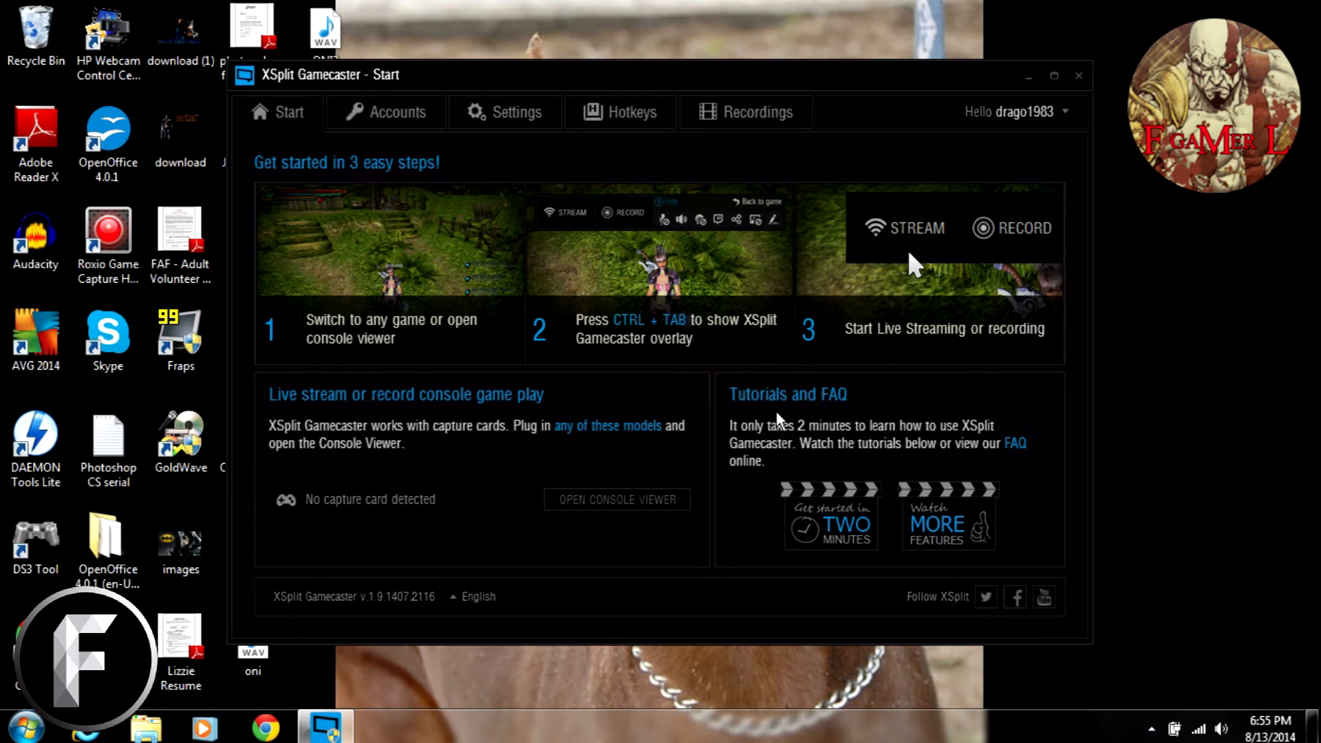
mouse_move(560, 174)
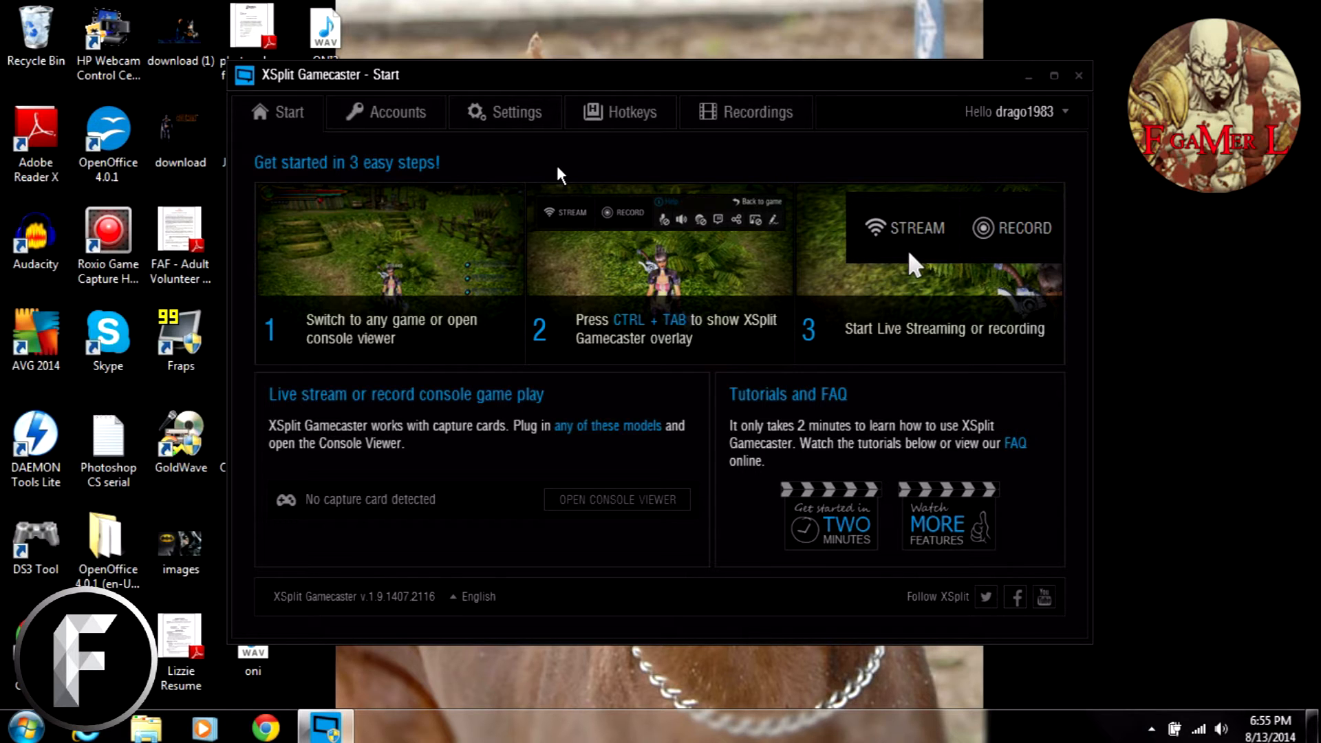
mouse_move(286, 165)
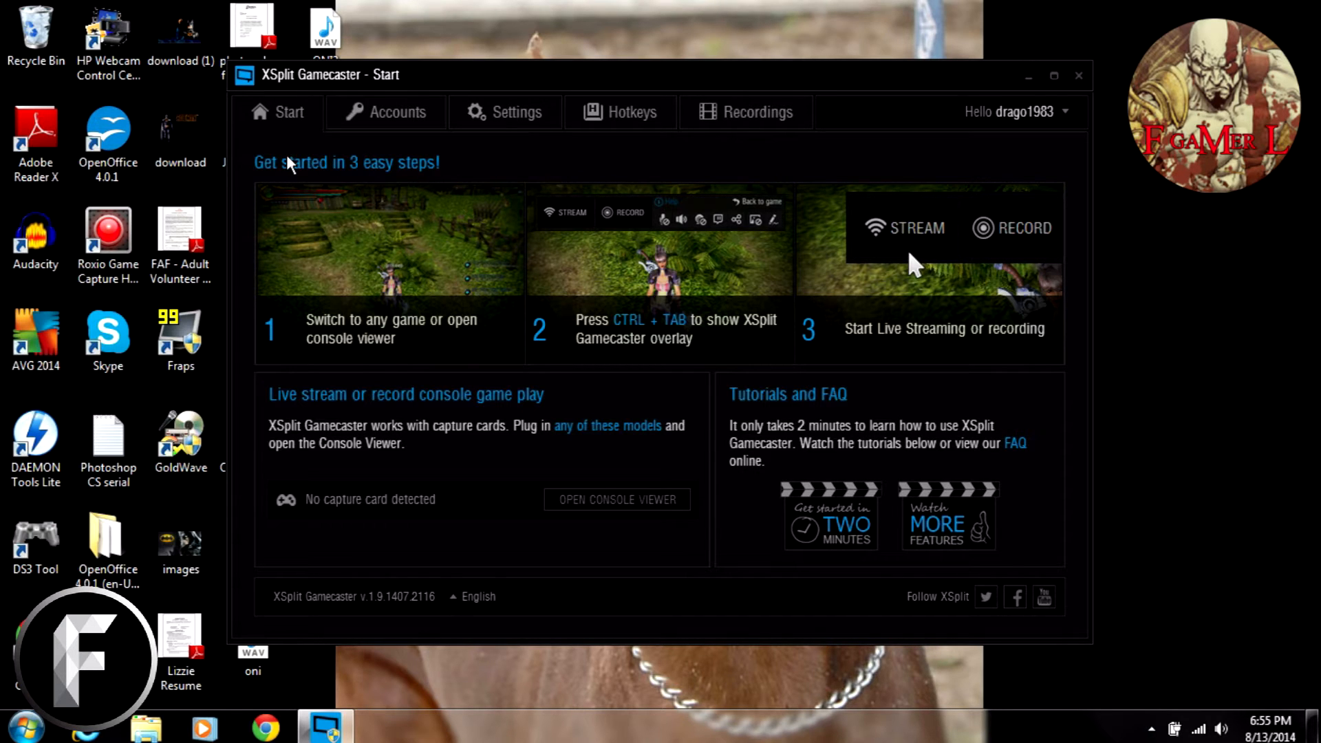
mouse_move(286, 126)
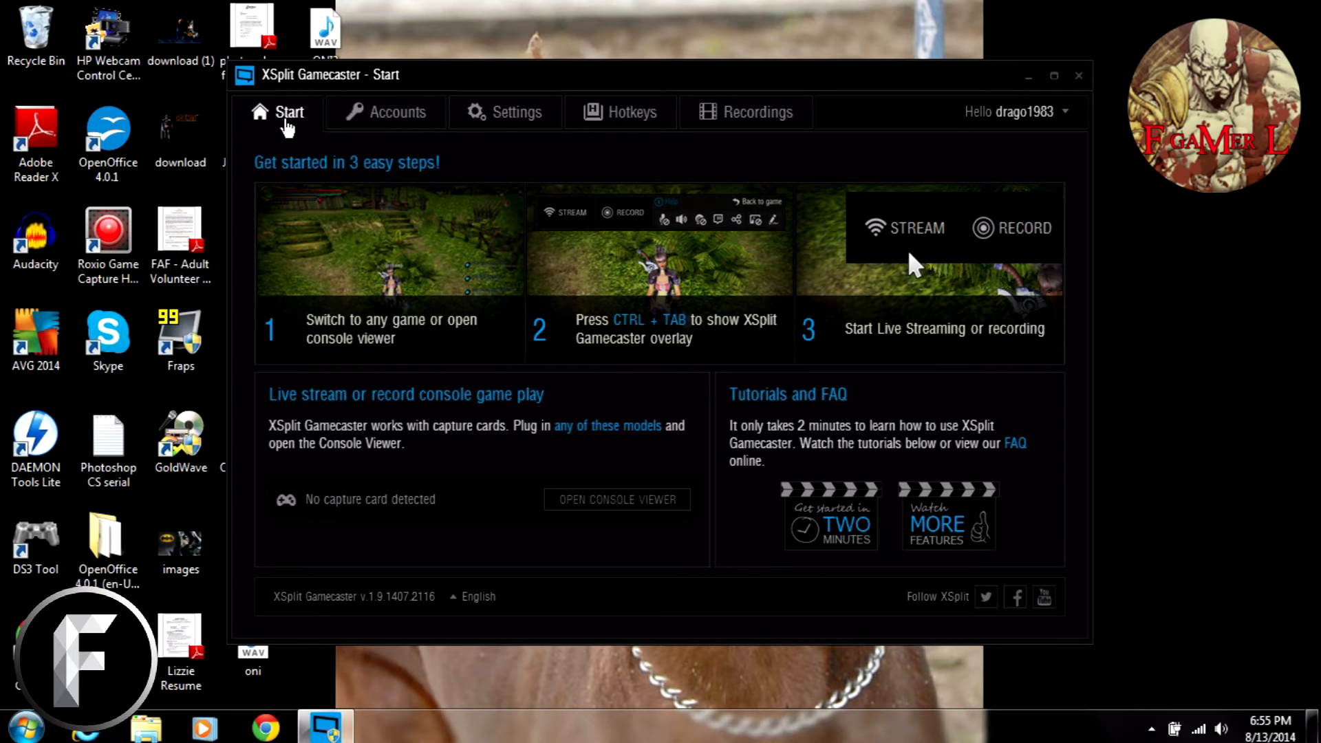
mouse_move(410, 375)
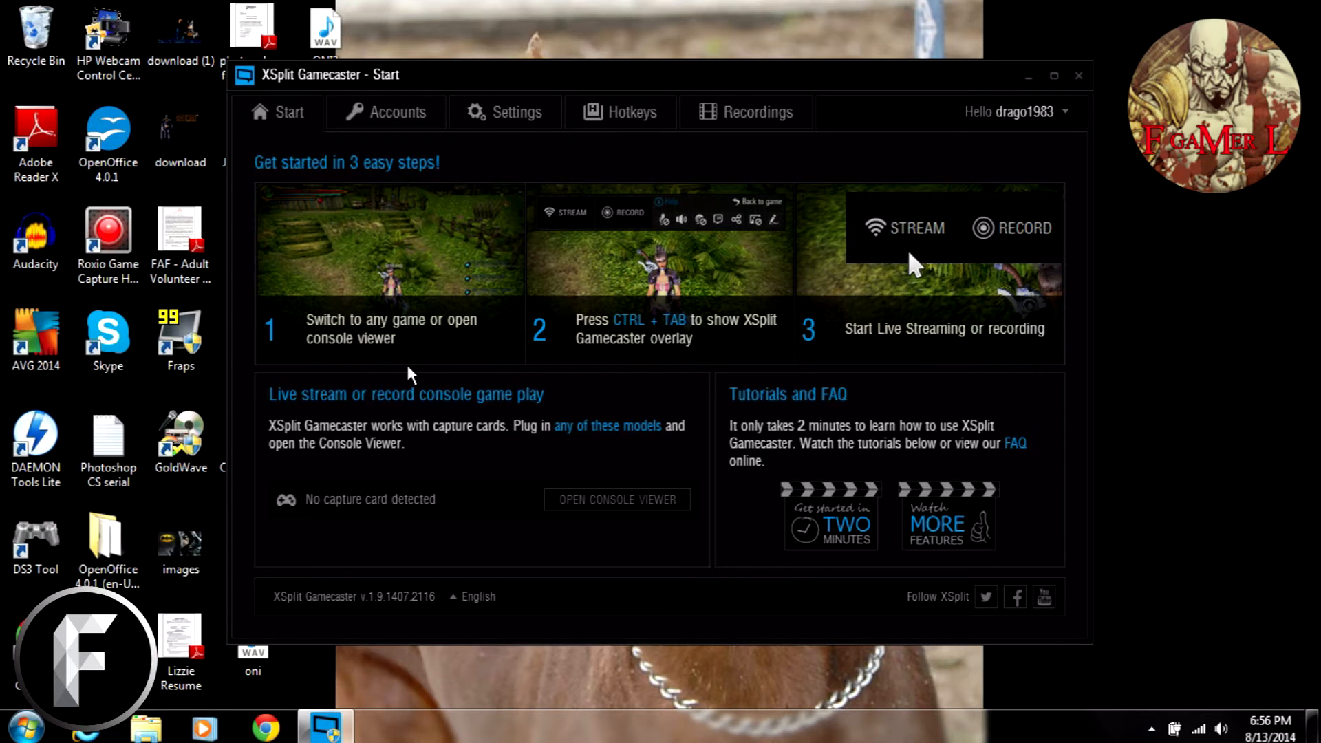
mouse_move(540, 327)
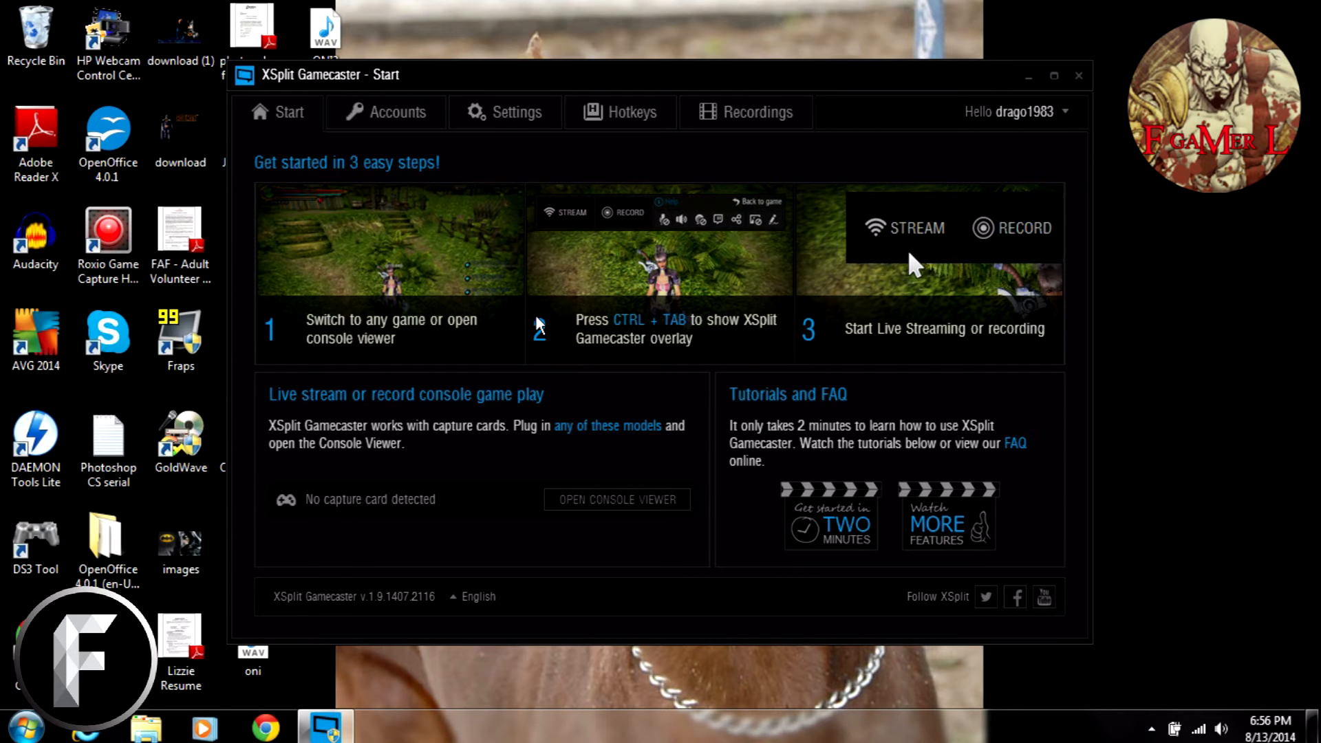
mouse_move(354, 341)
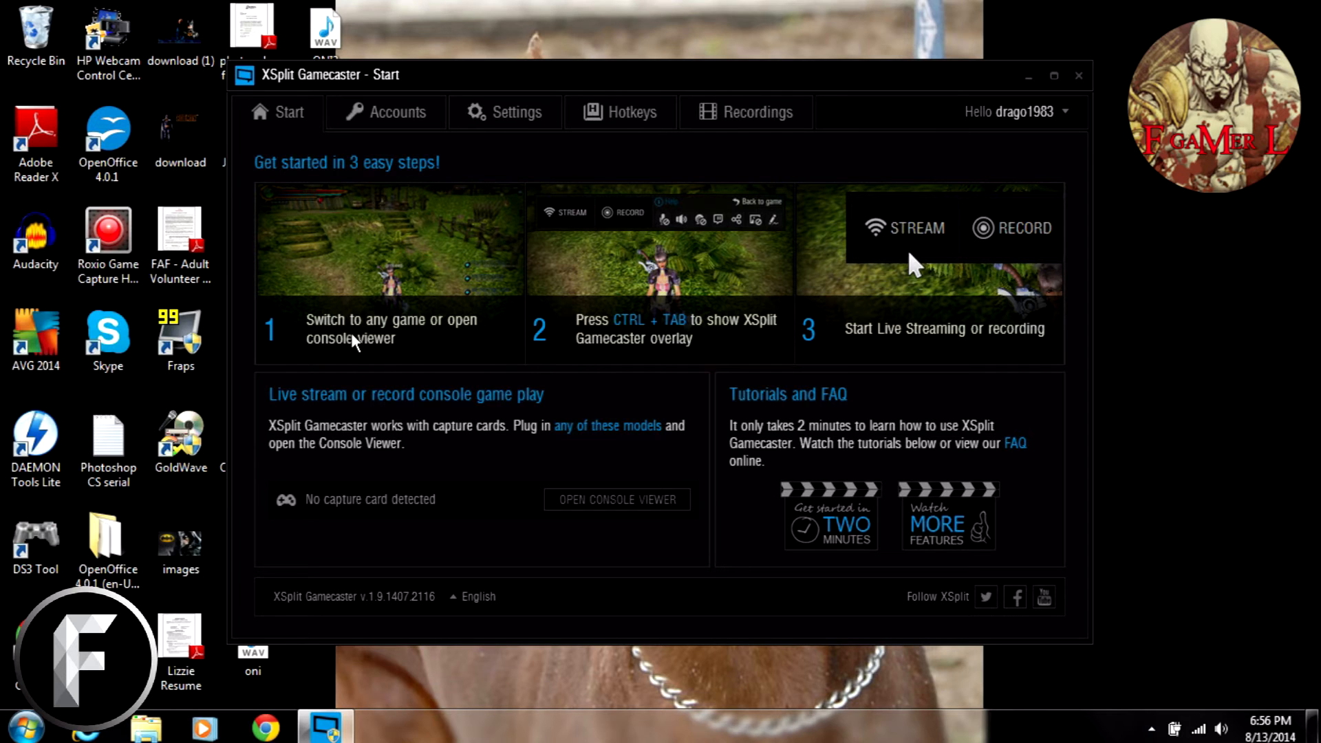
mouse_move(443, 346)
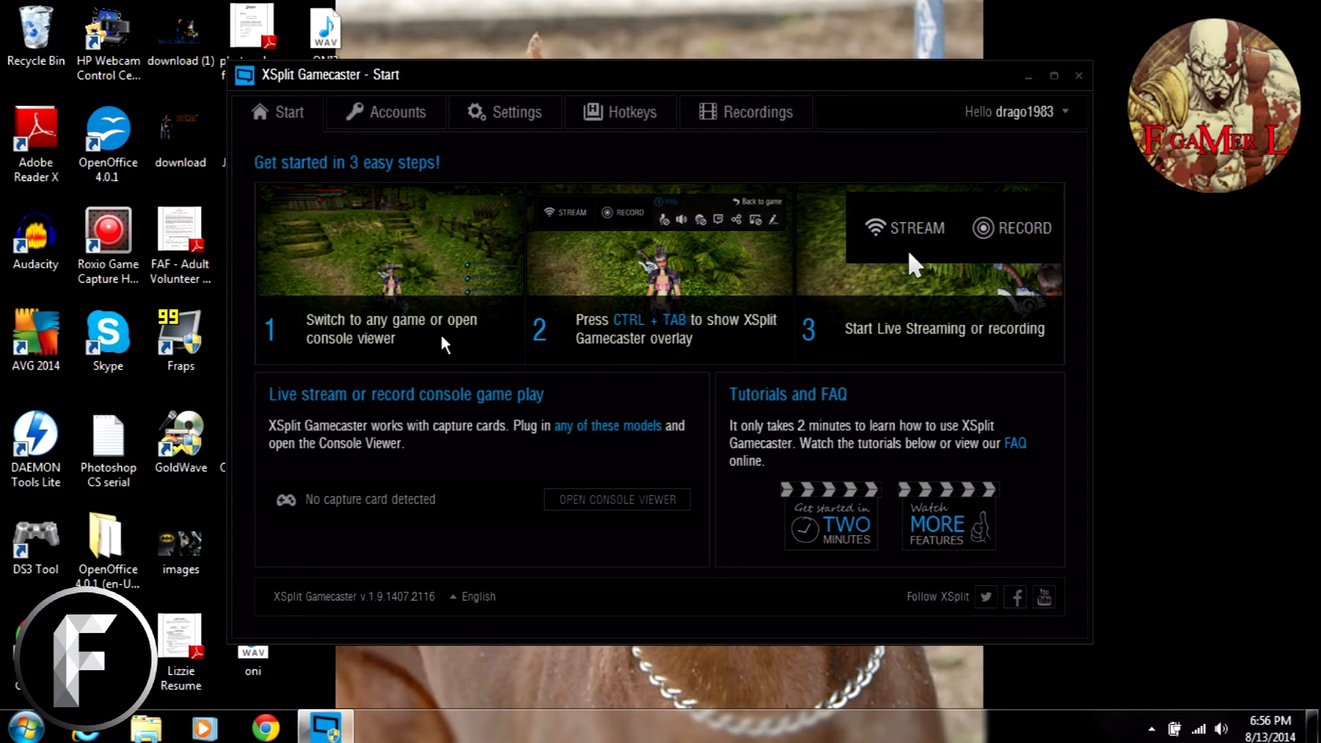
mouse_move(626, 364)
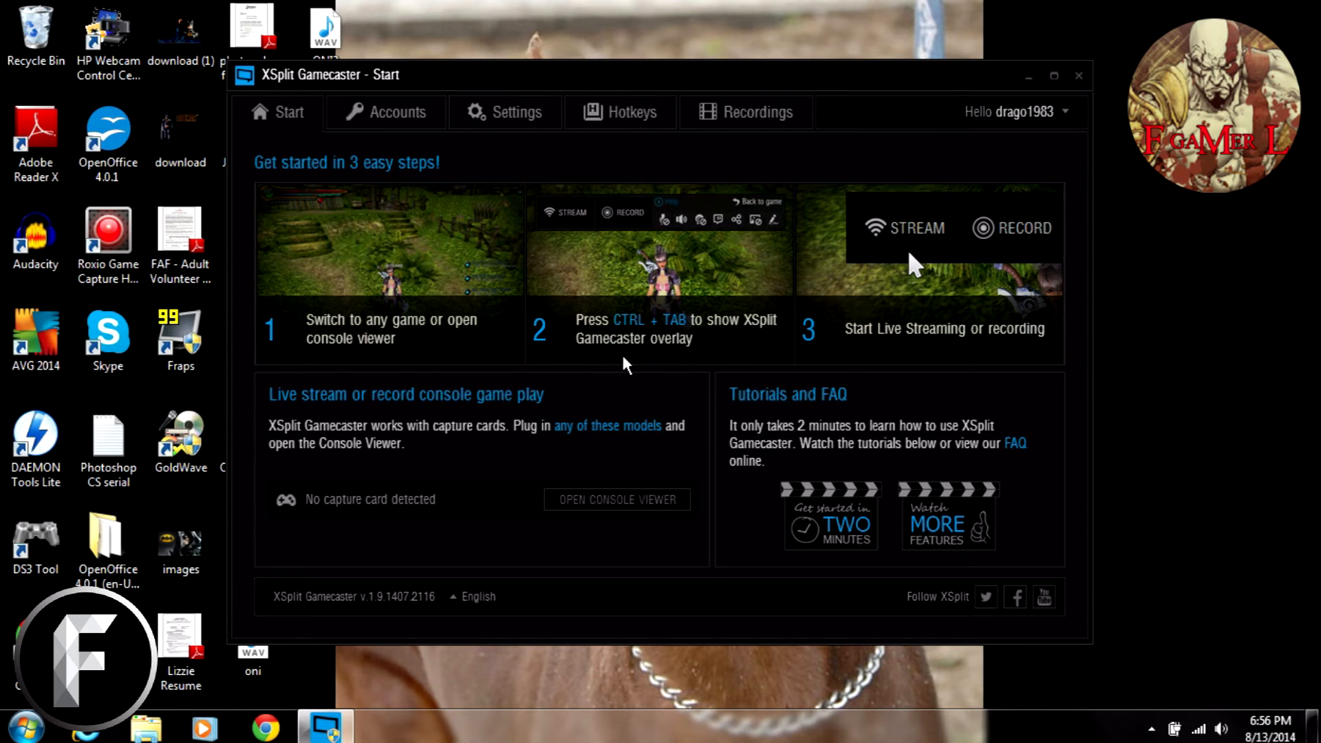
mouse_move(746, 358)
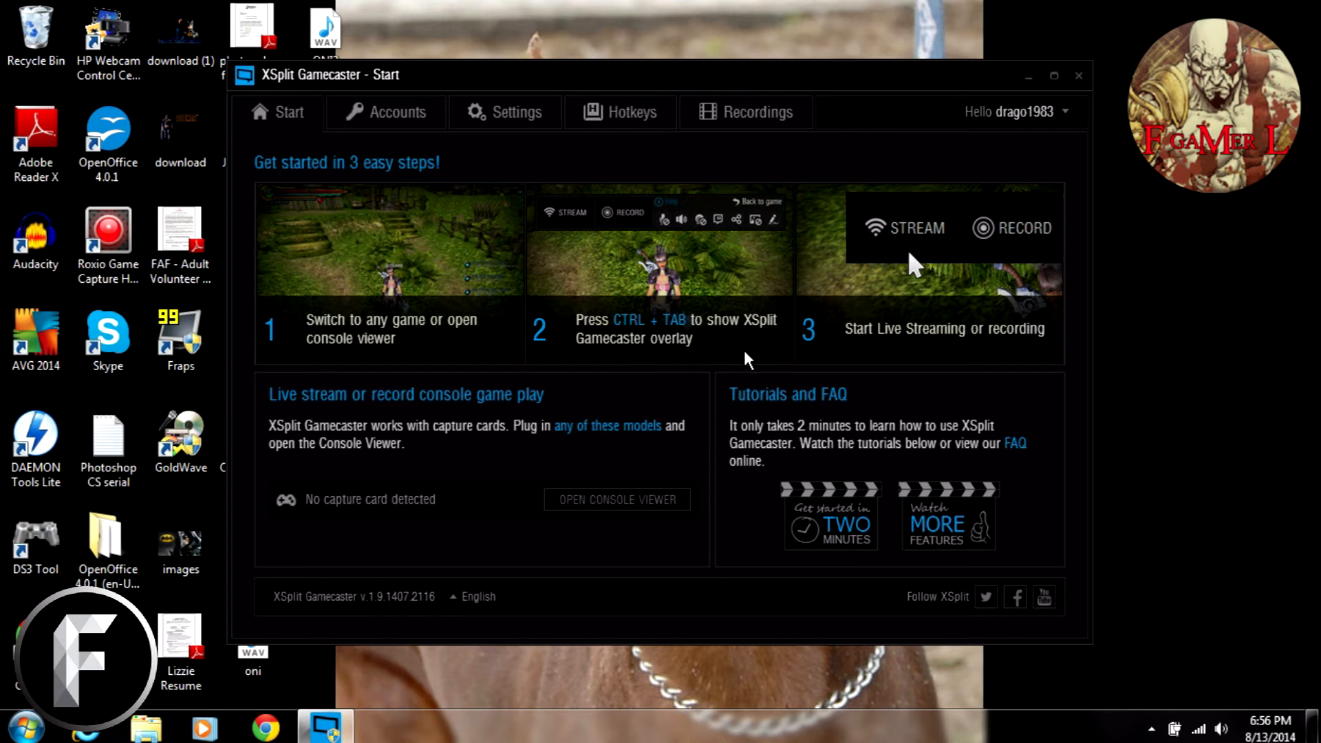
mouse_move(691, 218)
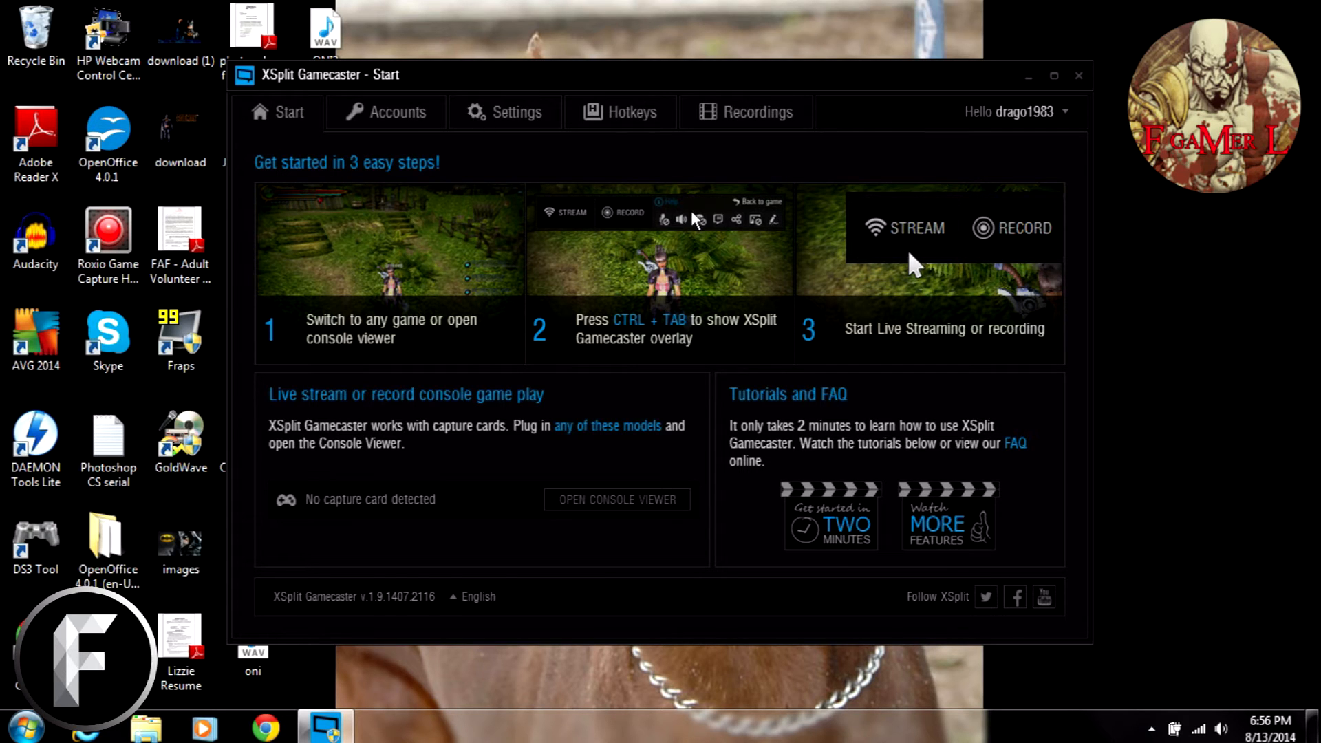
mouse_move(653, 223)
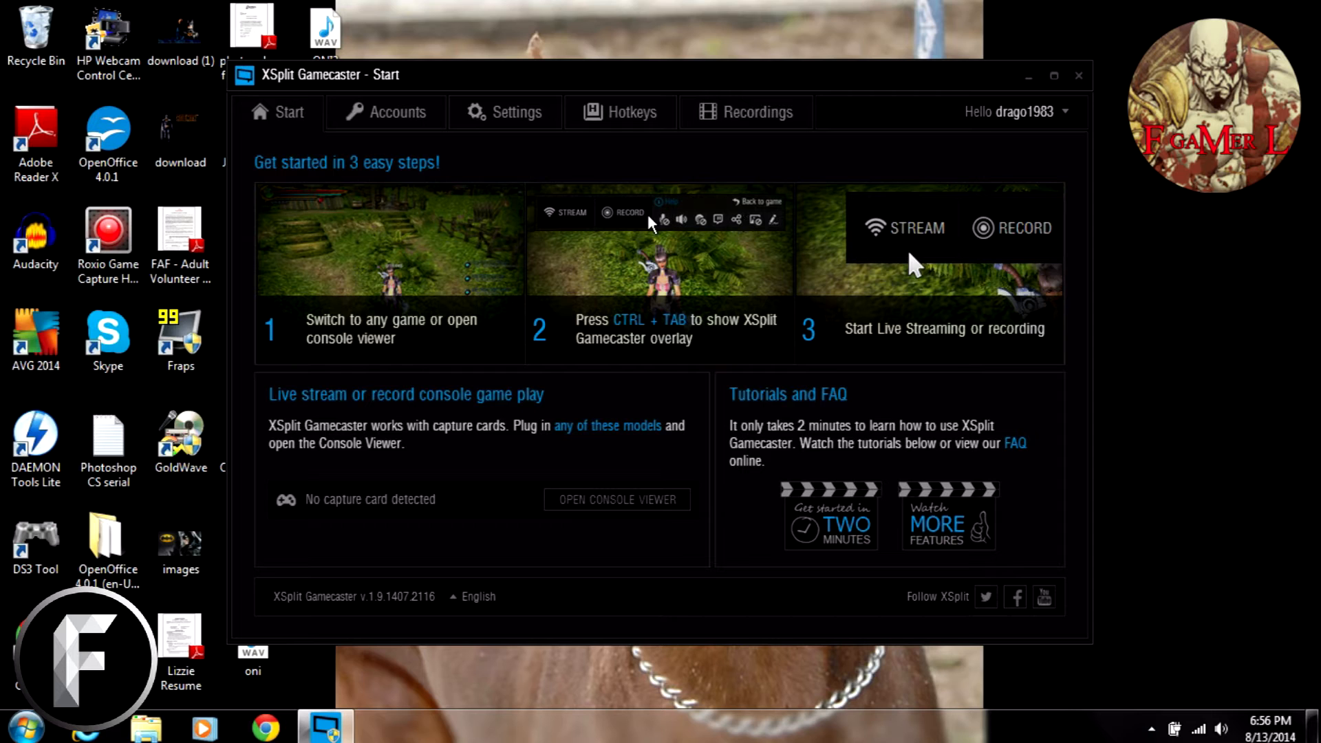
mouse_move(679, 232)
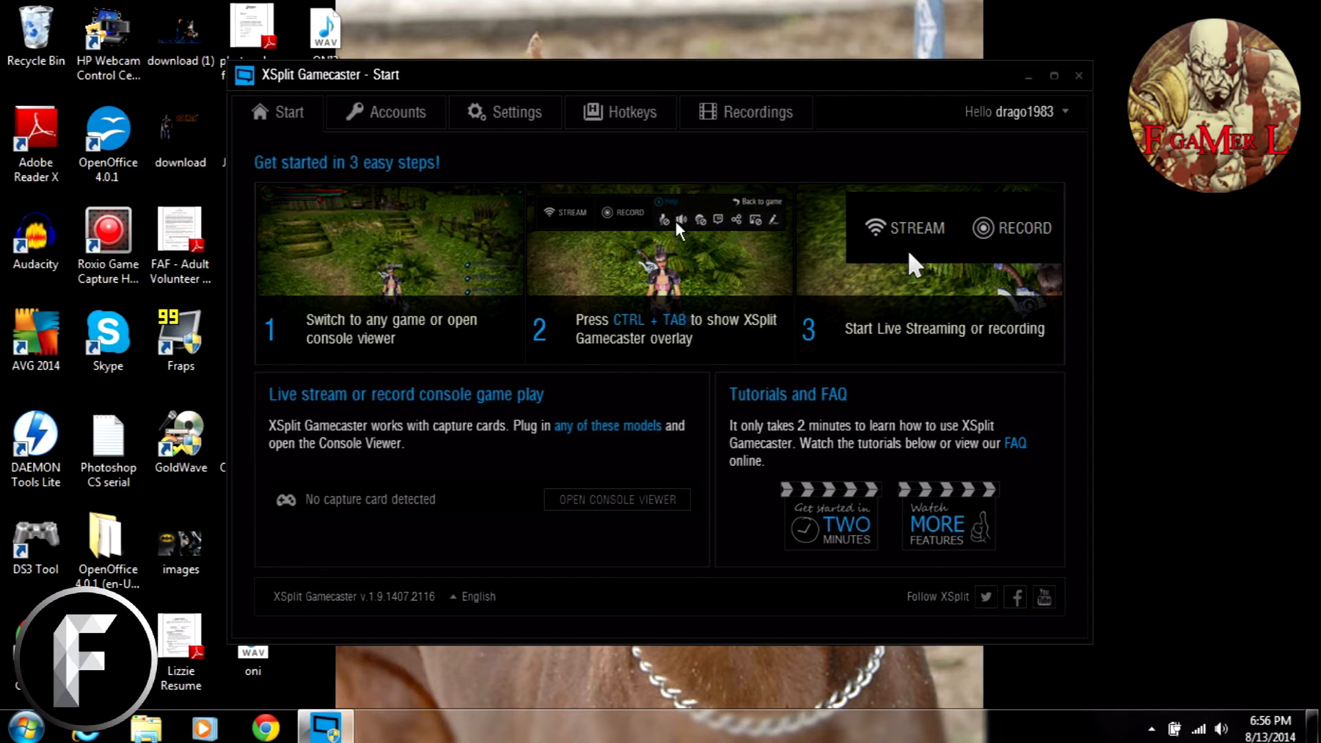
mouse_move(883, 337)
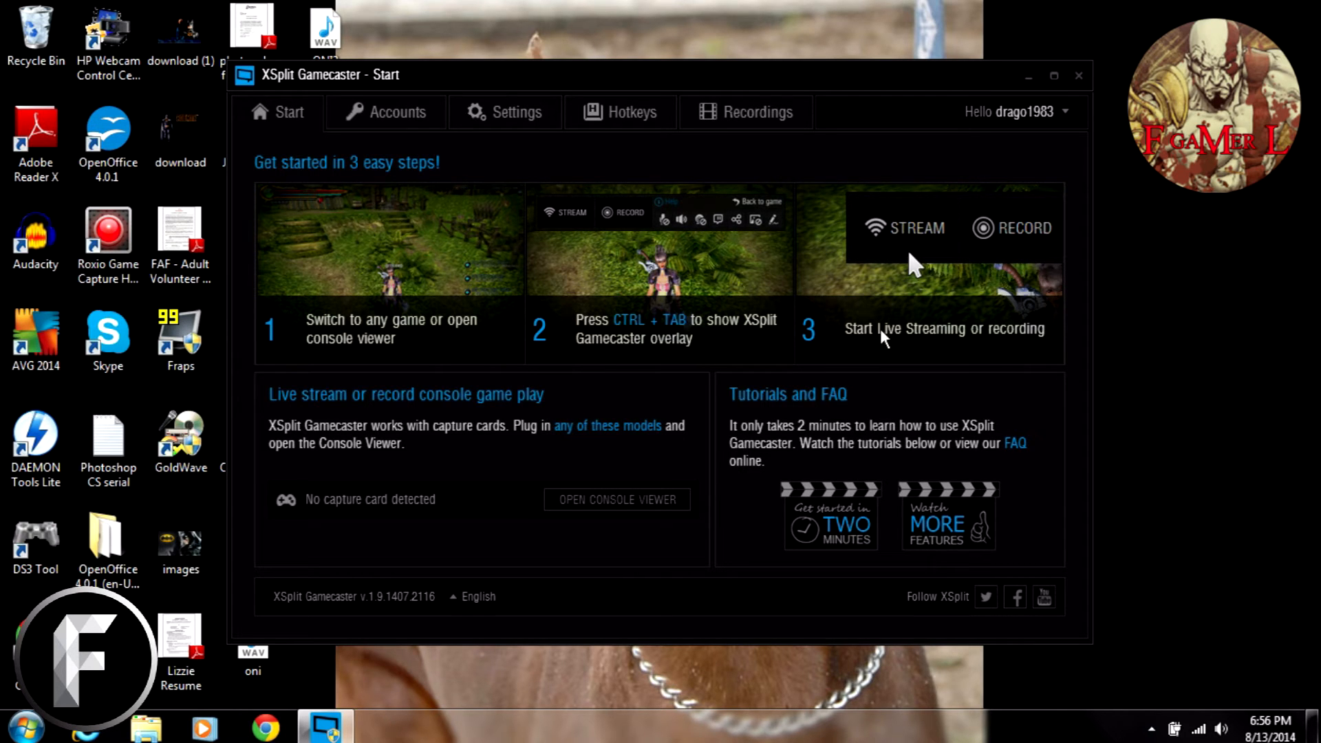
mouse_move(935, 350)
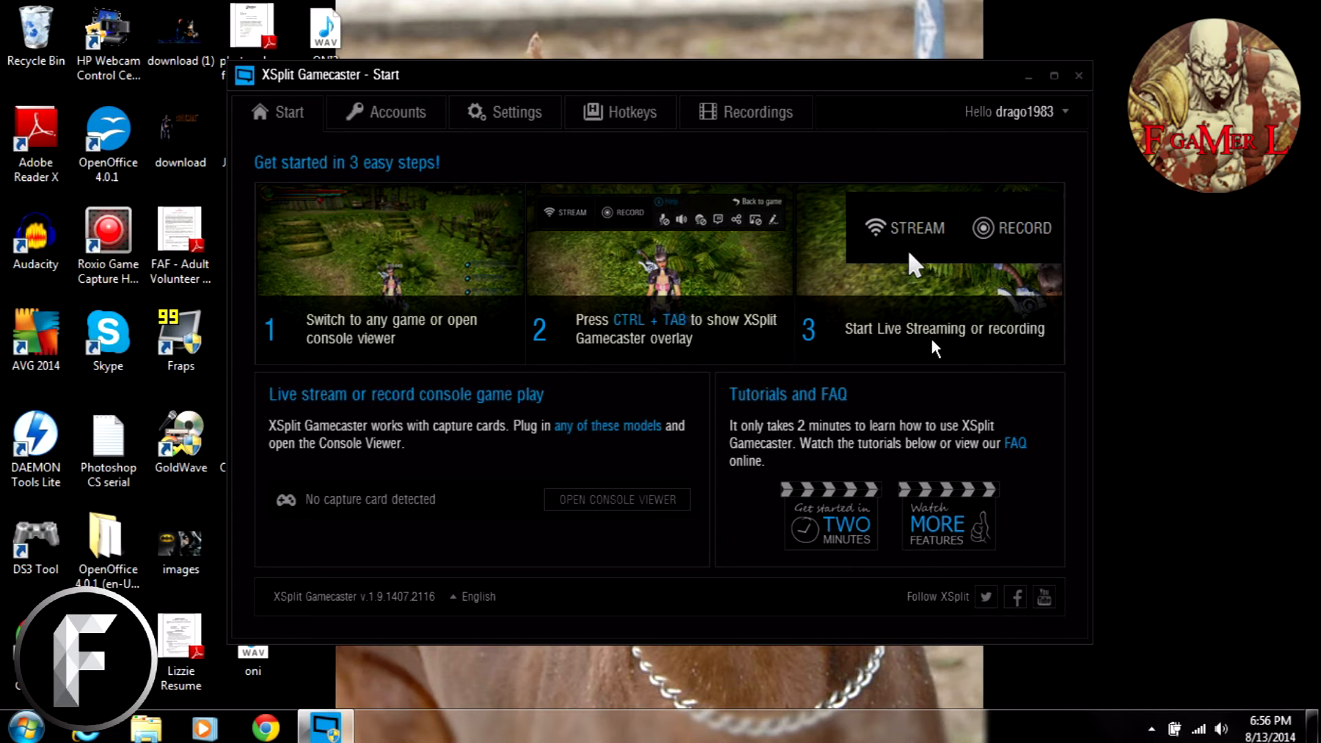
mouse_move(278, 492)
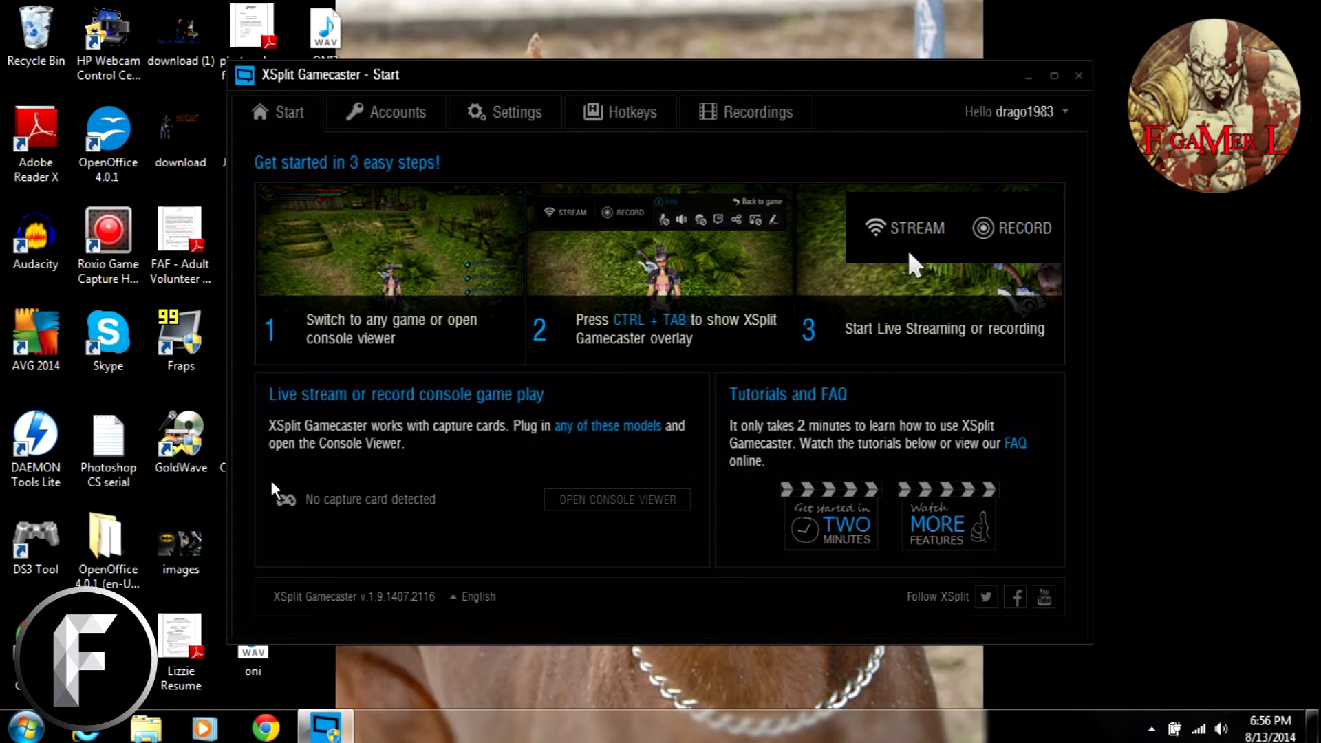
mouse_move(413, 515)
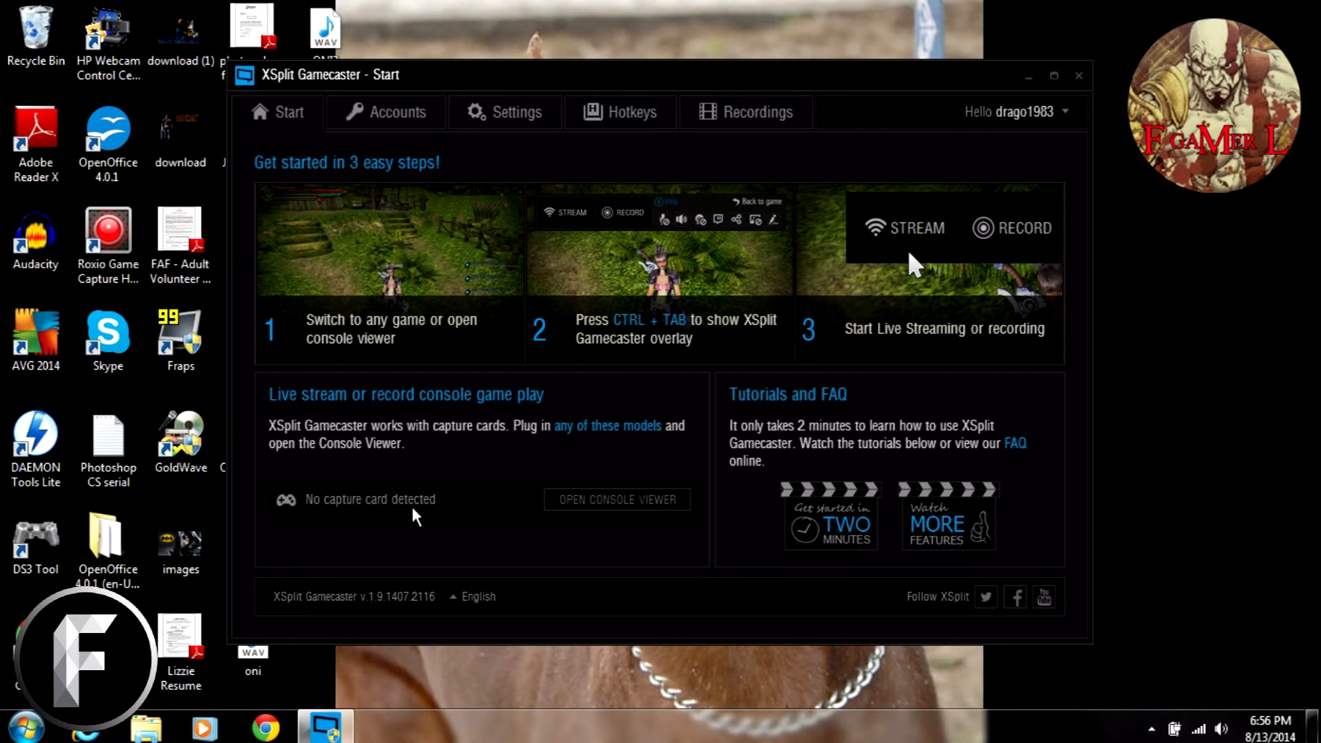
mouse_move(454, 527)
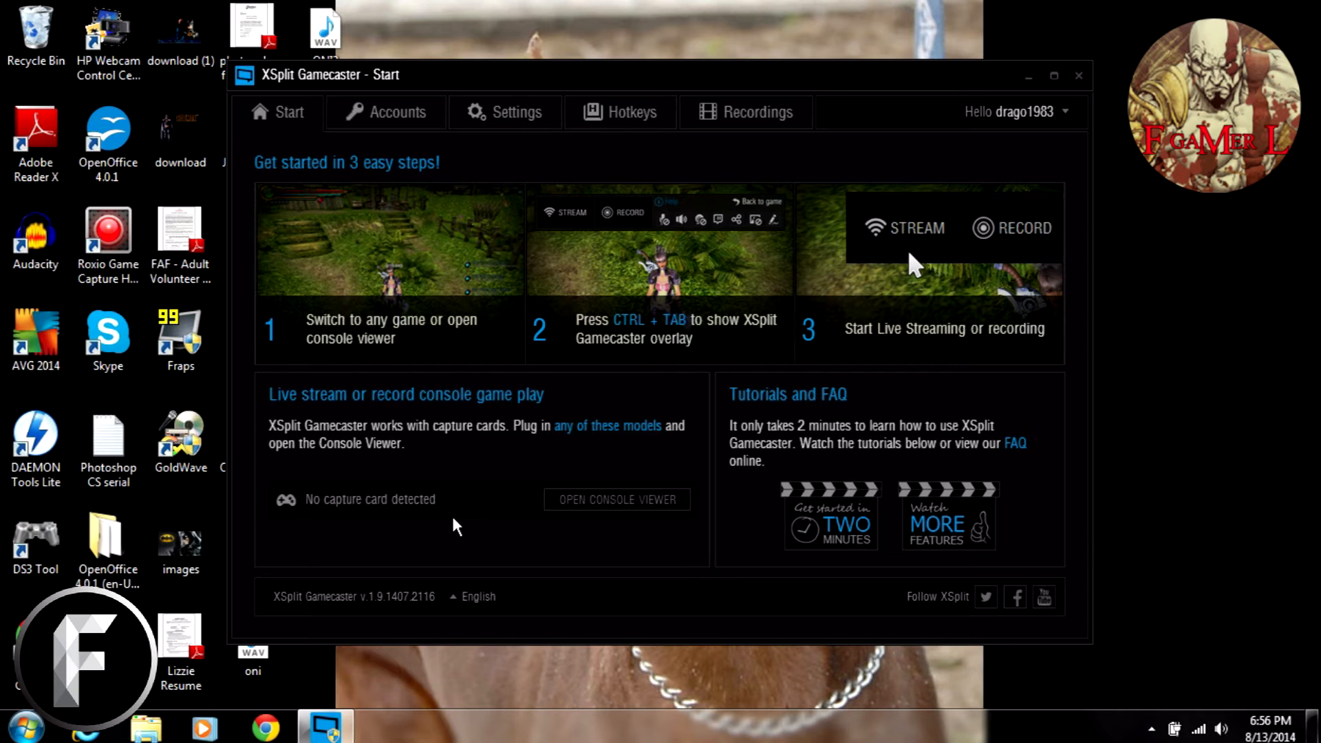
mouse_move(636, 454)
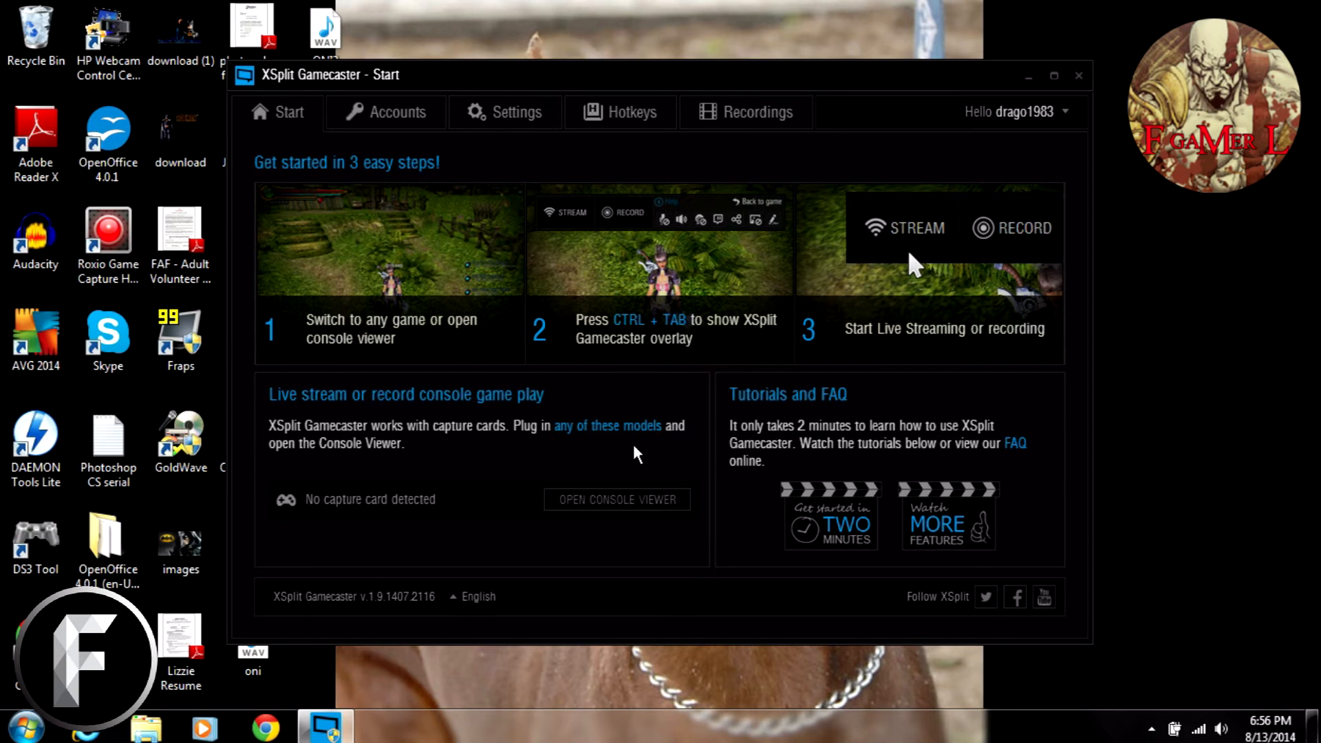
mouse_move(1043, 502)
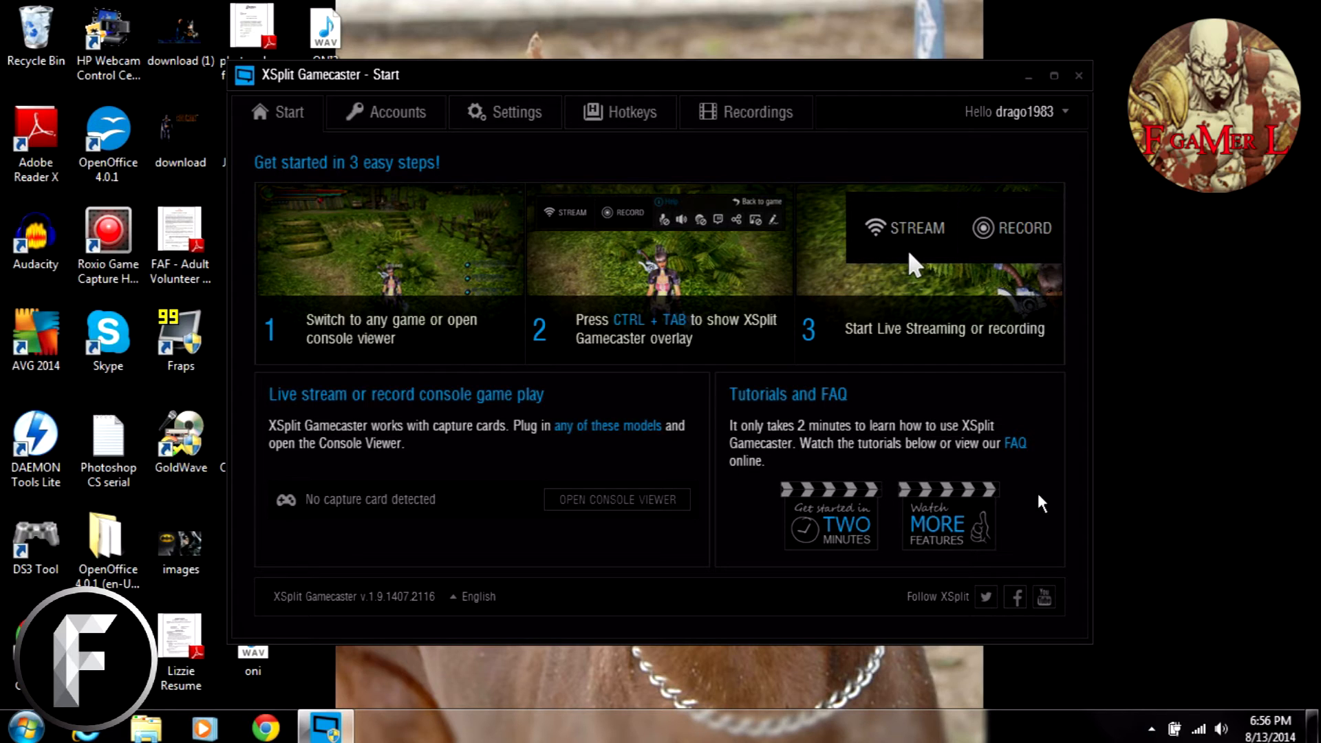
mouse_move(927, 472)
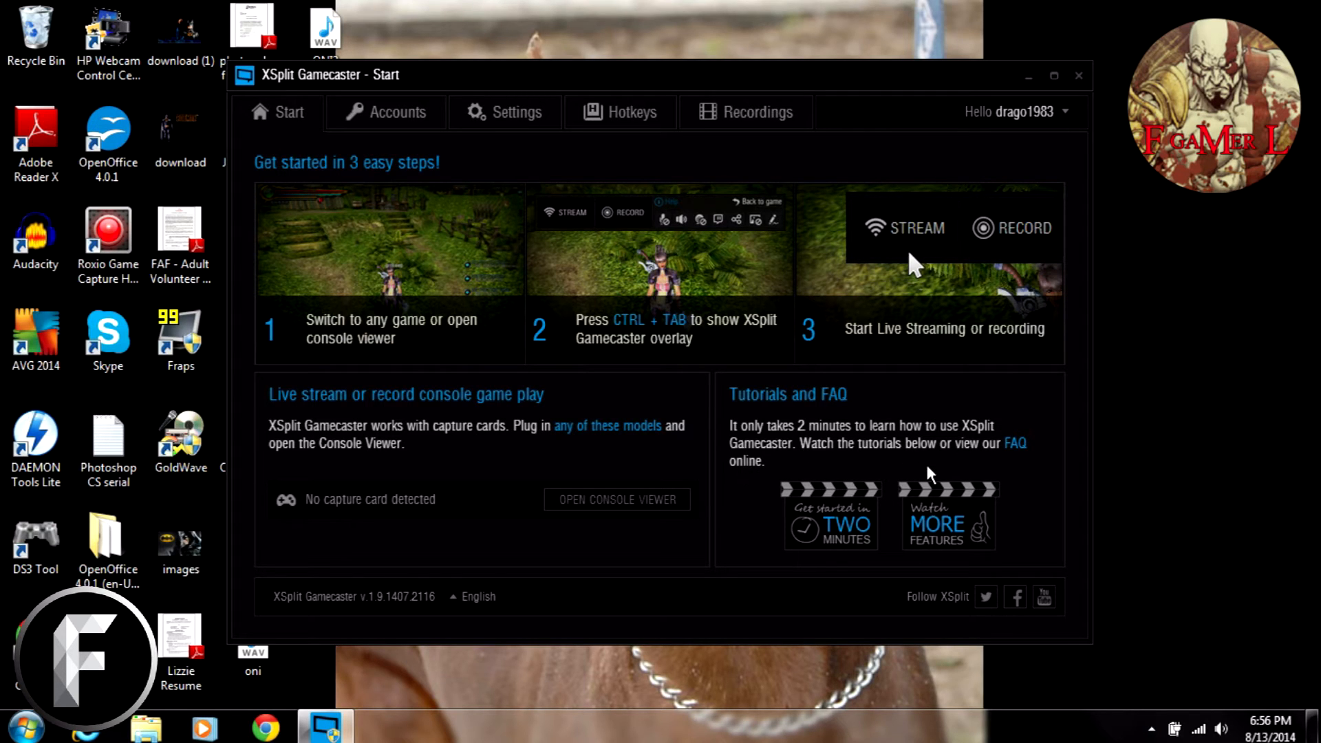
mouse_move(776, 472)
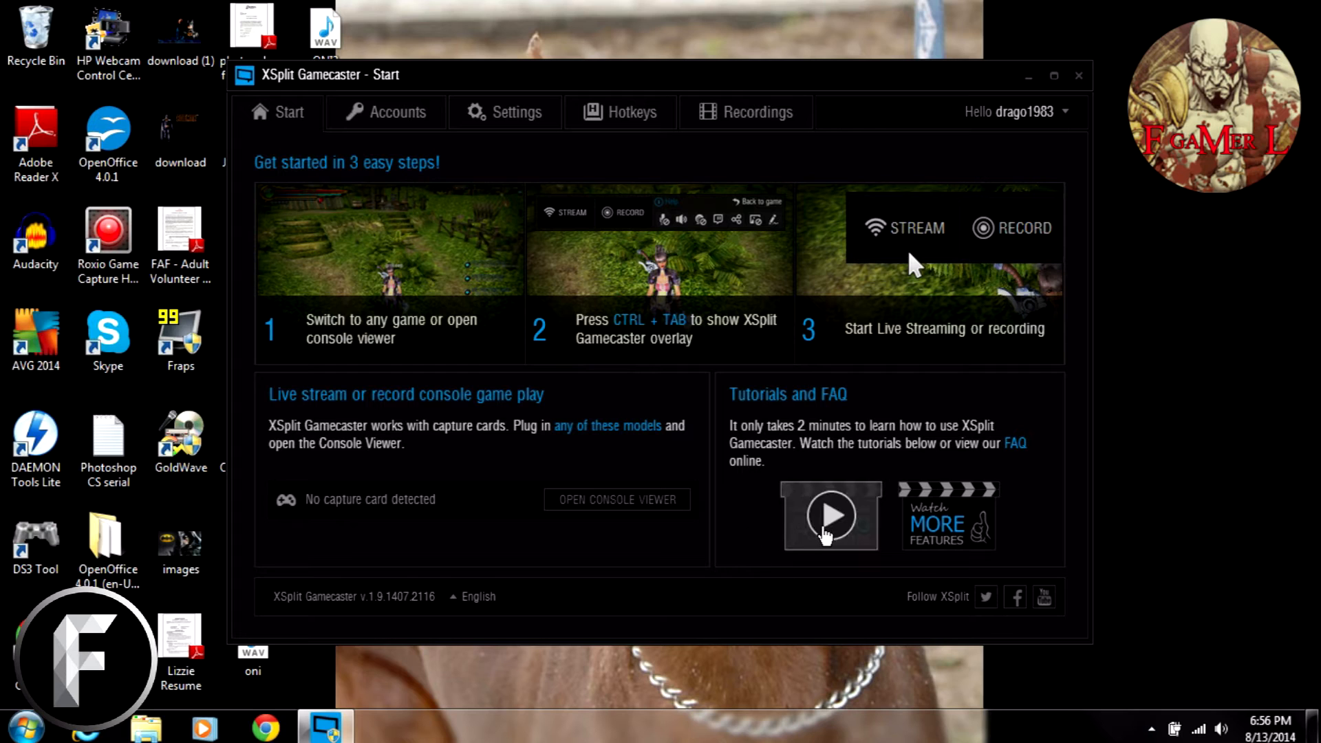
mouse_move(856, 451)
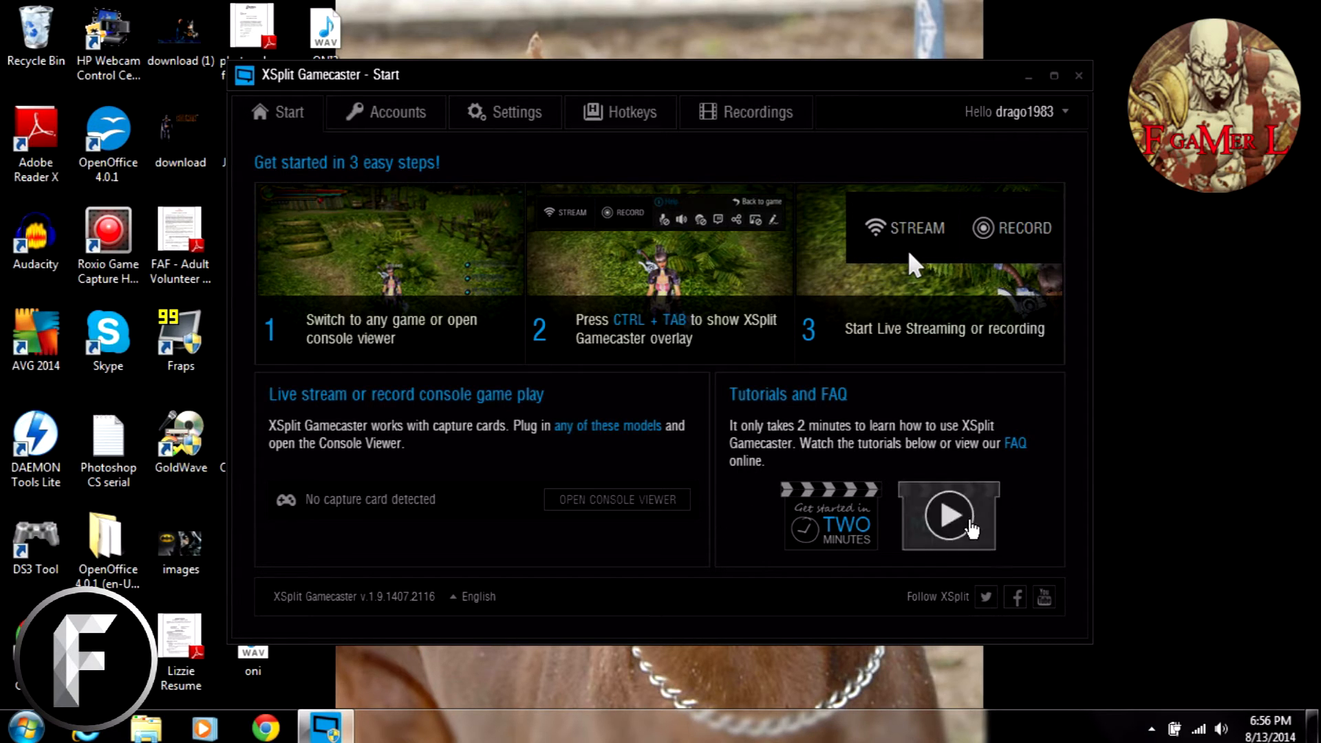
mouse_move(554, 545)
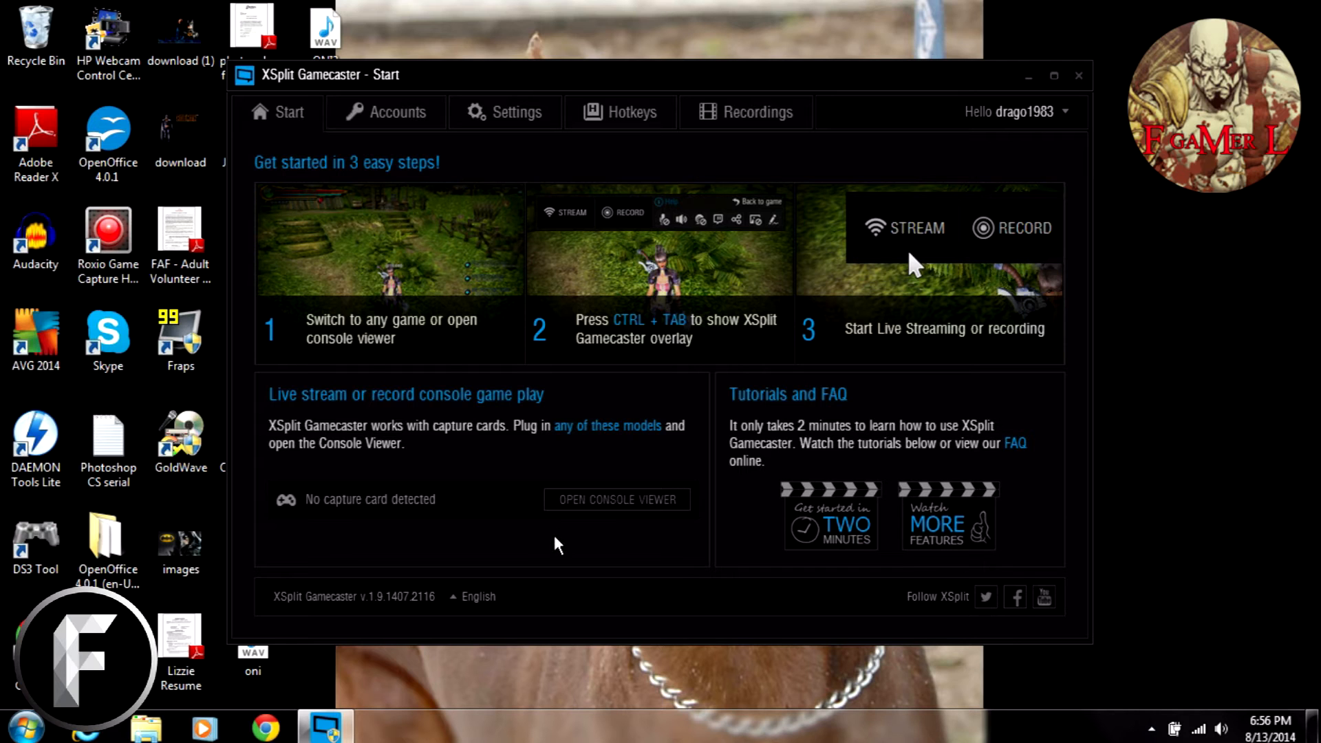
mouse_move(951, 590)
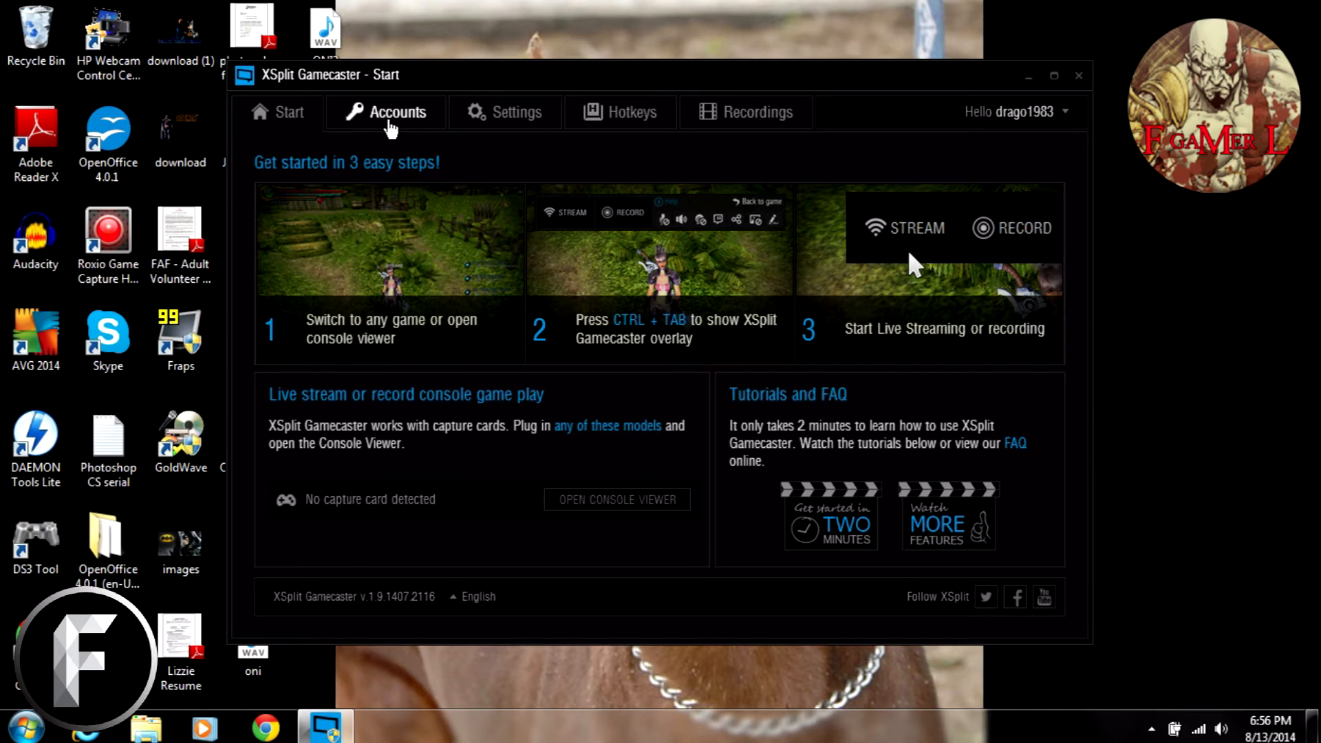
Check the account connections page, then open Settings for stream, record, microphone, camera and BRB graphics
left_click(397, 112)
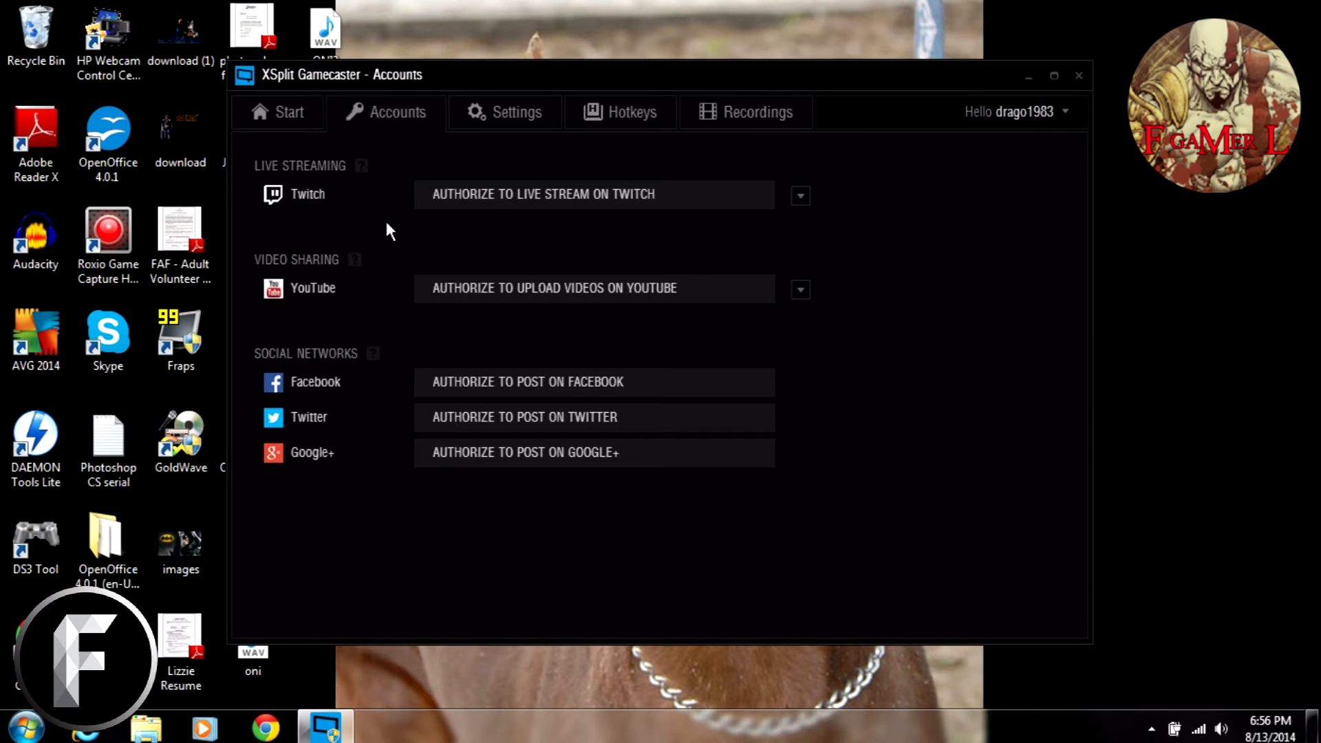
mouse_move(428, 232)
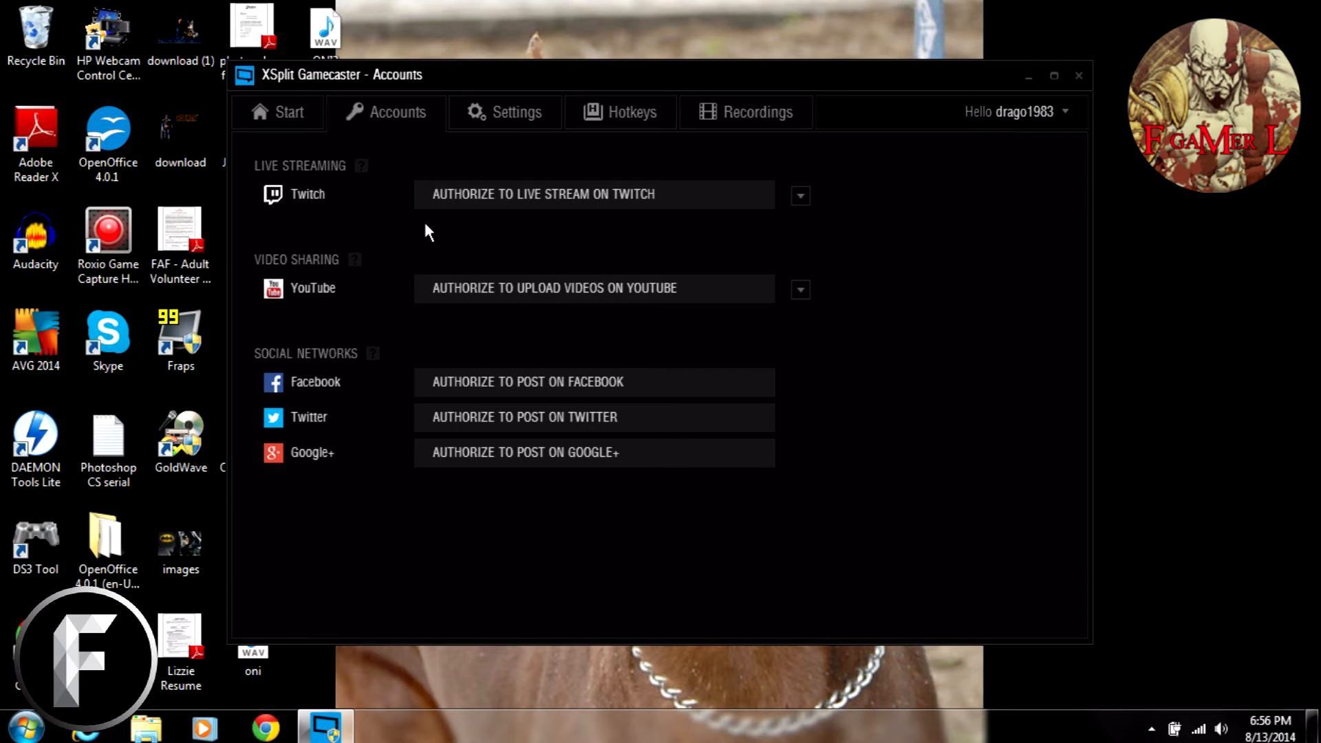
mouse_move(381, 301)
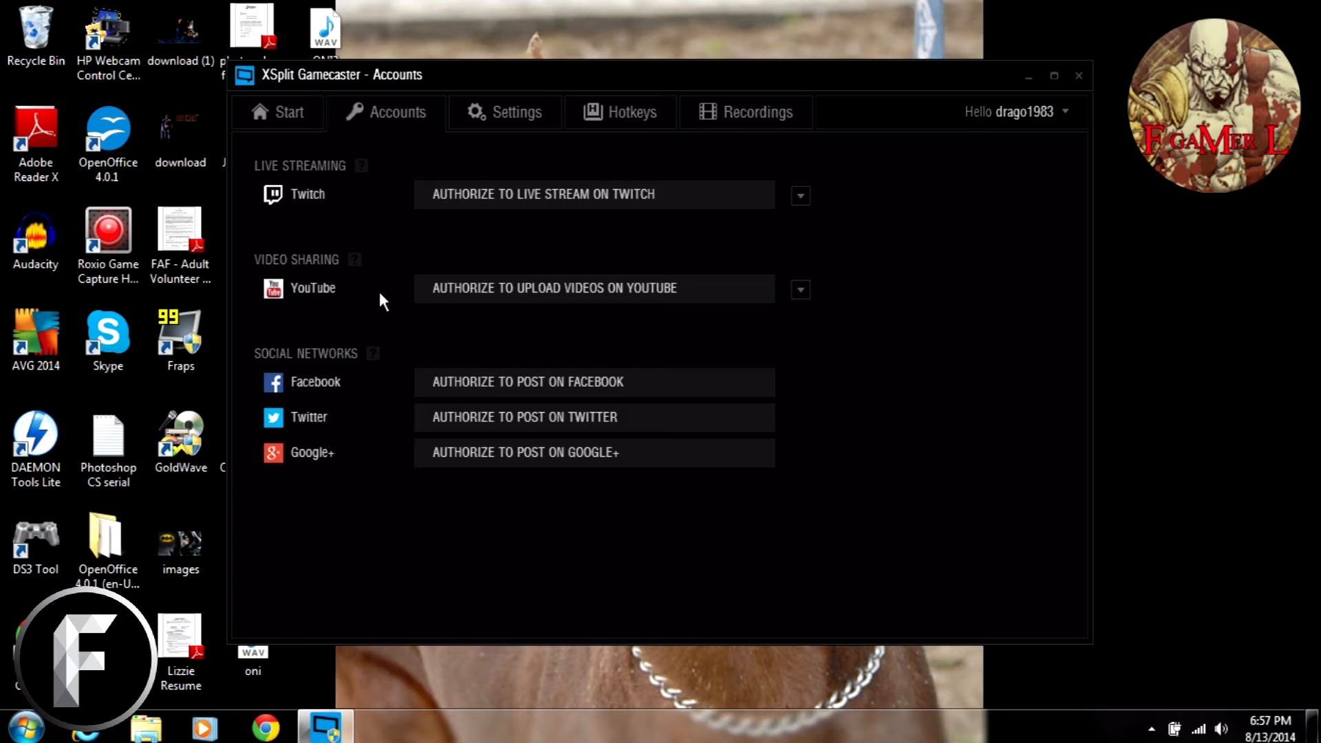
mouse_move(319, 299)
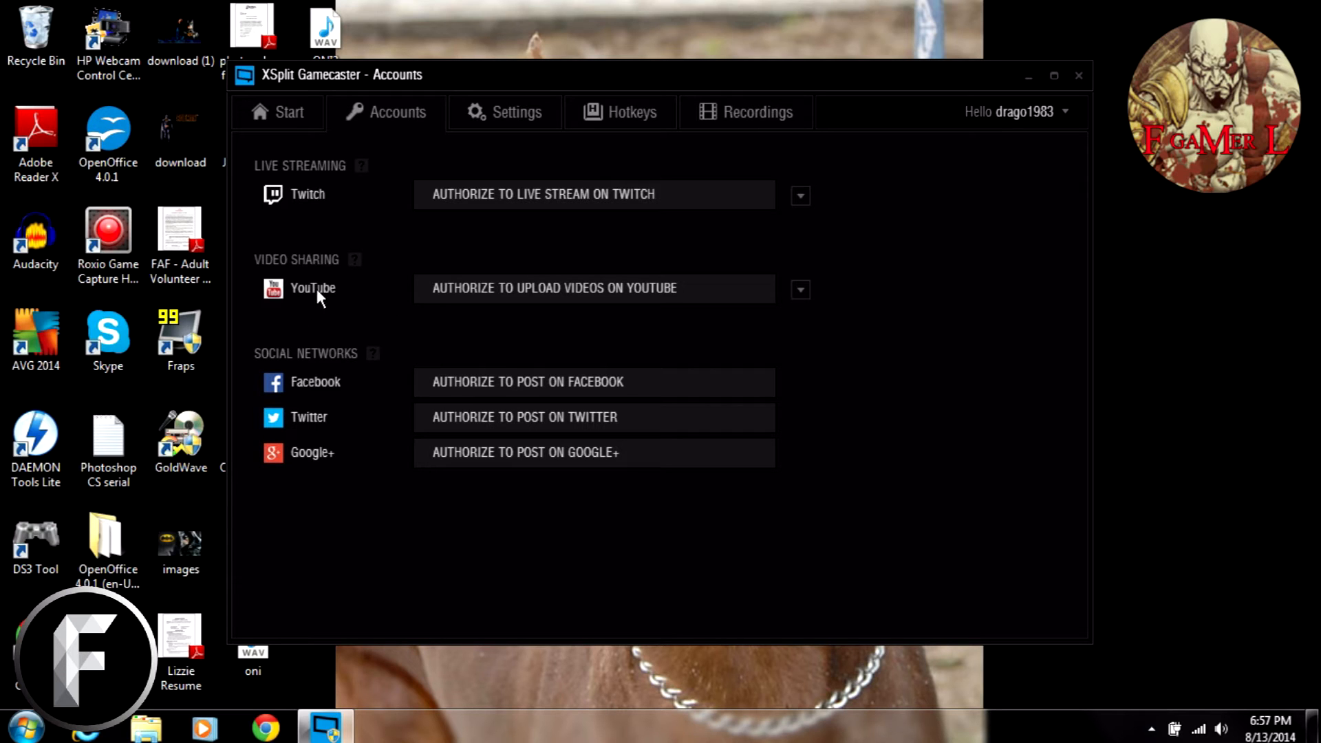
mouse_move(428, 368)
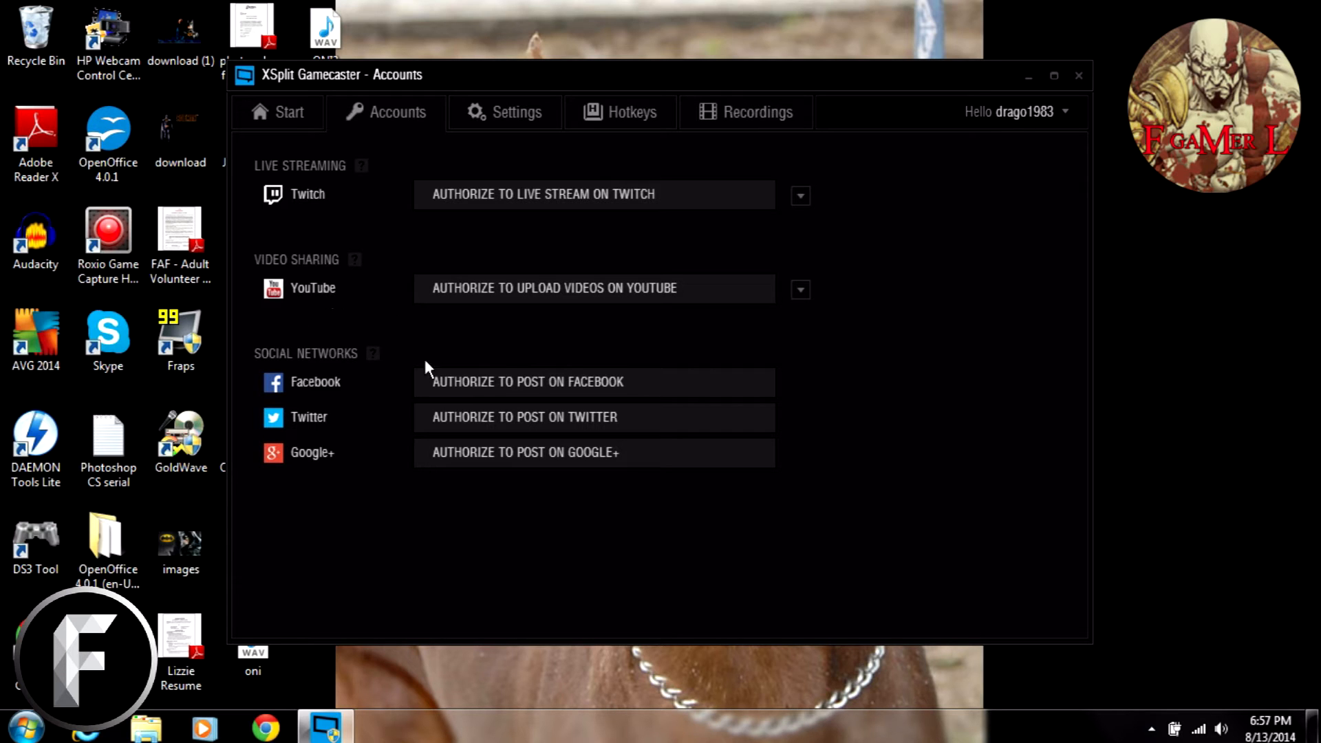
mouse_move(375, 405)
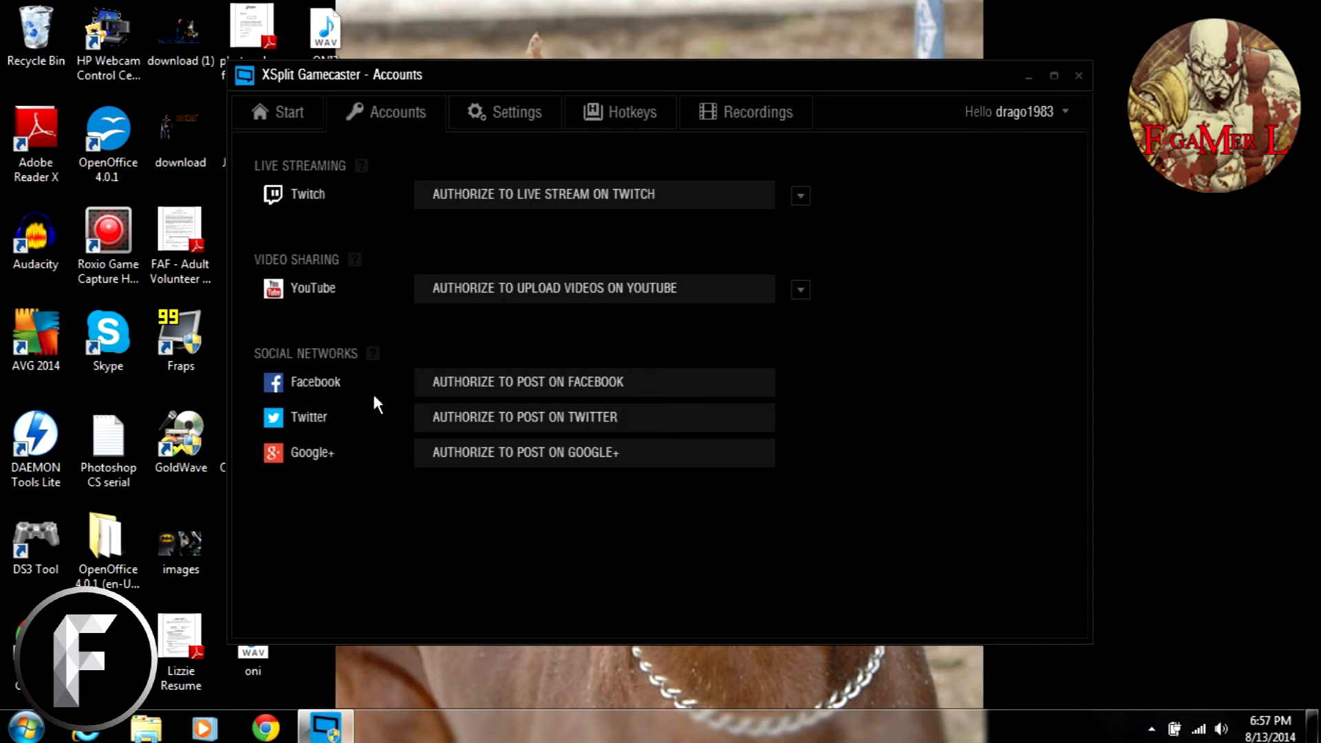
mouse_move(369, 436)
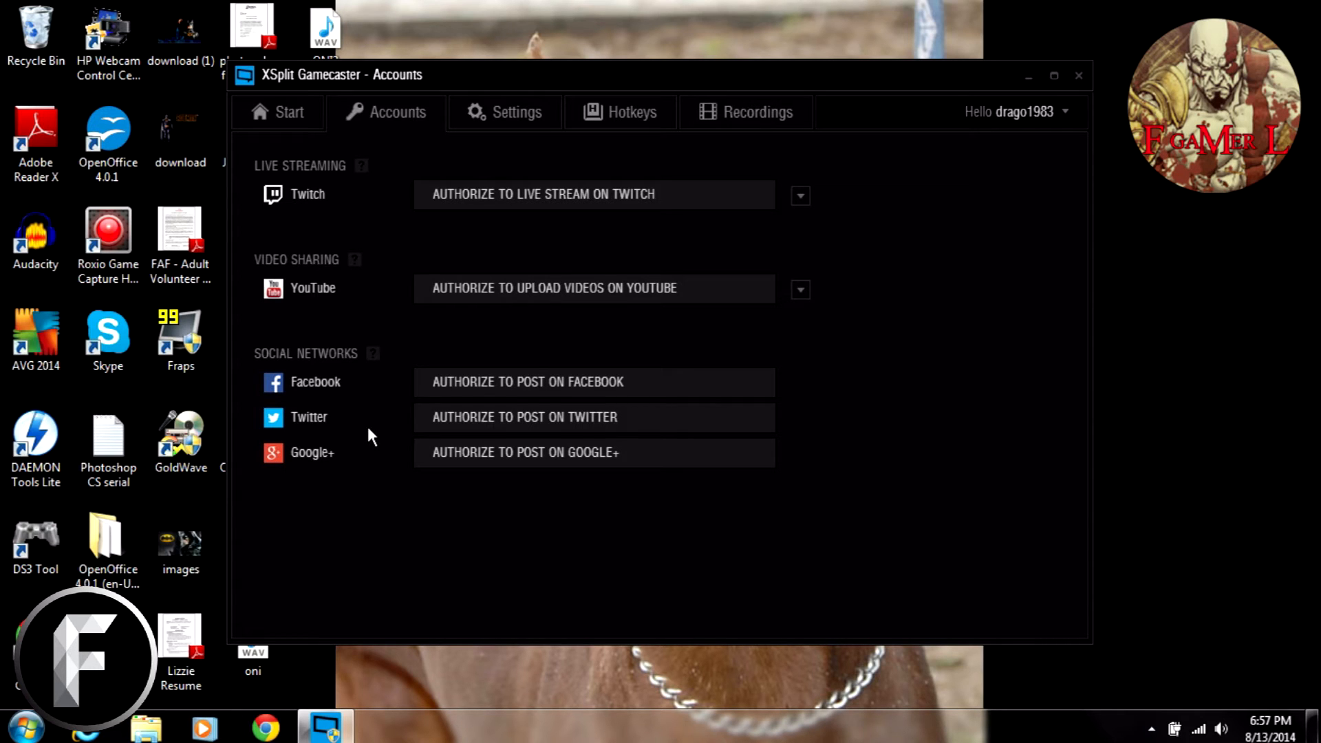
mouse_move(487, 369)
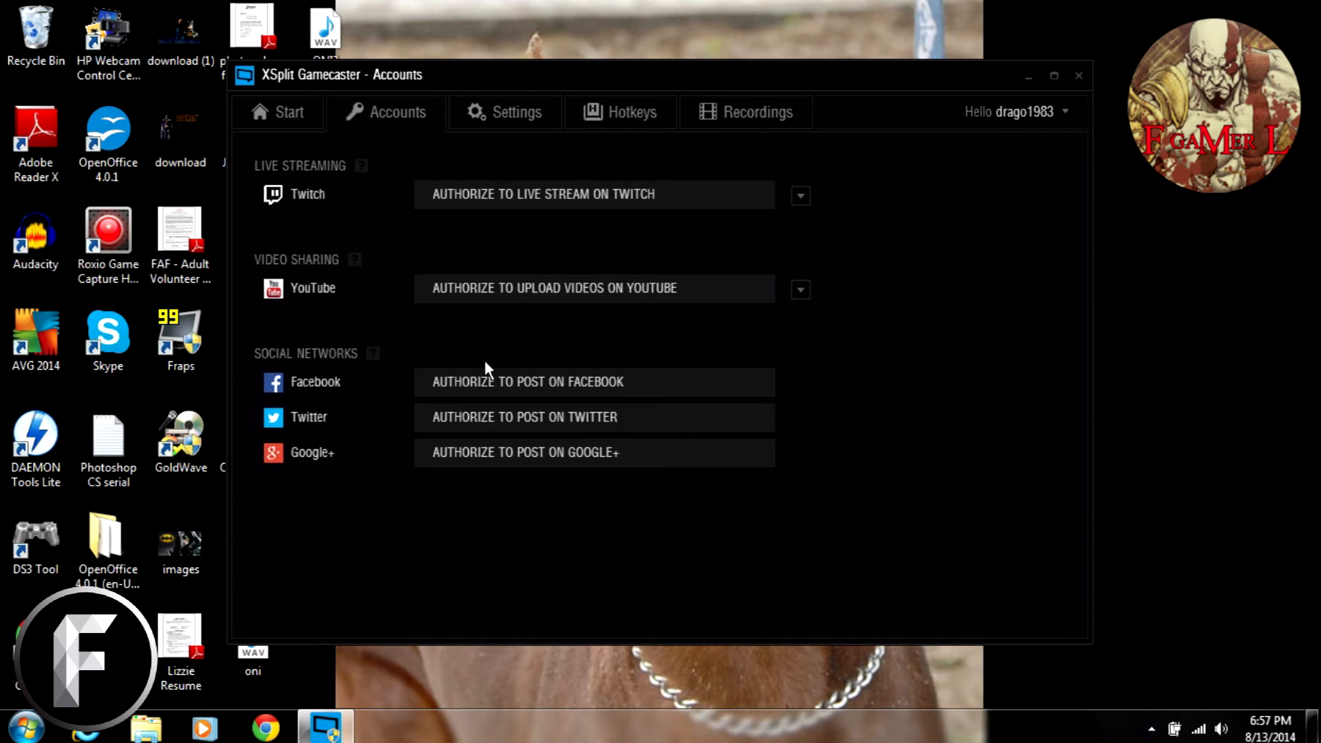
mouse_move(382, 499)
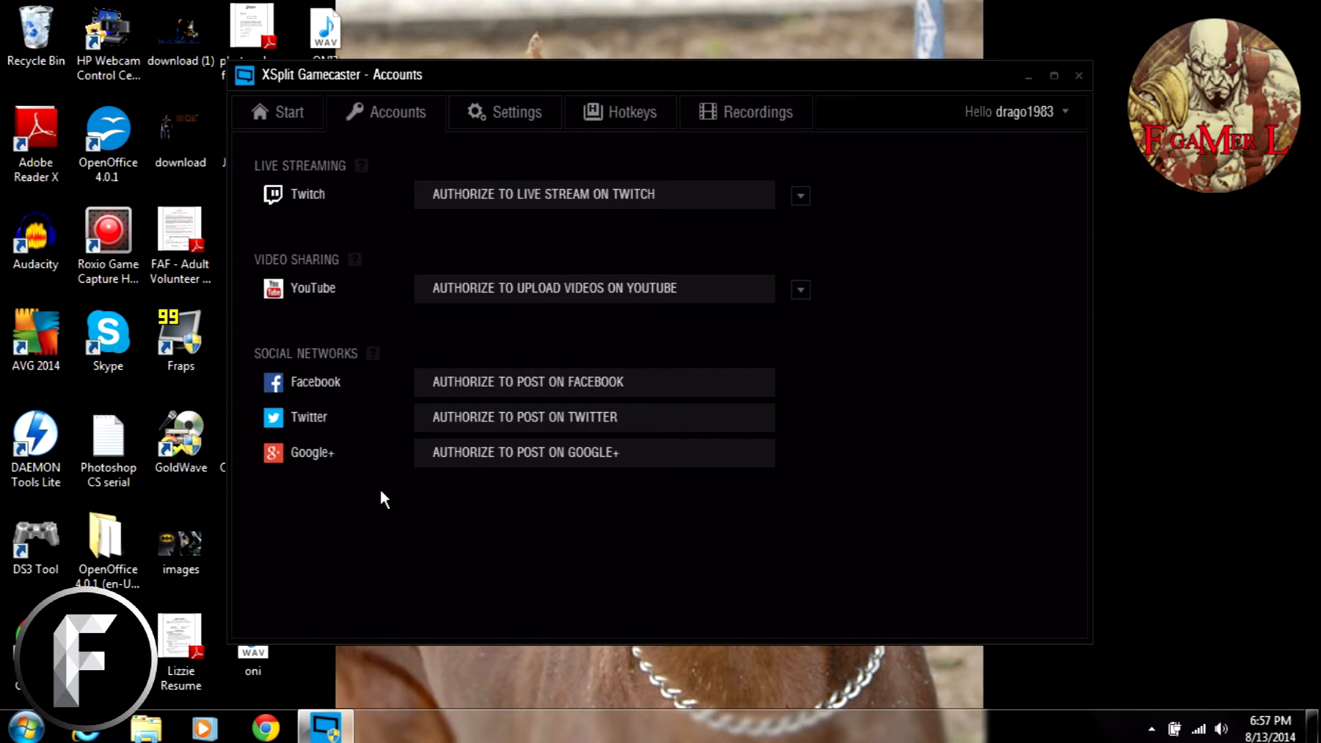
mouse_move(505, 131)
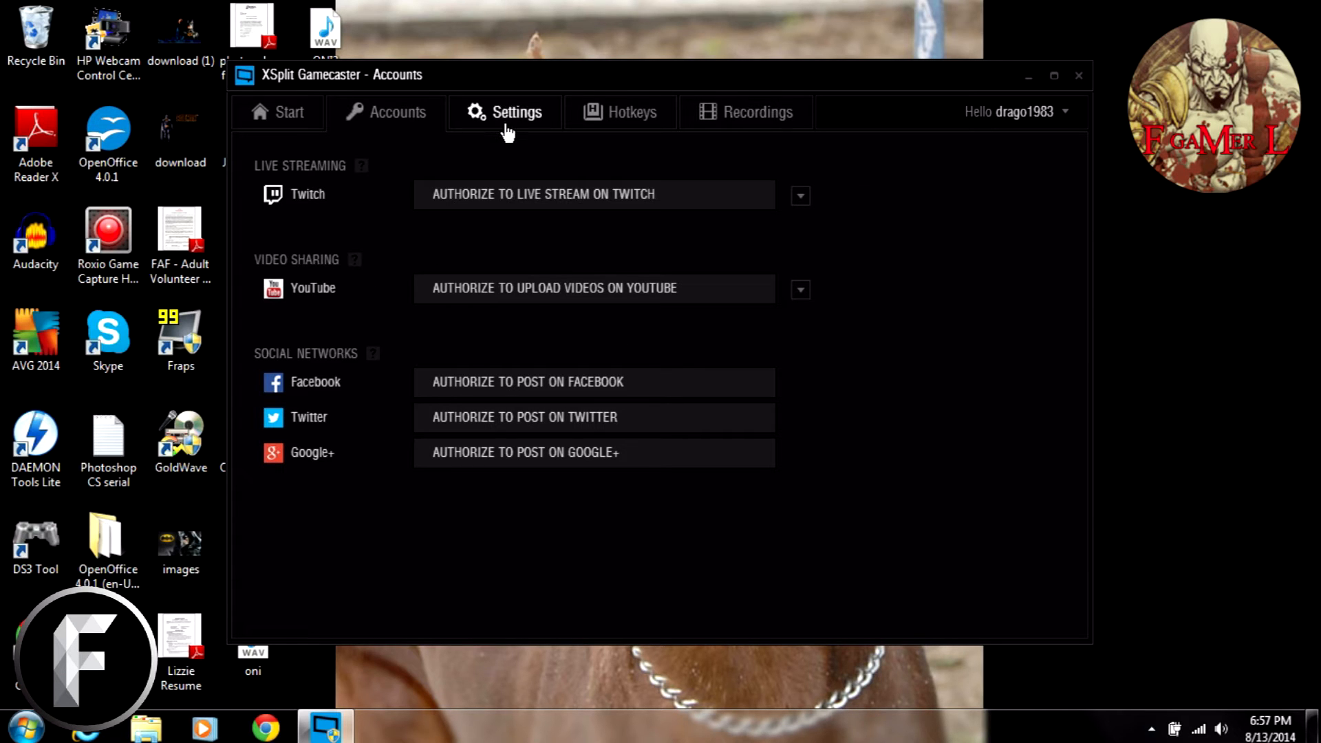
left_click(504, 112)
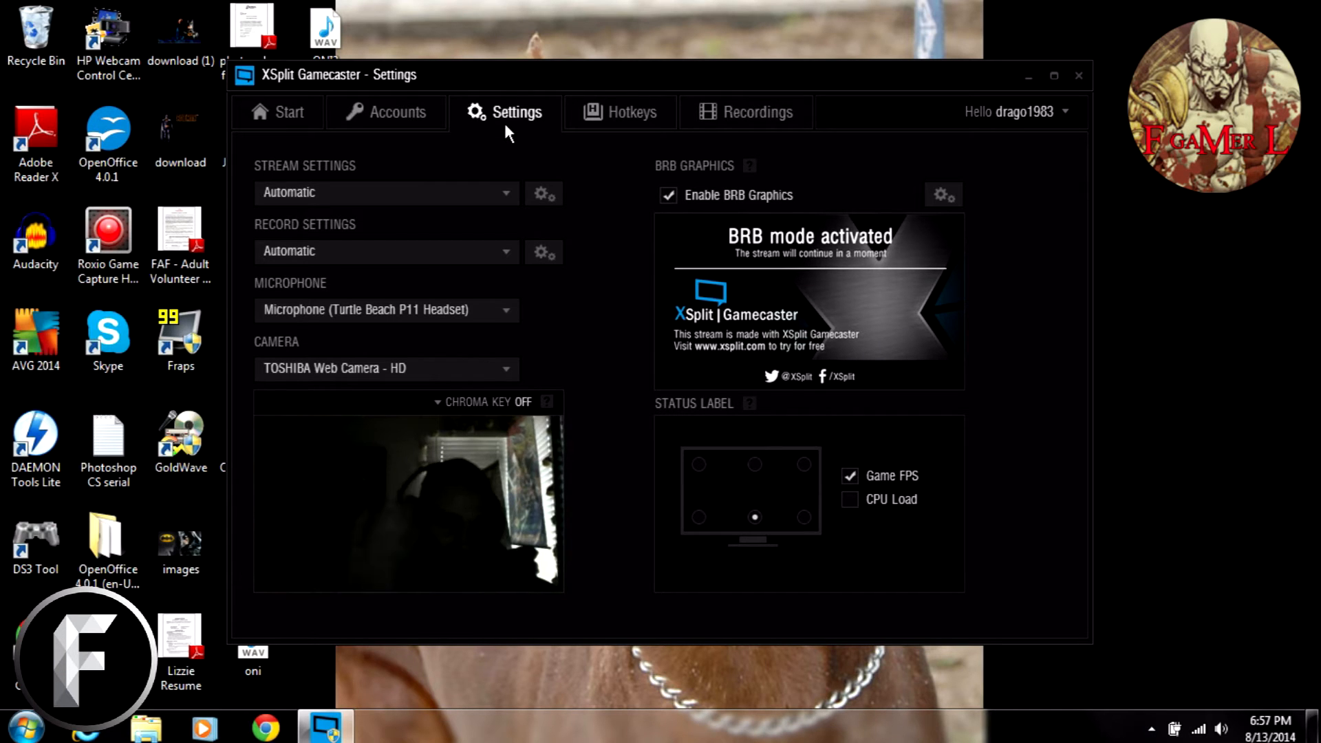
mouse_move(386, 171)
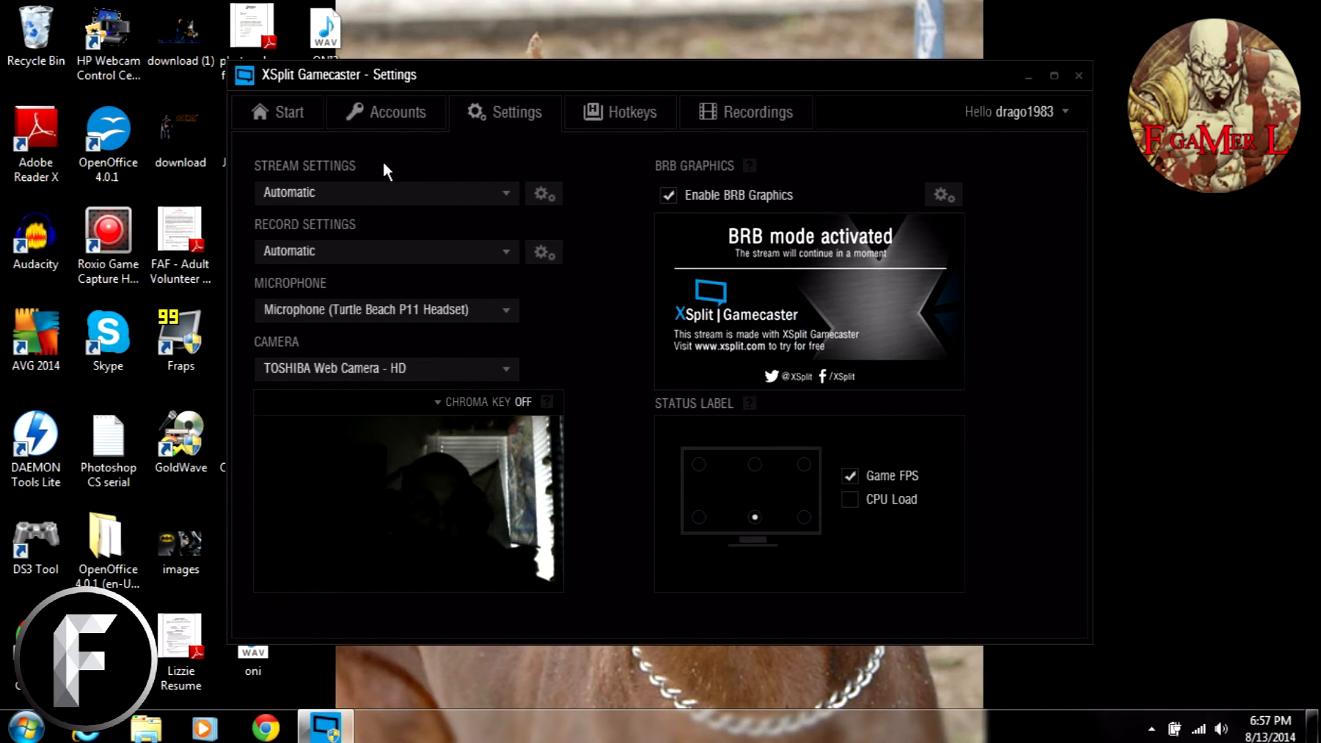
mouse_move(579, 200)
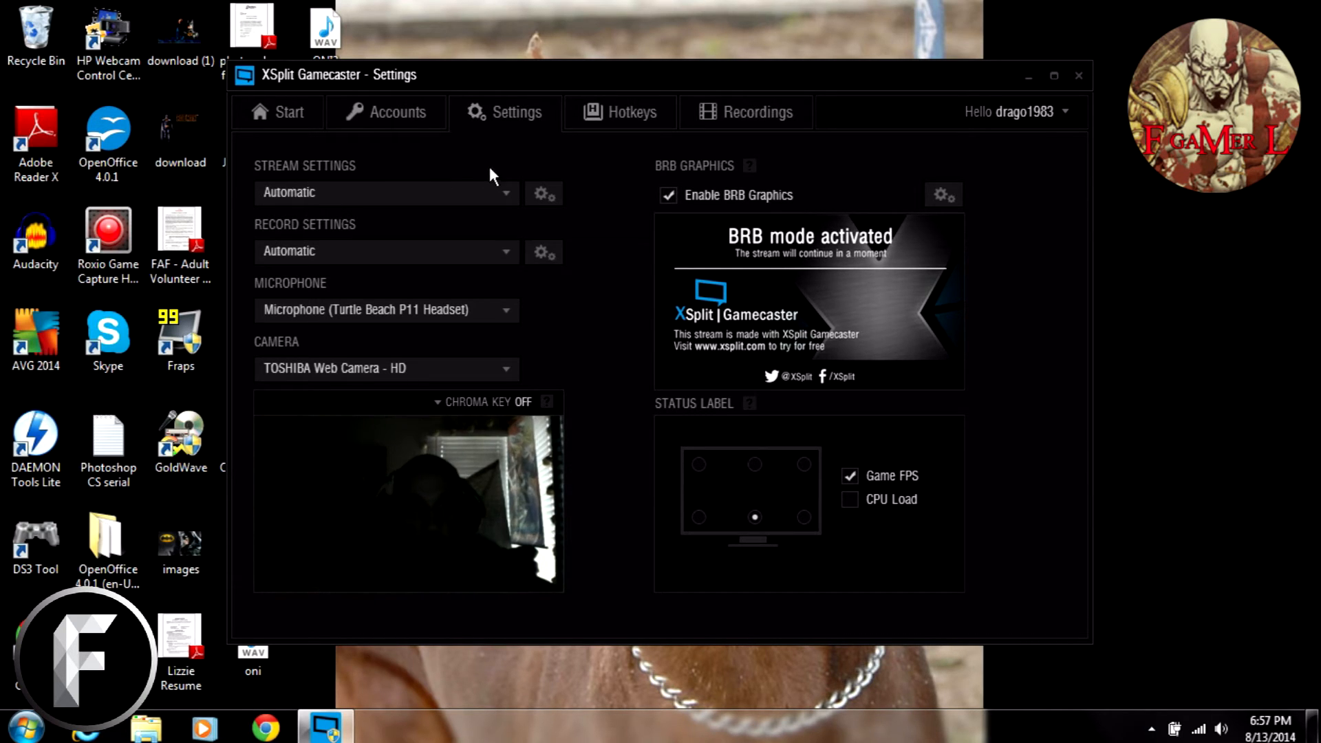
left_click(506, 192)
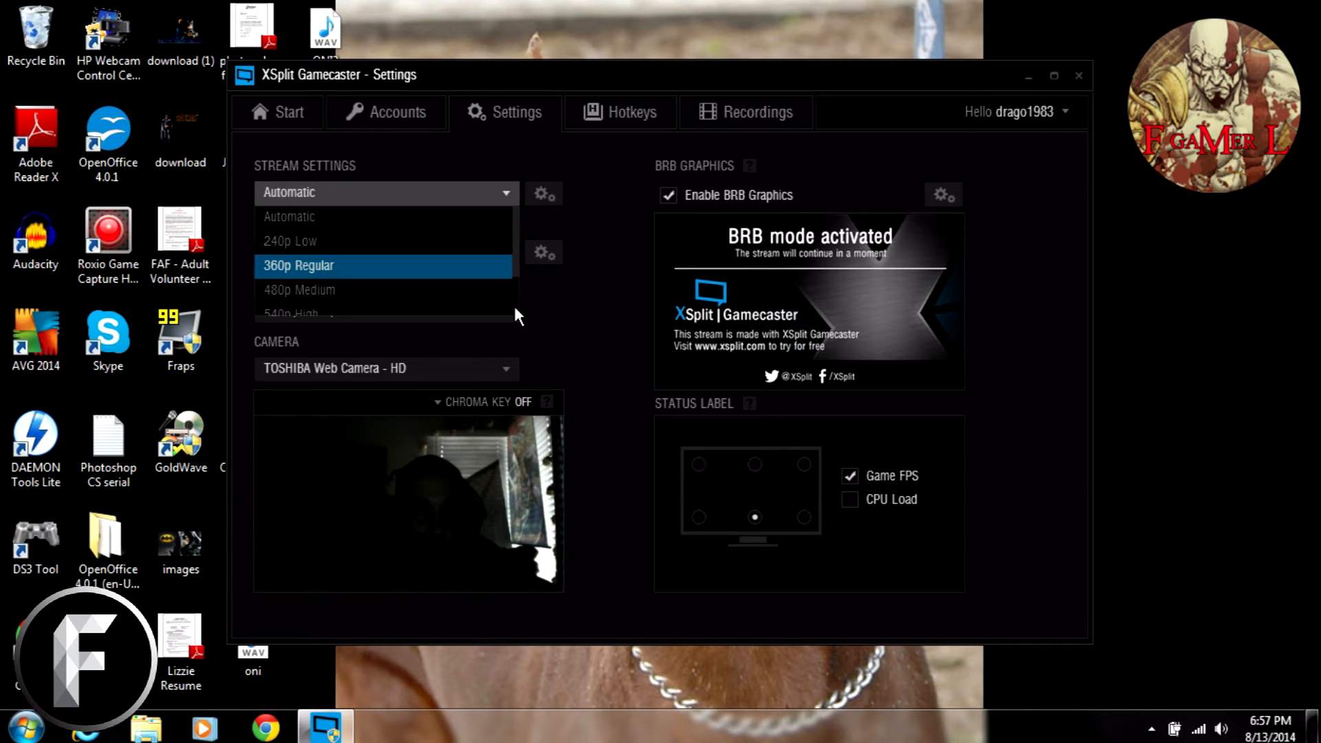
scroll("down", 3)
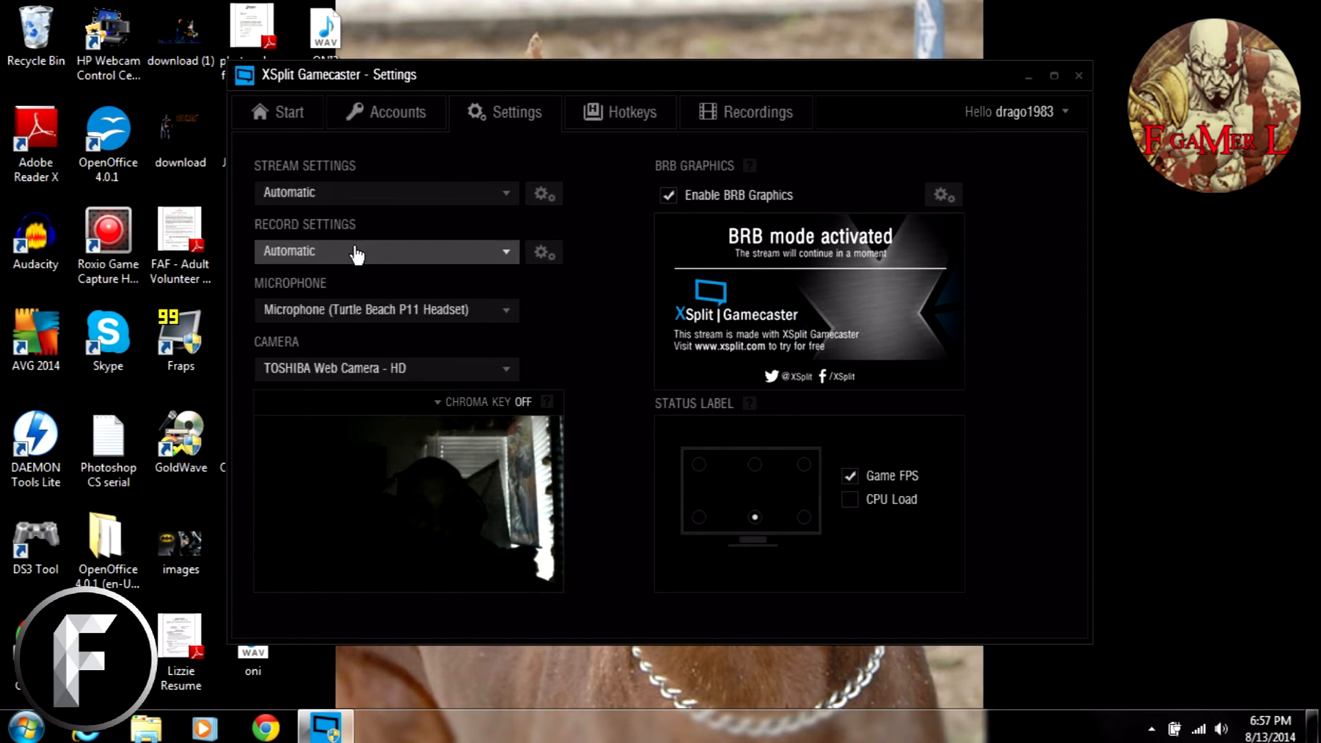
left_click(386, 251)
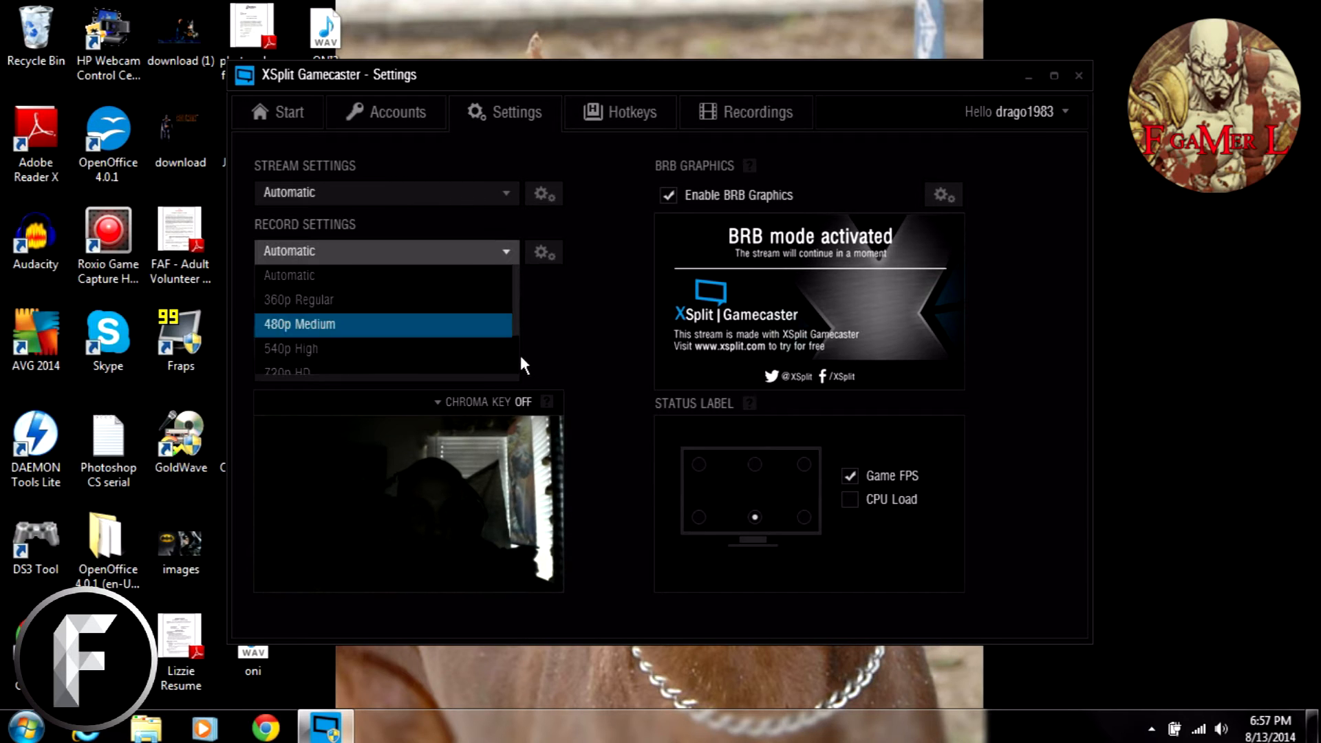
scroll("down", 3)
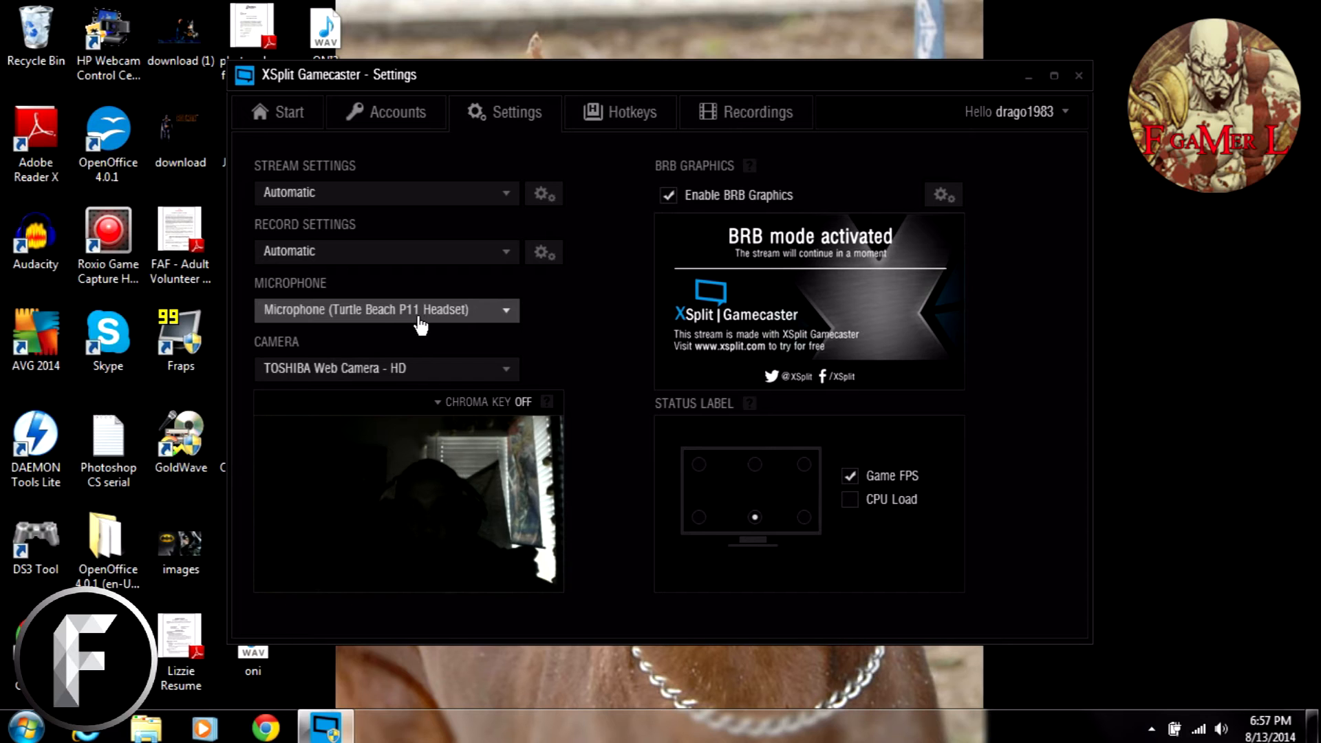
mouse_move(536, 300)
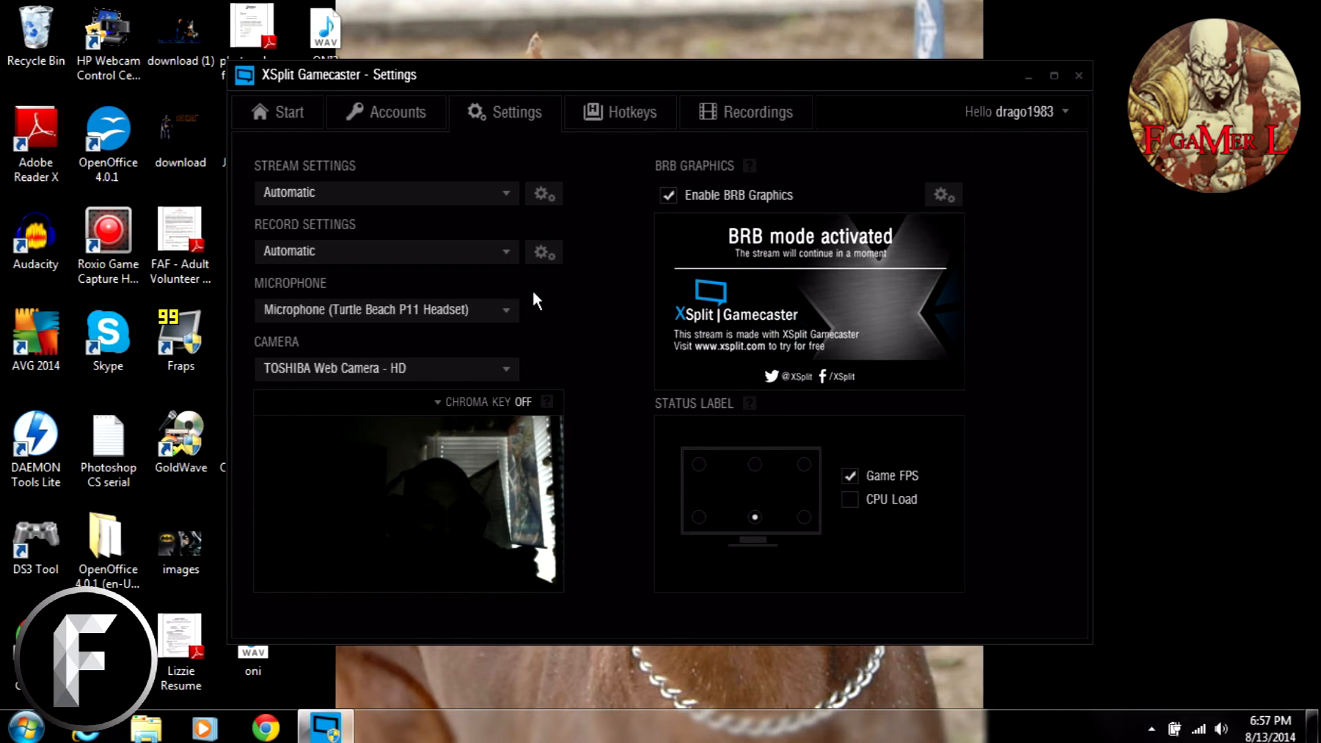
mouse_move(398, 303)
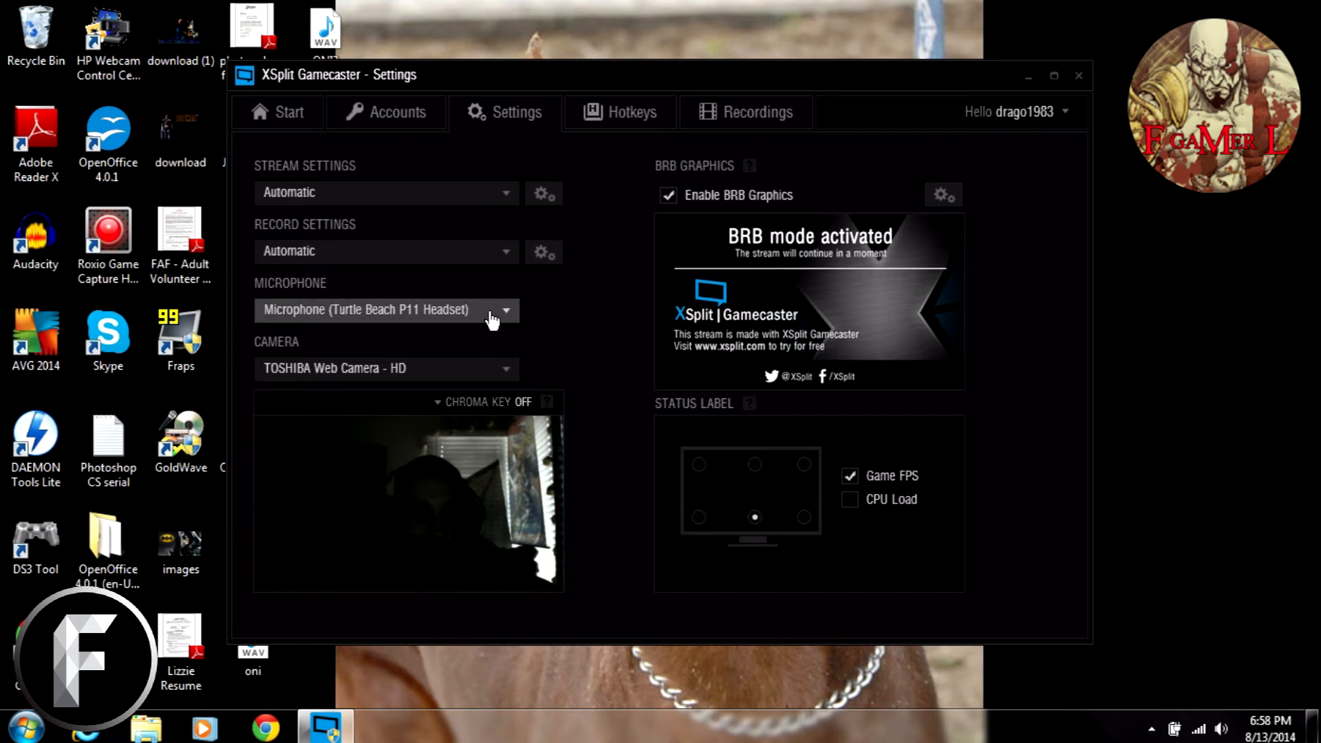
mouse_move(306, 346)
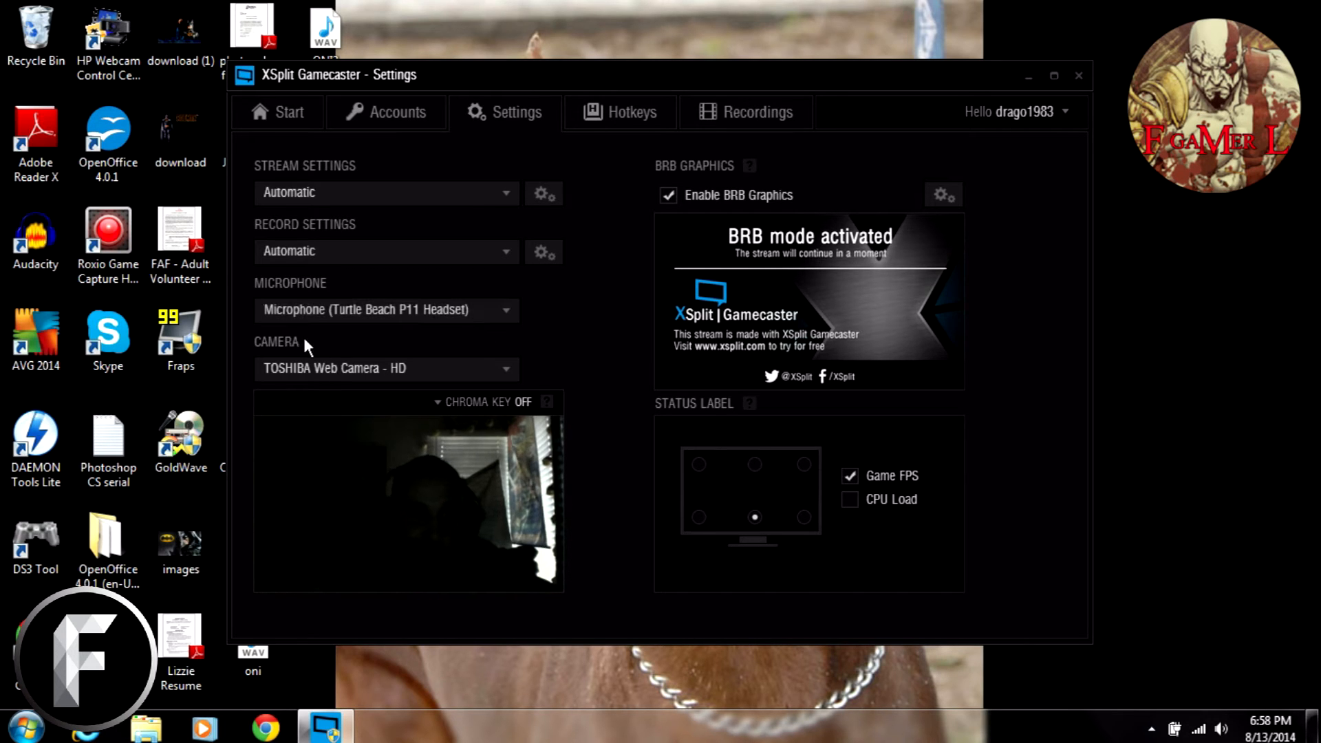
mouse_move(573, 366)
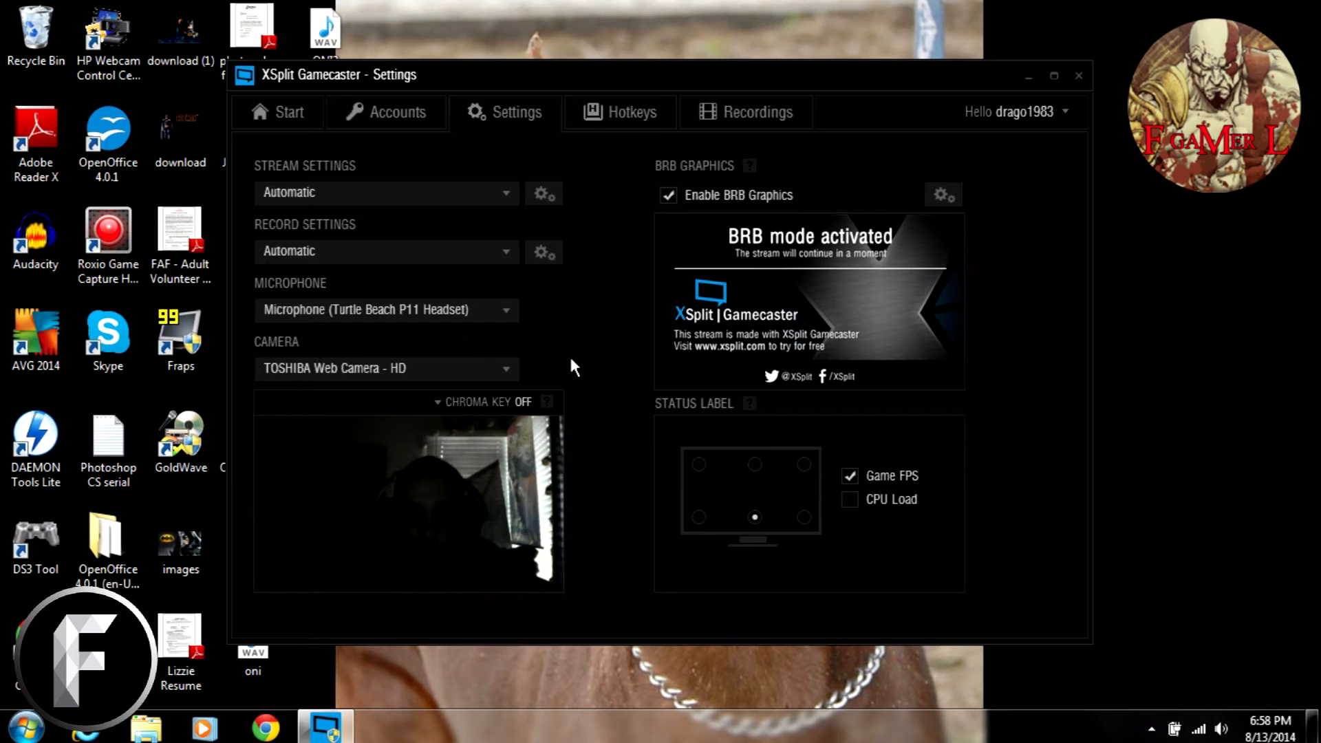
mouse_move(706, 273)
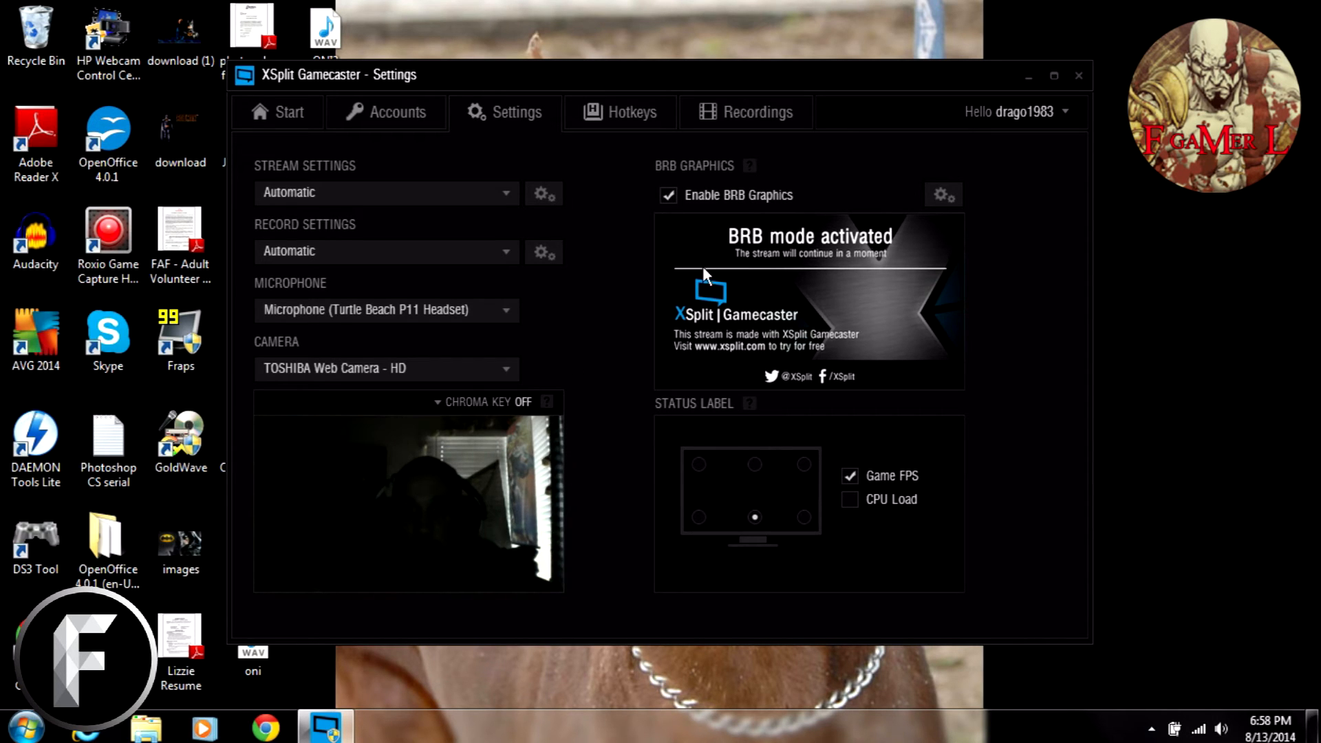
mouse_move(656, 489)
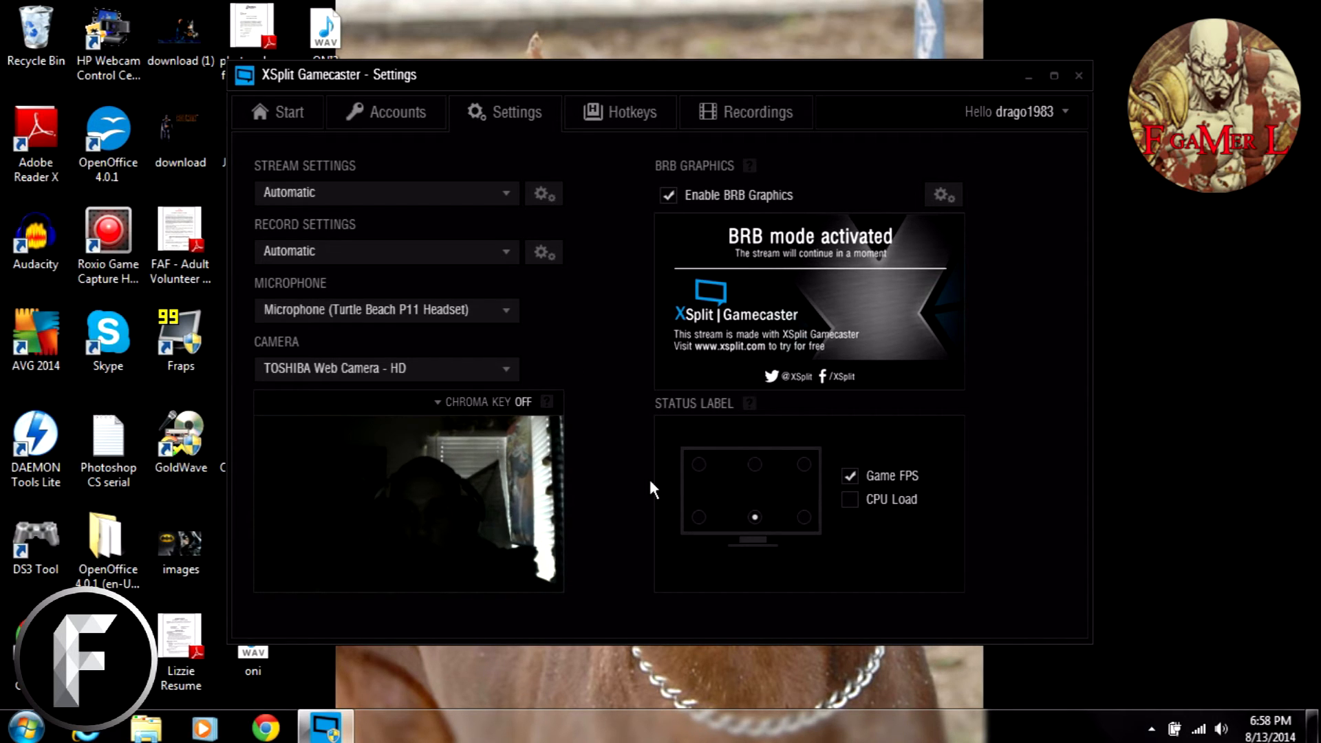
mouse_move(752, 470)
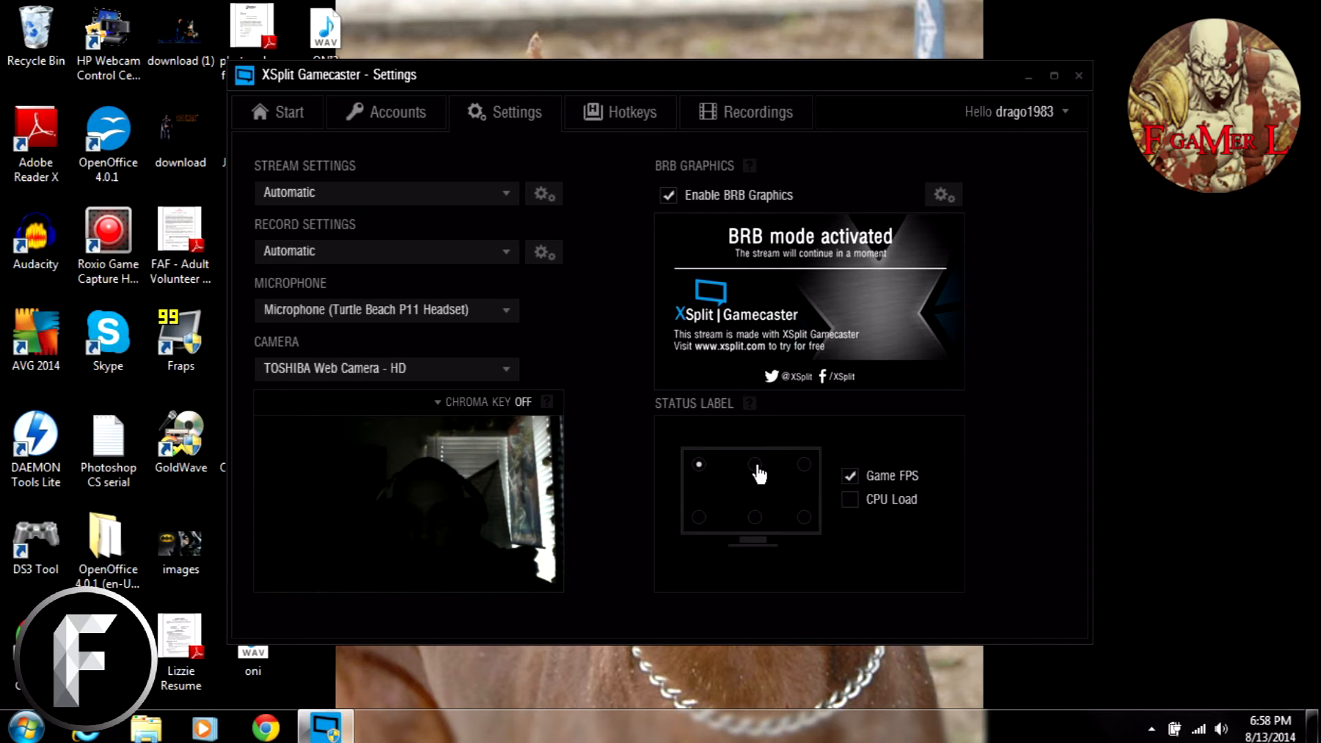
mouse_move(699, 526)
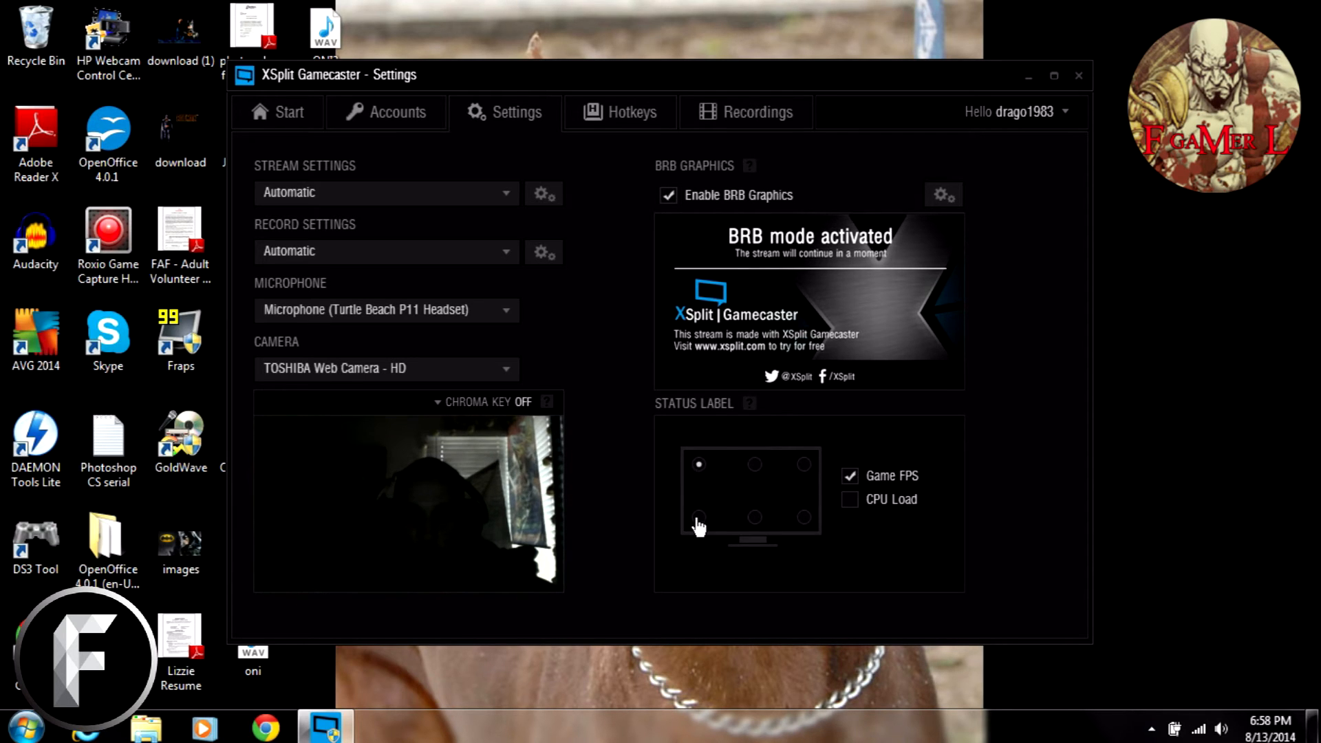
Move the FPS status label from bottom-center to the bottom-right position
left_click(754, 465)
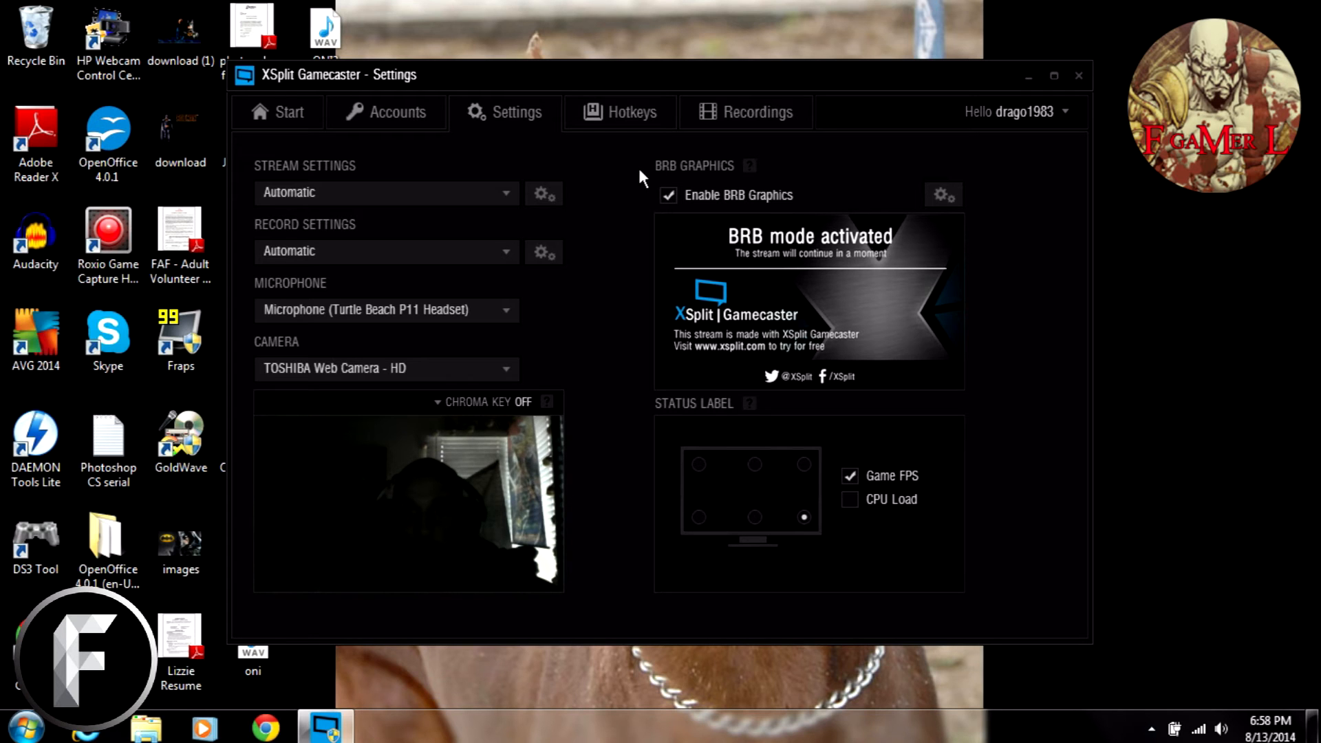
mouse_move(748, 244)
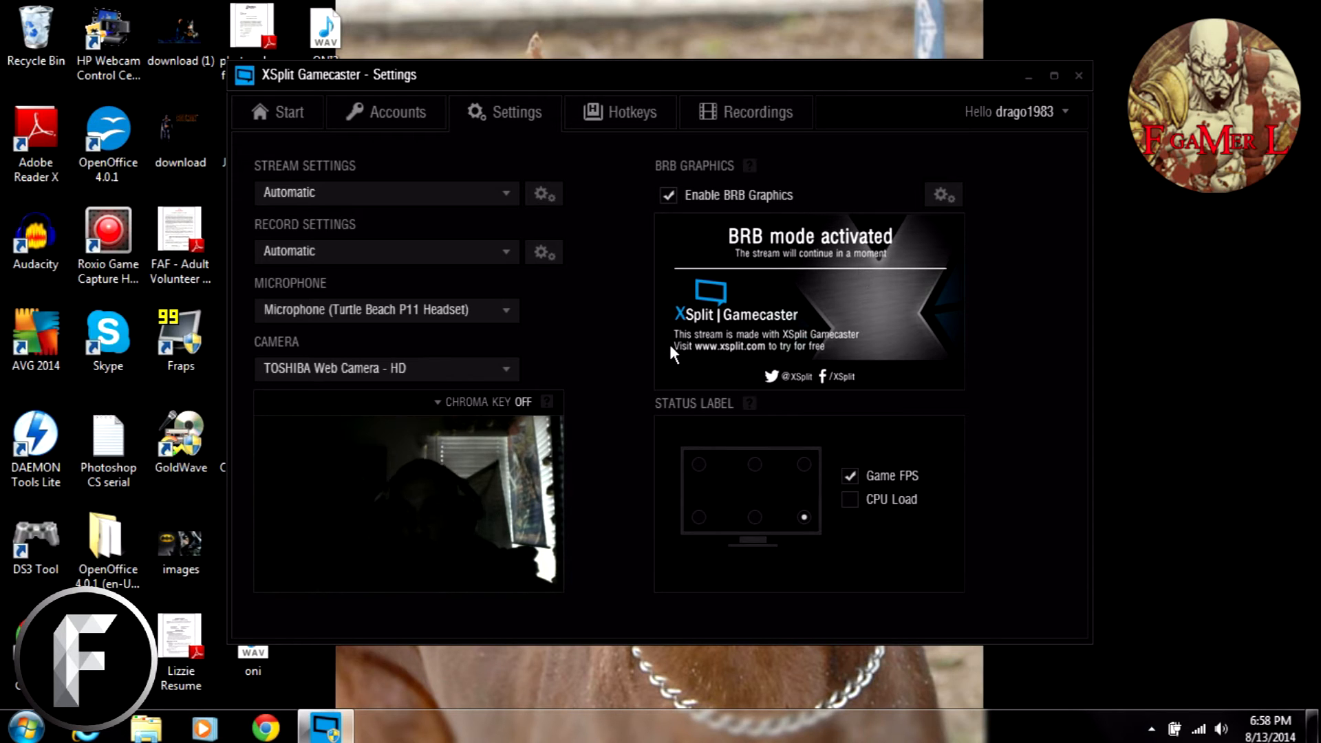
mouse_move(914, 331)
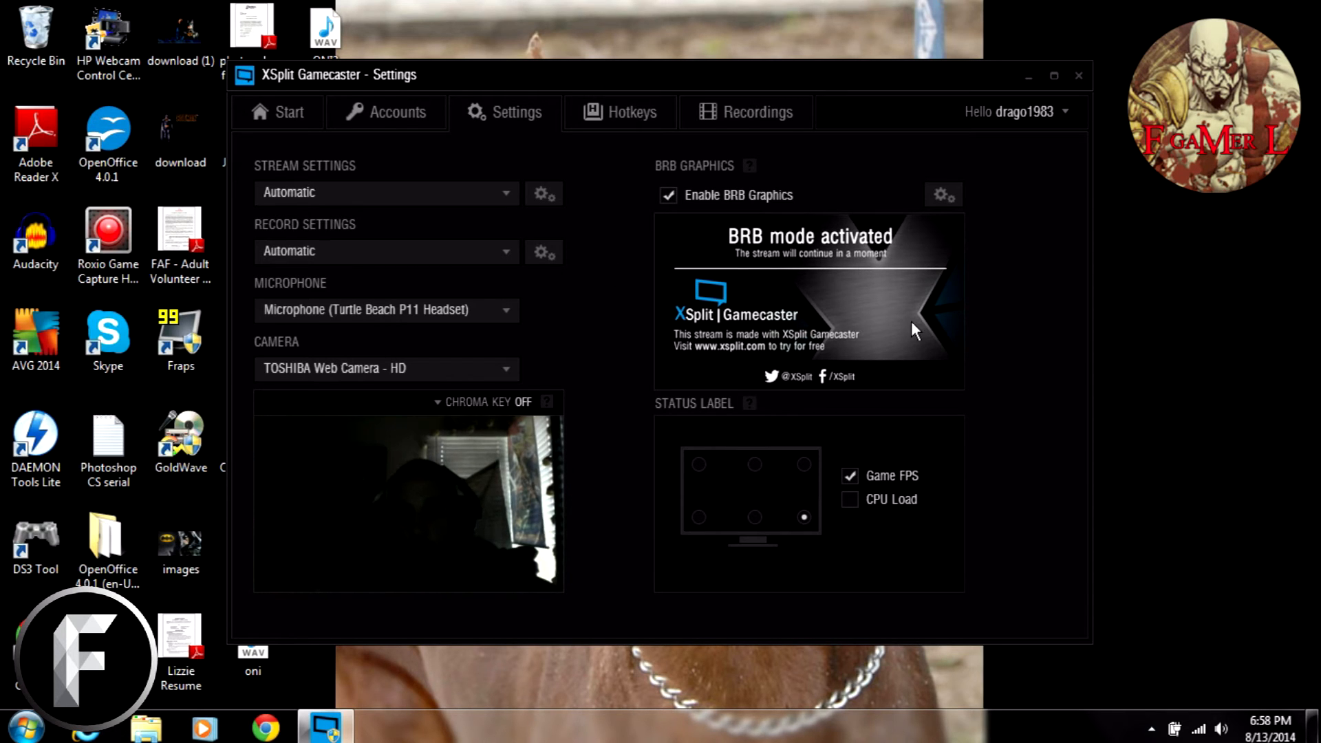
mouse_move(628, 364)
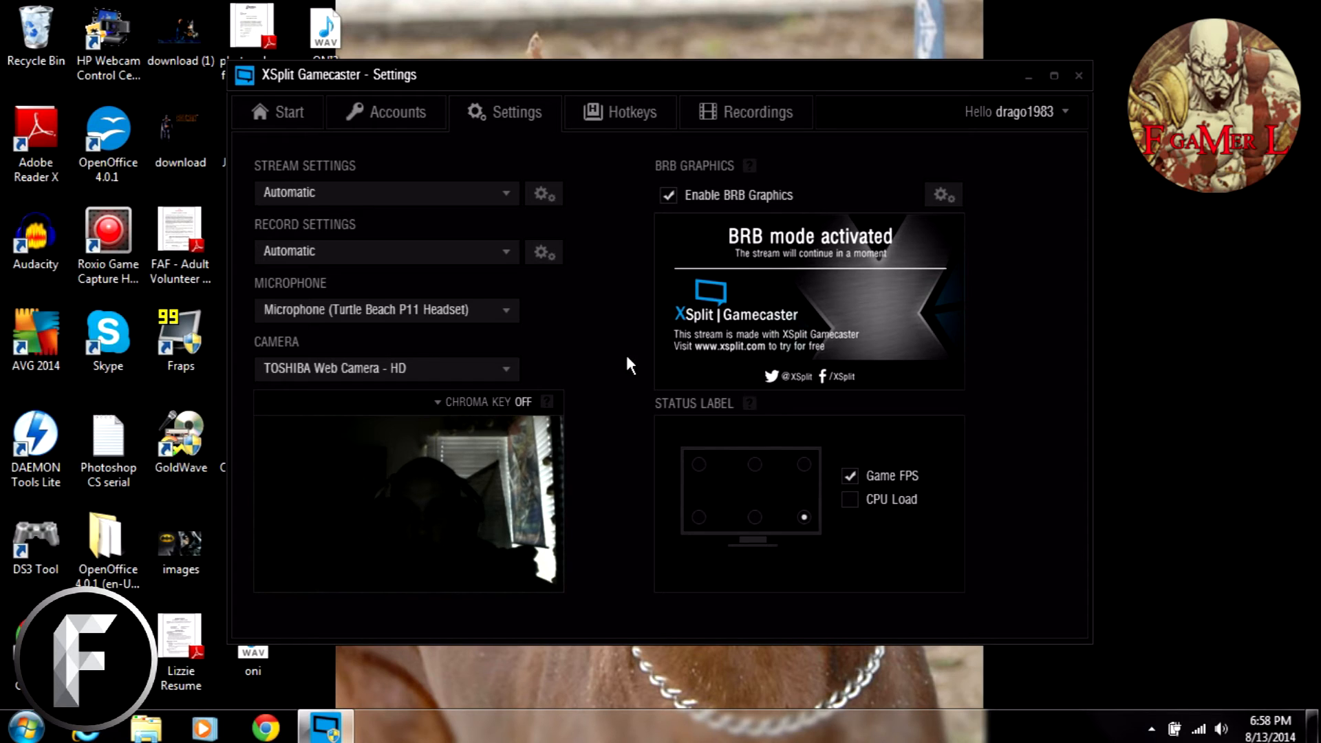
mouse_move(611, 237)
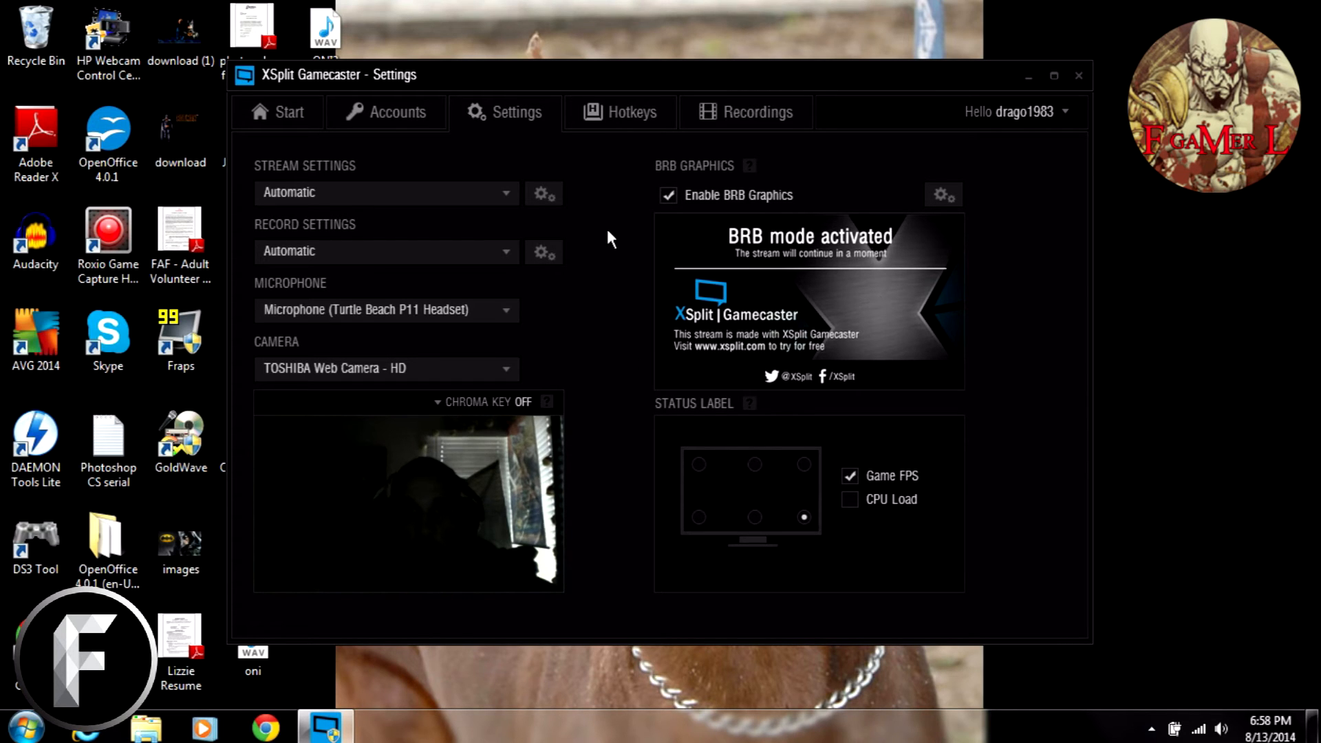
mouse_move(631, 112)
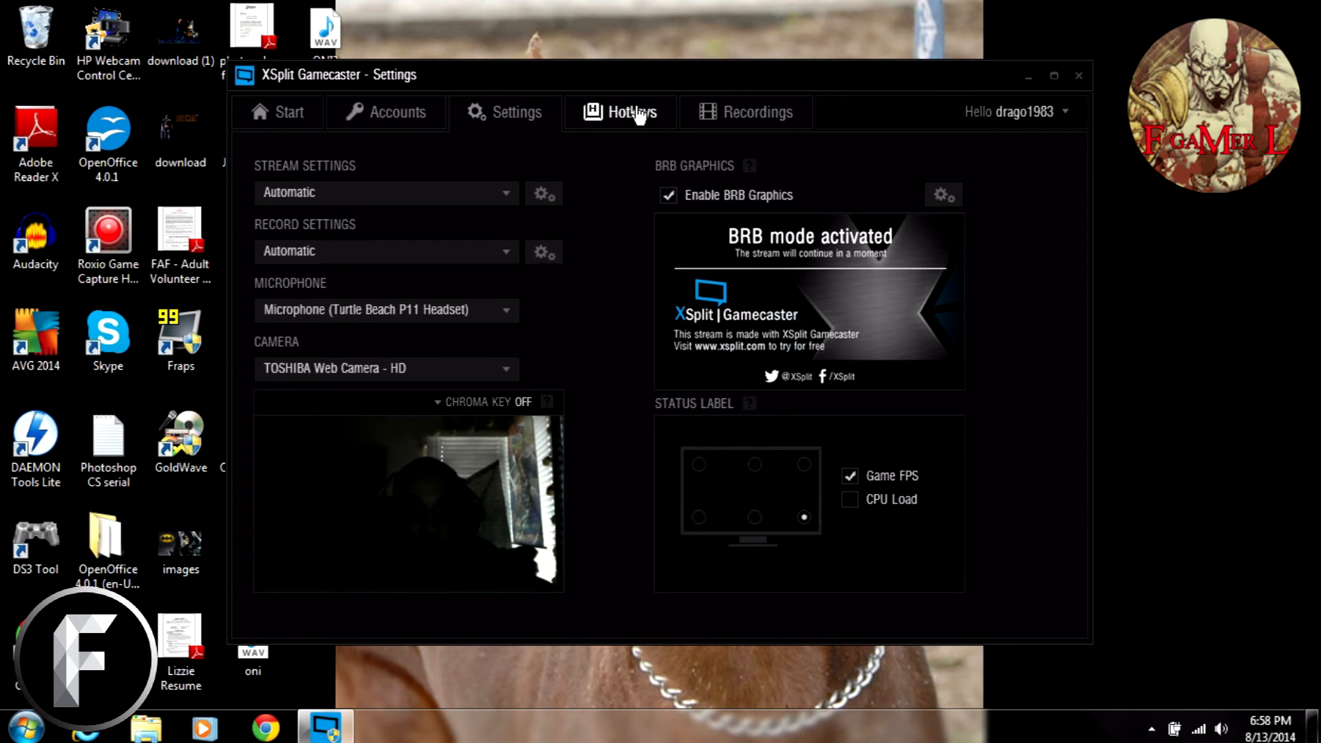
Open the Hotkeys page showing Ctrl+Tab assigned to show/hide overlay
left_click(631, 111)
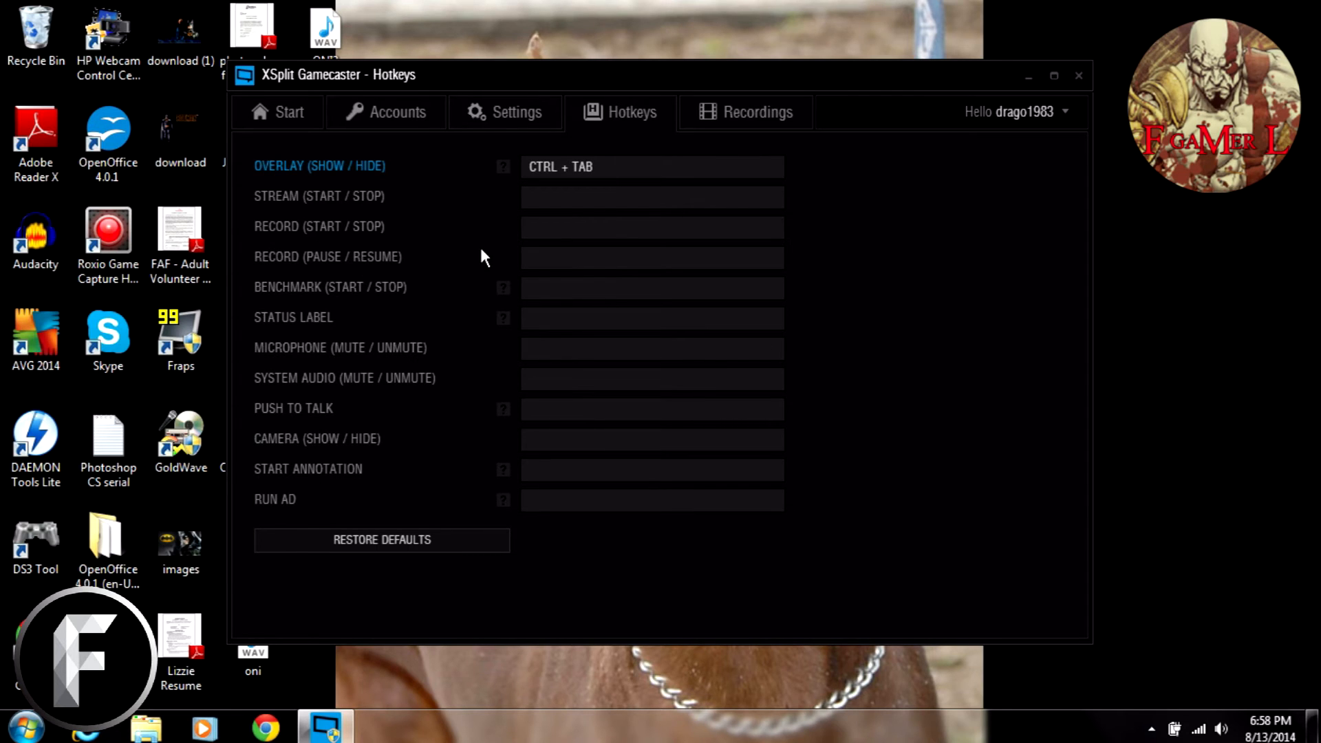
mouse_move(377, 221)
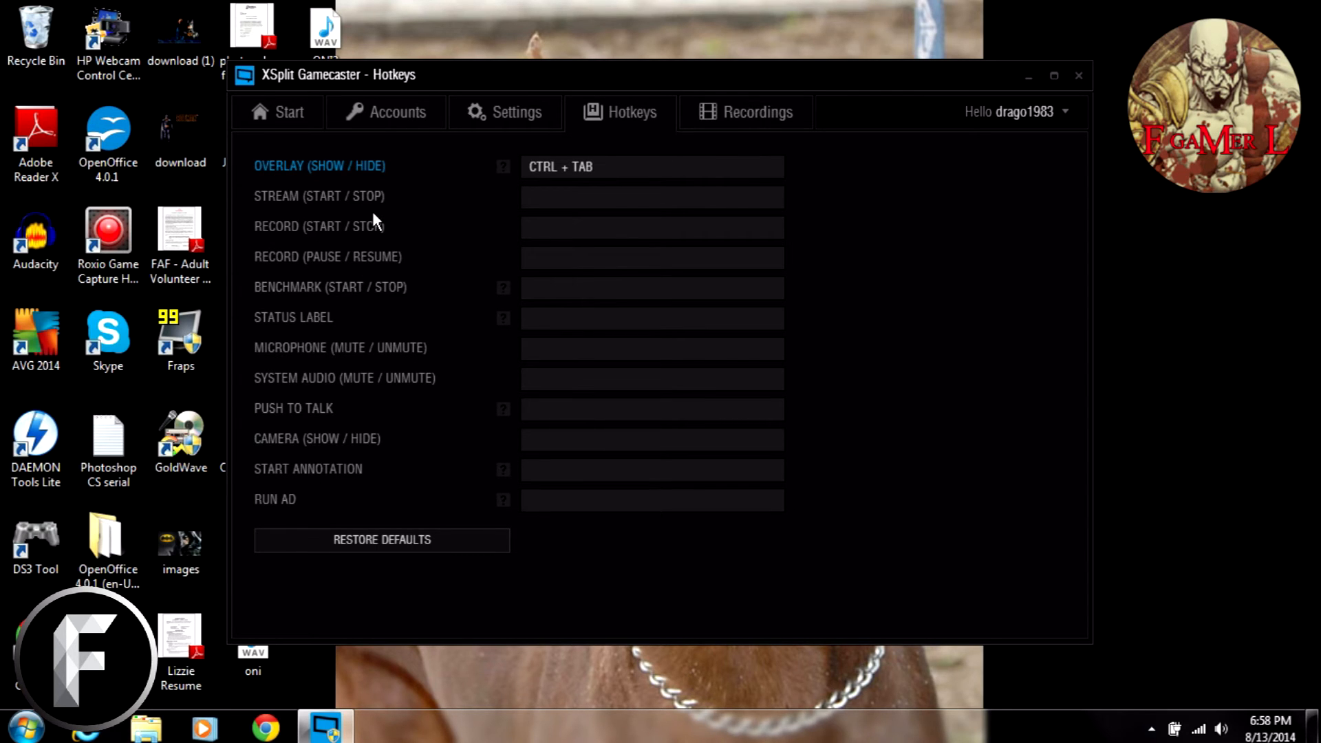
mouse_move(476, 263)
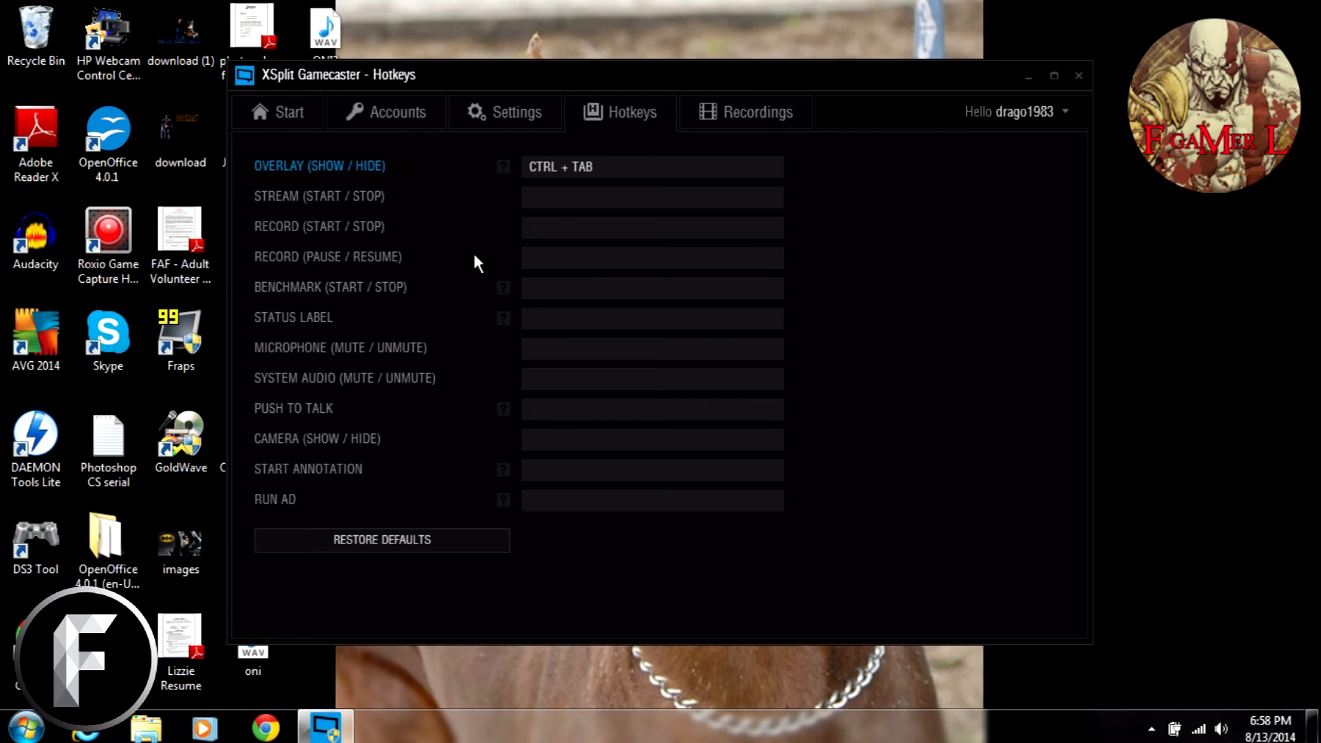
mouse_move(282, 237)
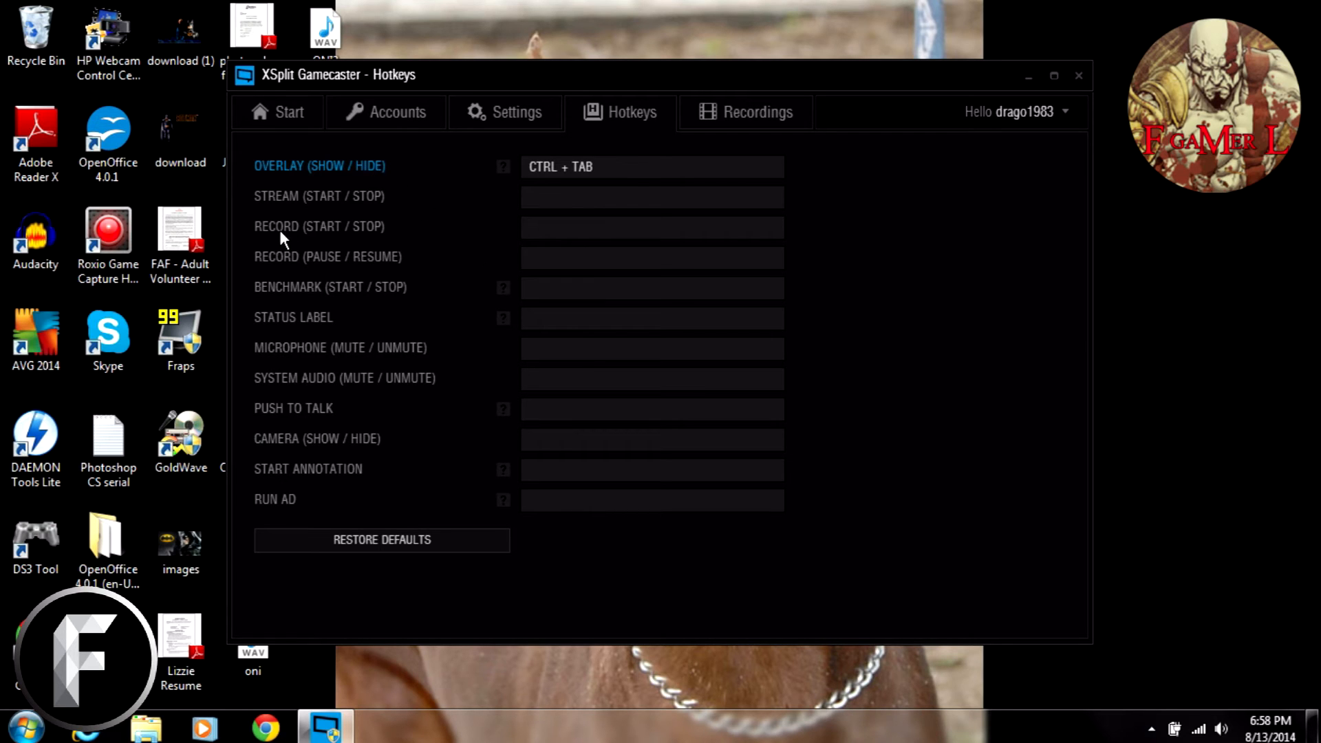
mouse_move(273, 218)
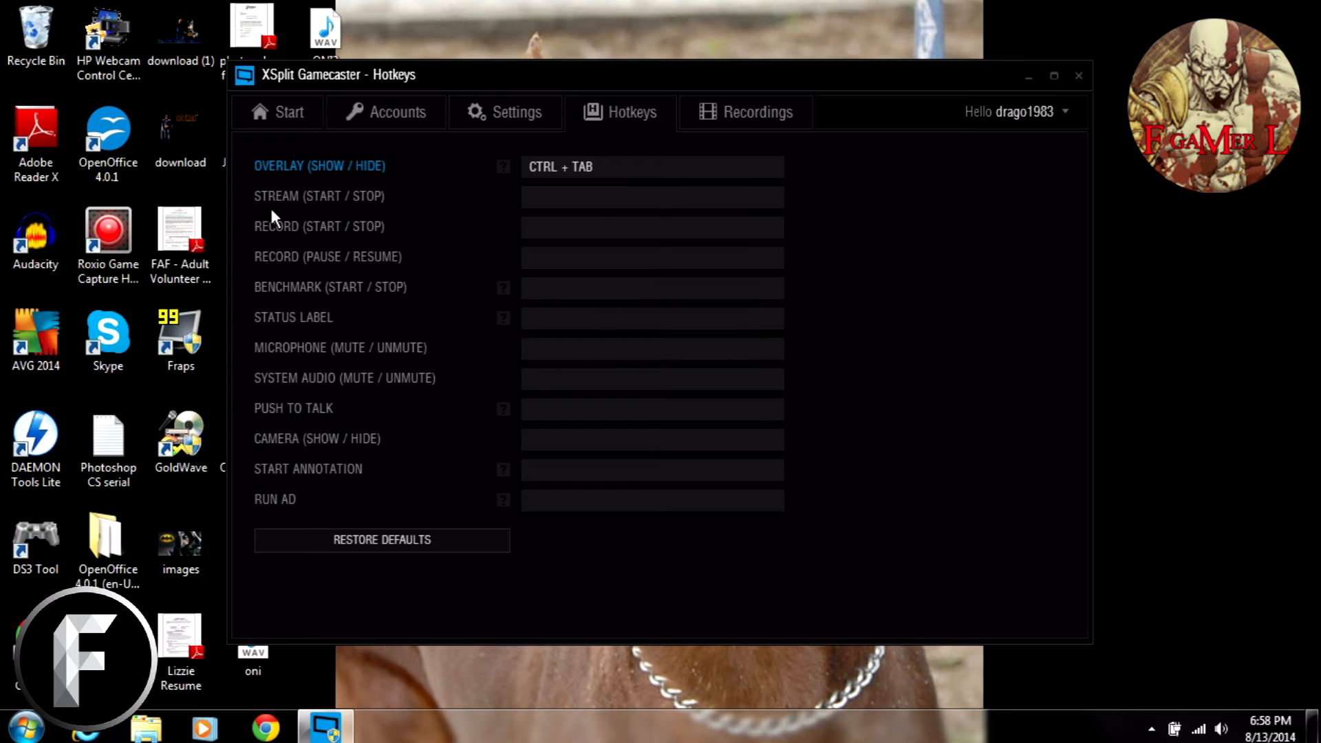
mouse_move(371, 249)
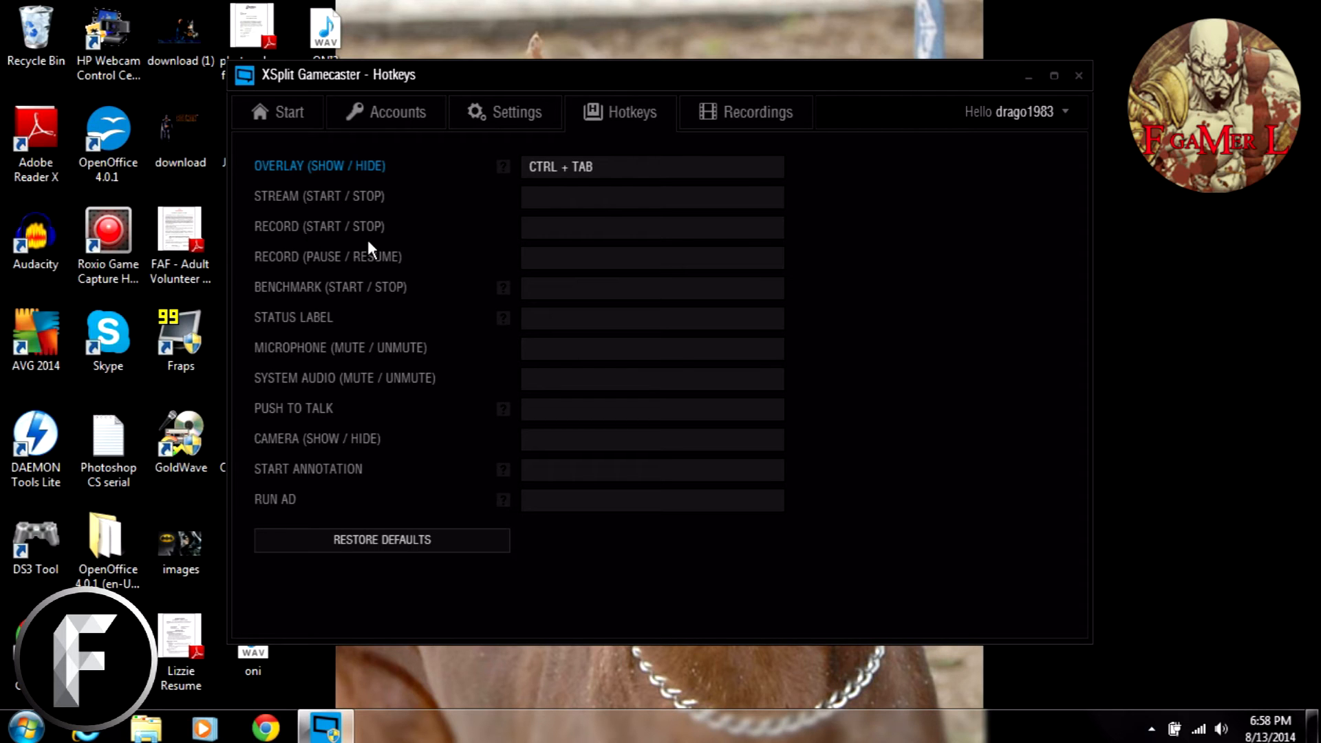
mouse_move(345, 327)
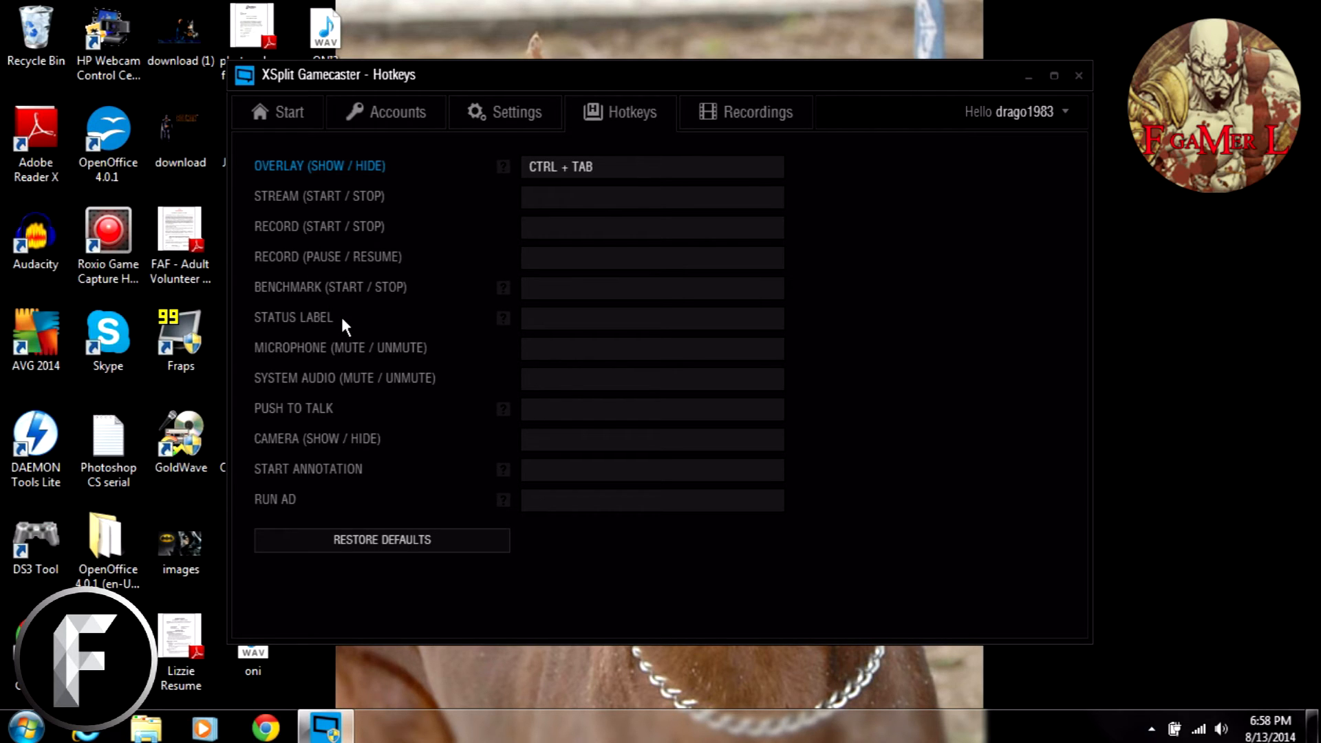
mouse_move(316, 394)
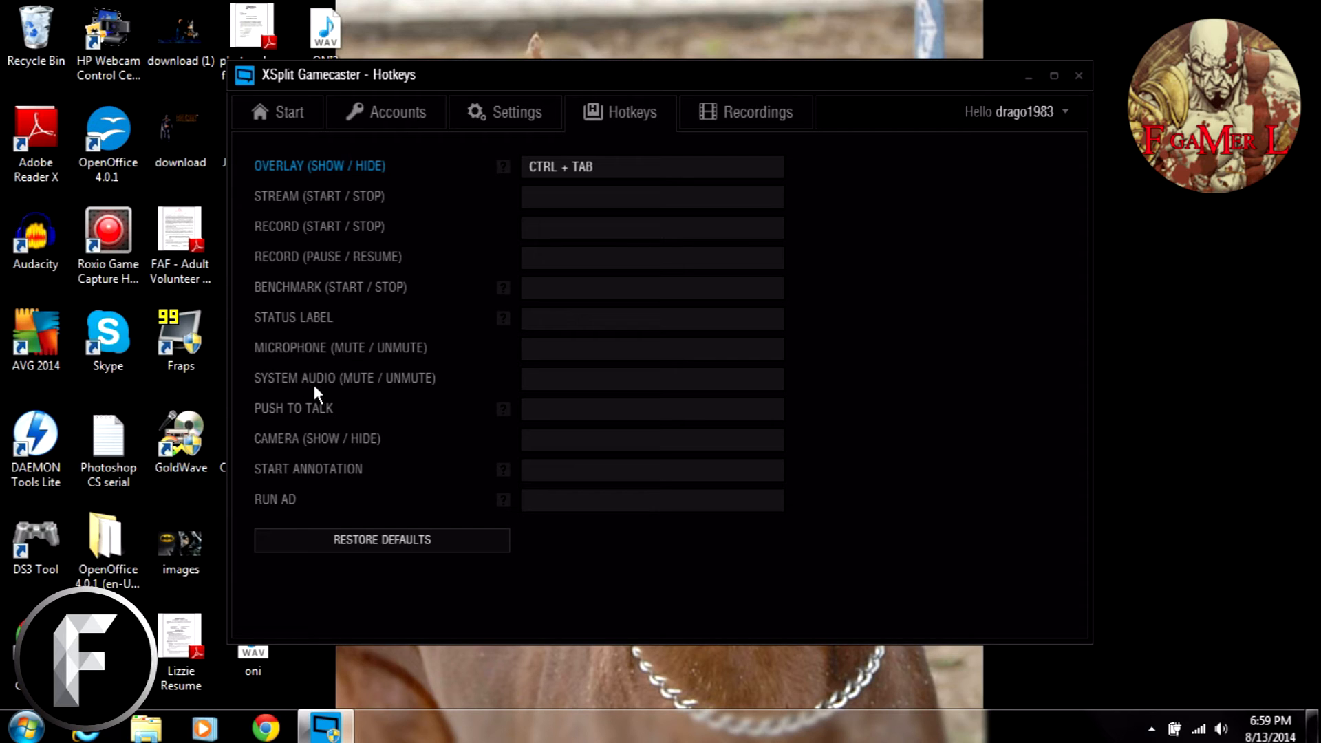
mouse_move(306, 424)
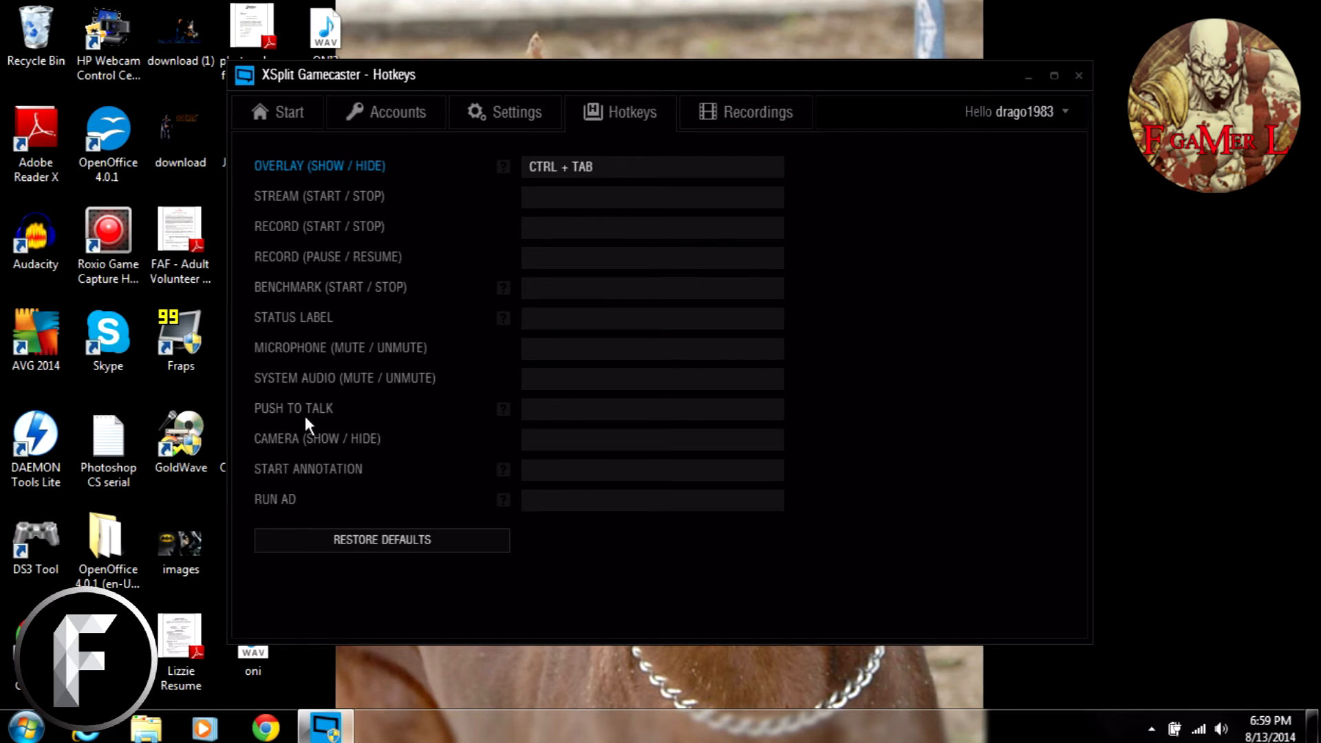
mouse_move(335, 458)
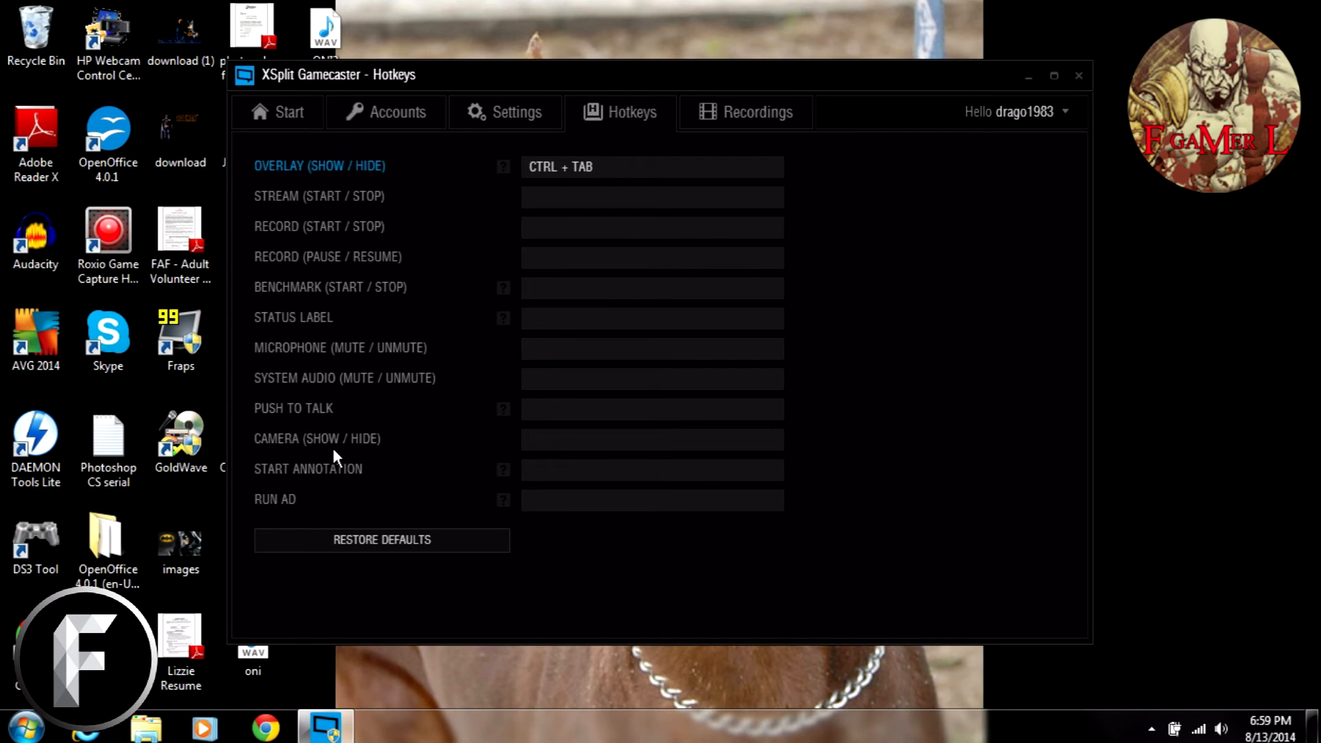
mouse_move(314, 511)
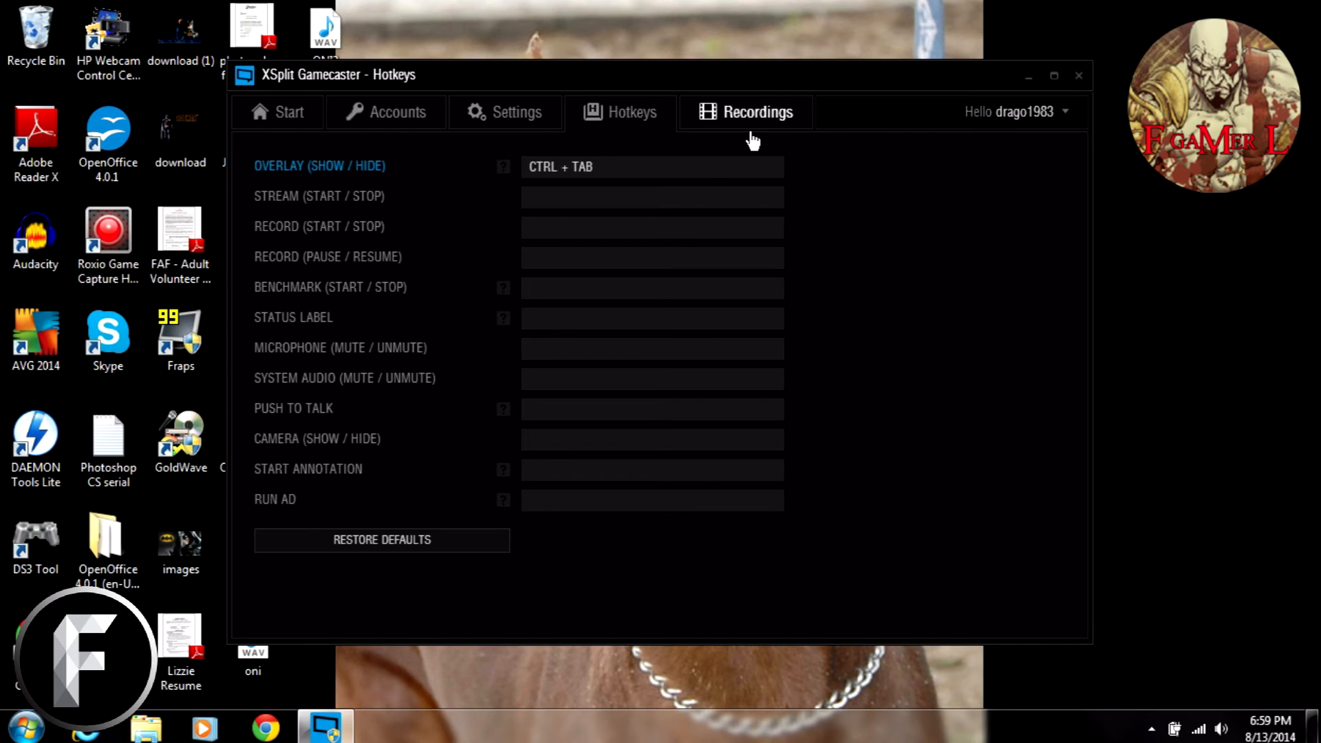
mouse_move(745, 124)
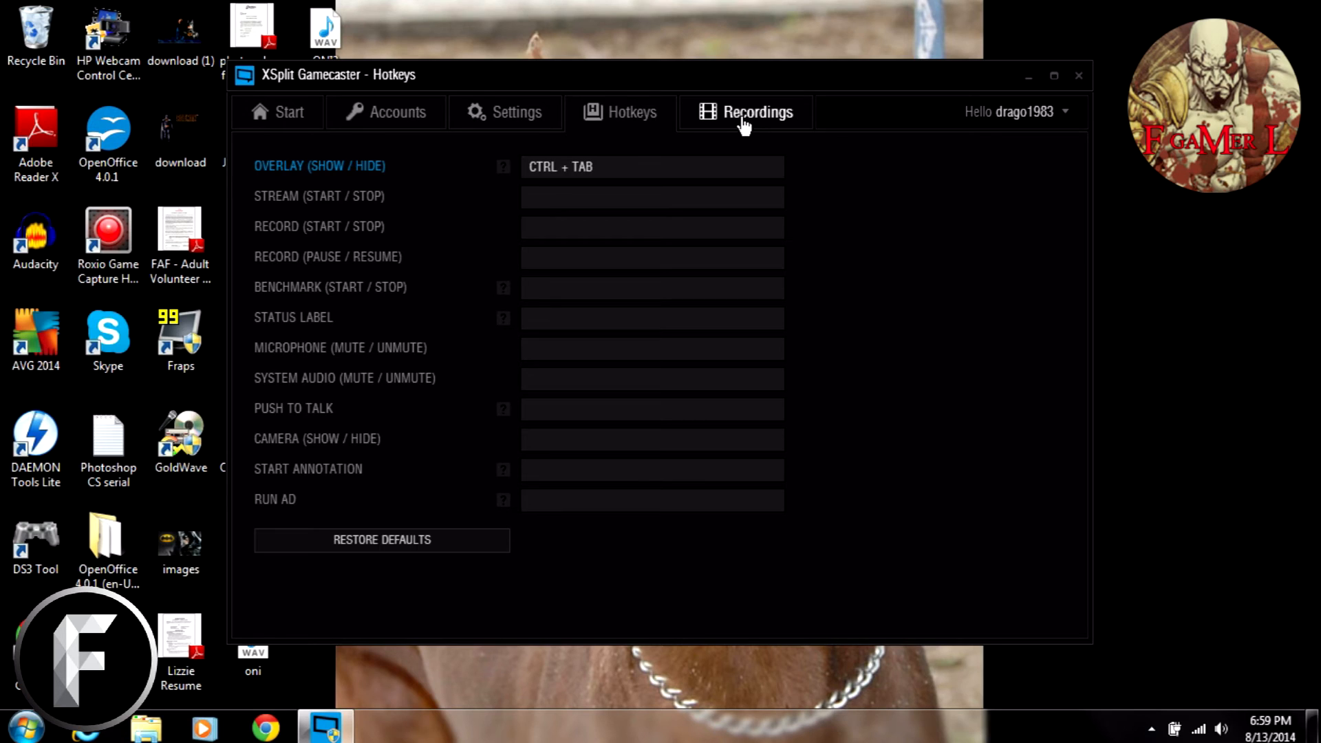
Open the Recordings page showing the empty list and the video save folder
left_click(744, 112)
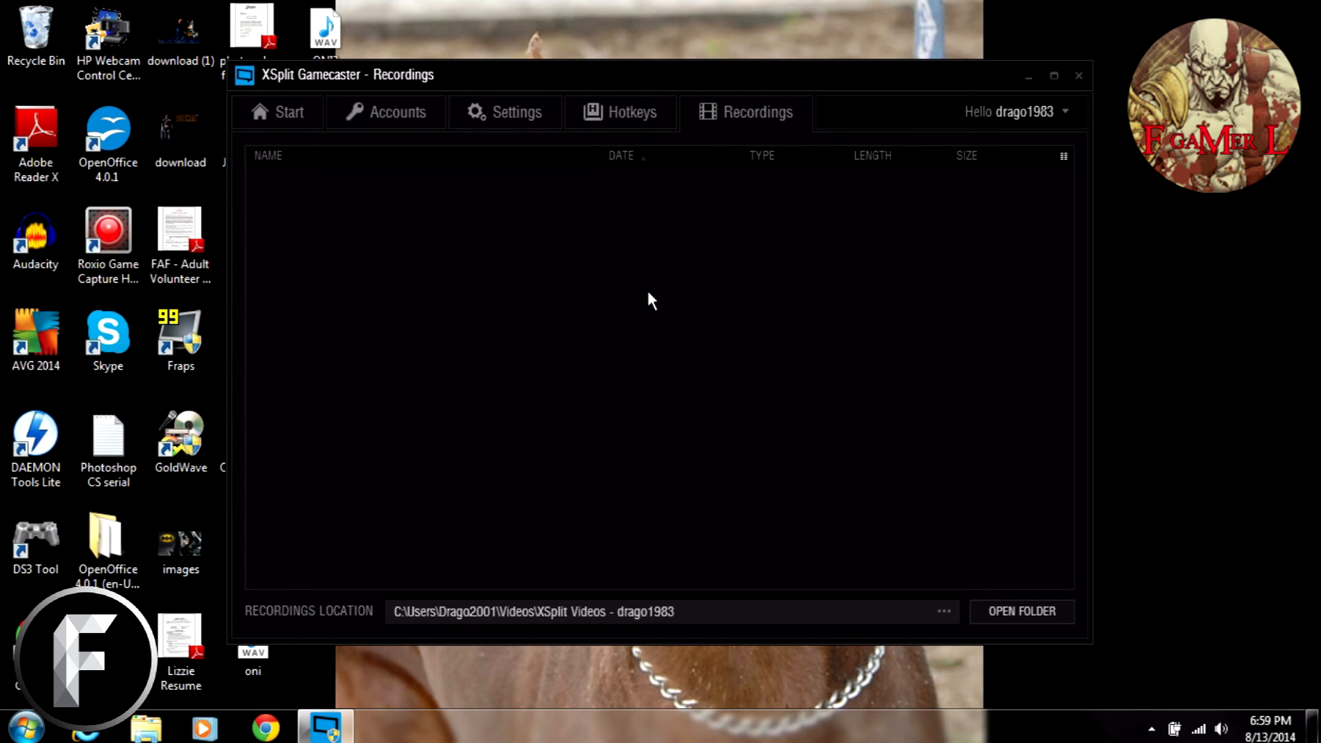
mouse_move(531, 247)
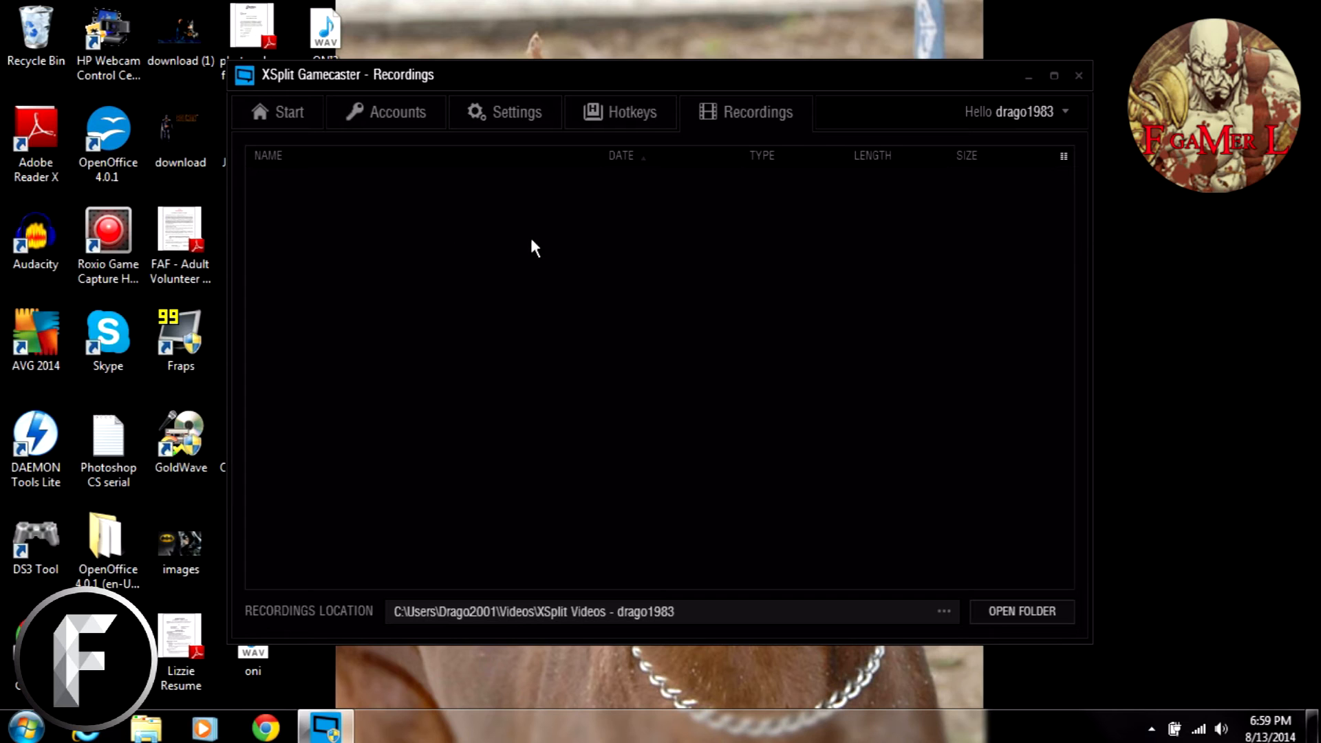
mouse_move(413, 190)
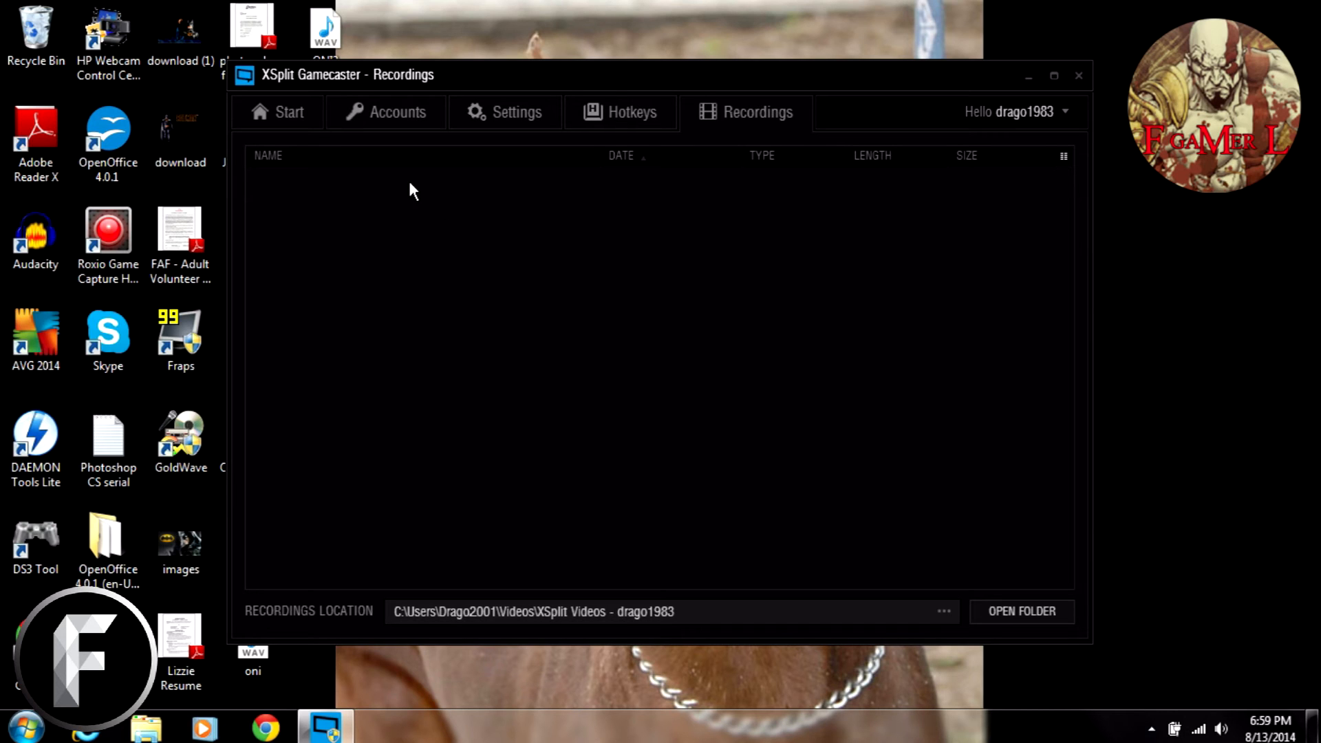
mouse_move(327, 194)
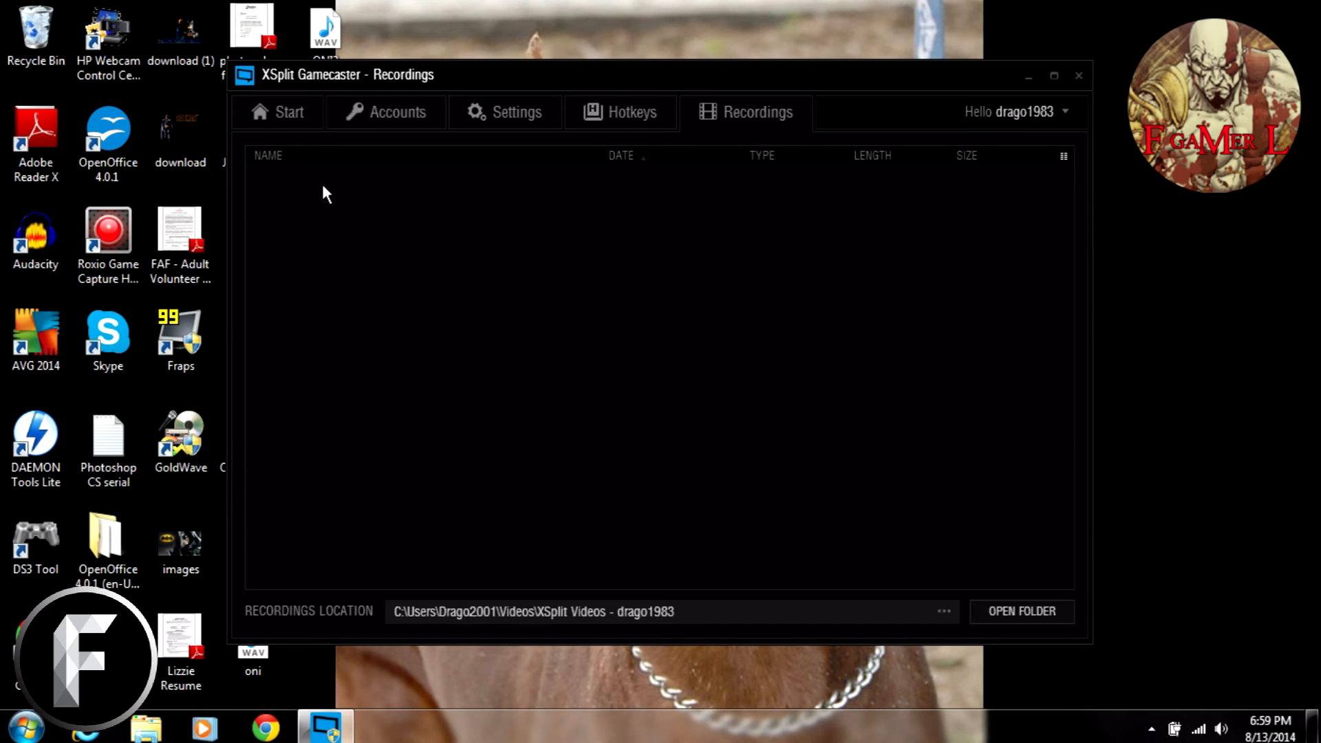
mouse_move(806, 205)
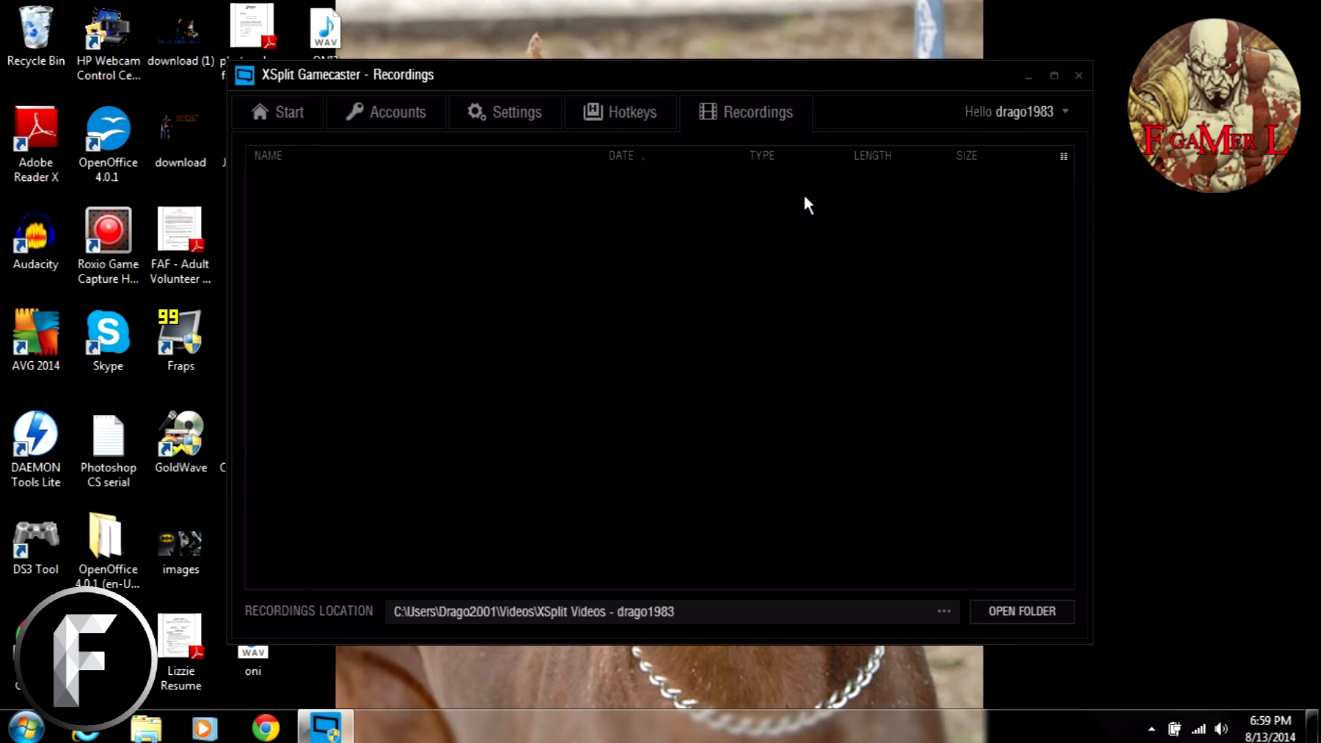
mouse_move(998, 191)
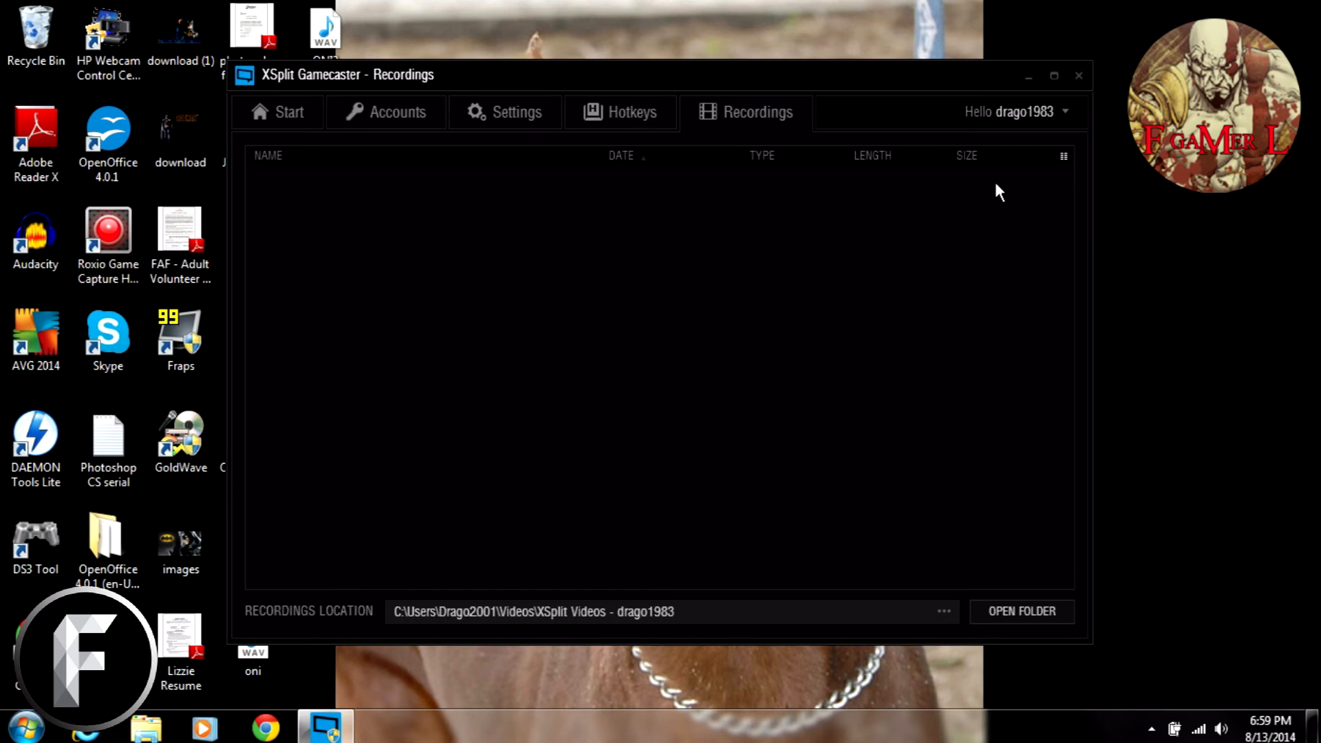
mouse_move(744, 634)
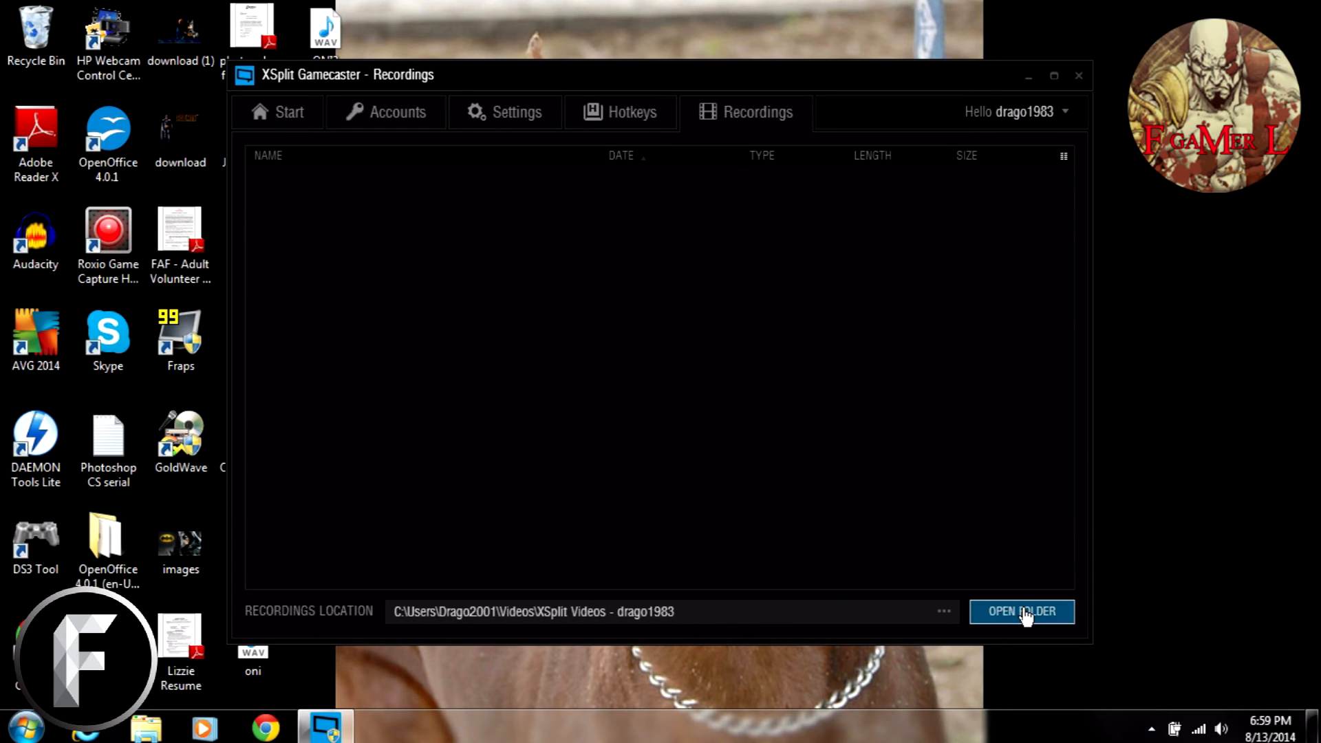
mouse_move(834, 463)
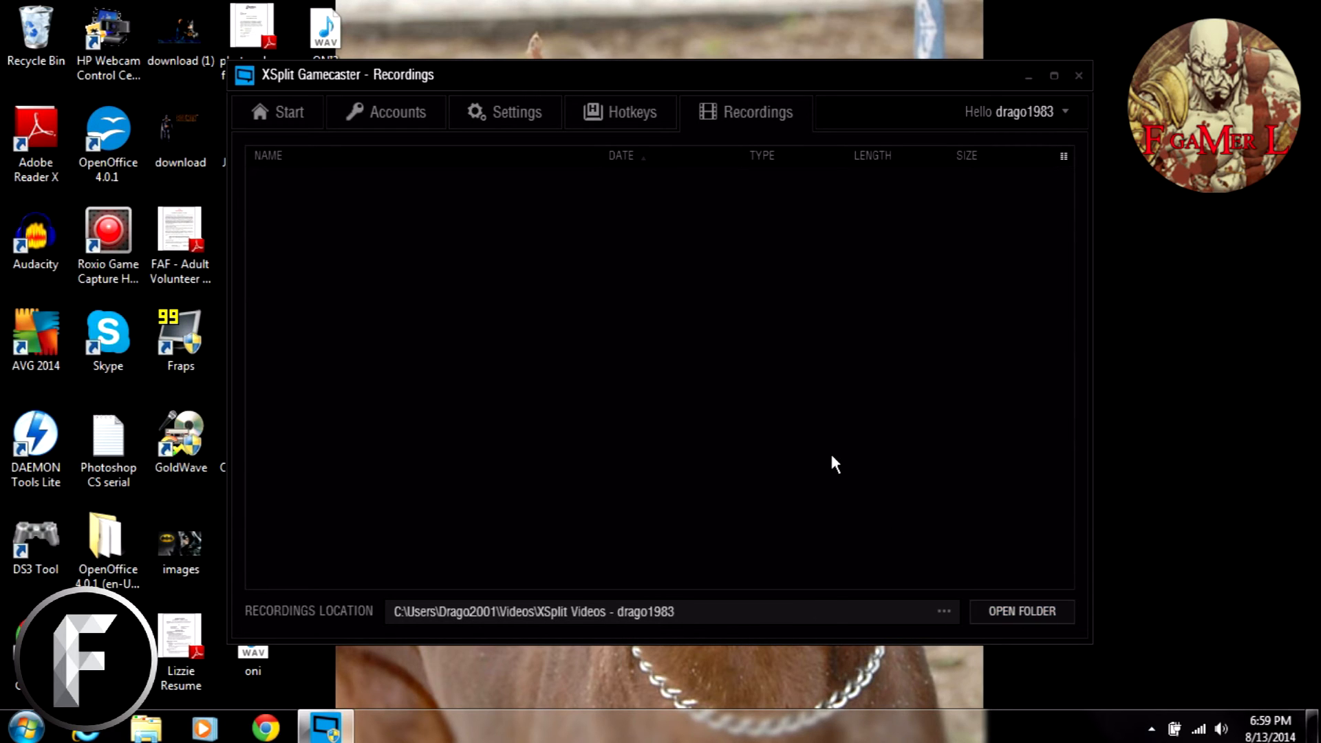
mouse_move(765, 323)
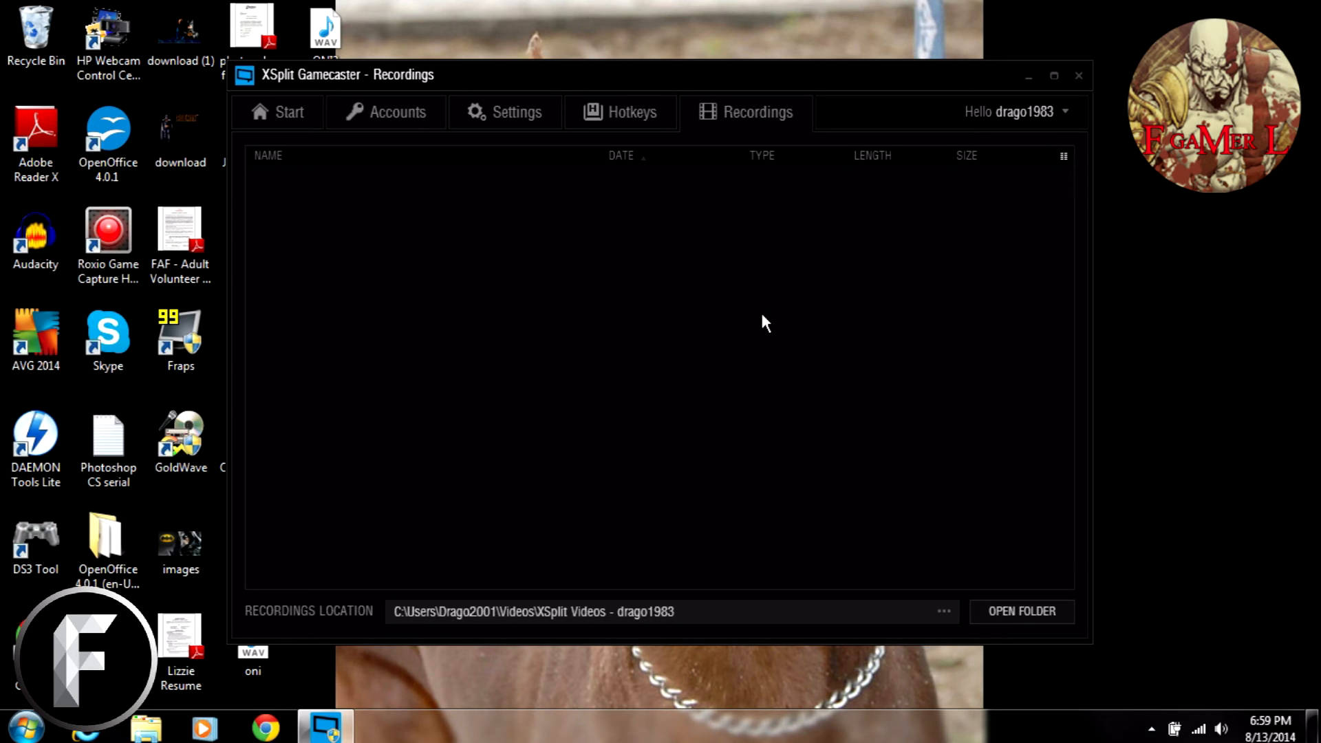
mouse_move(727, 373)
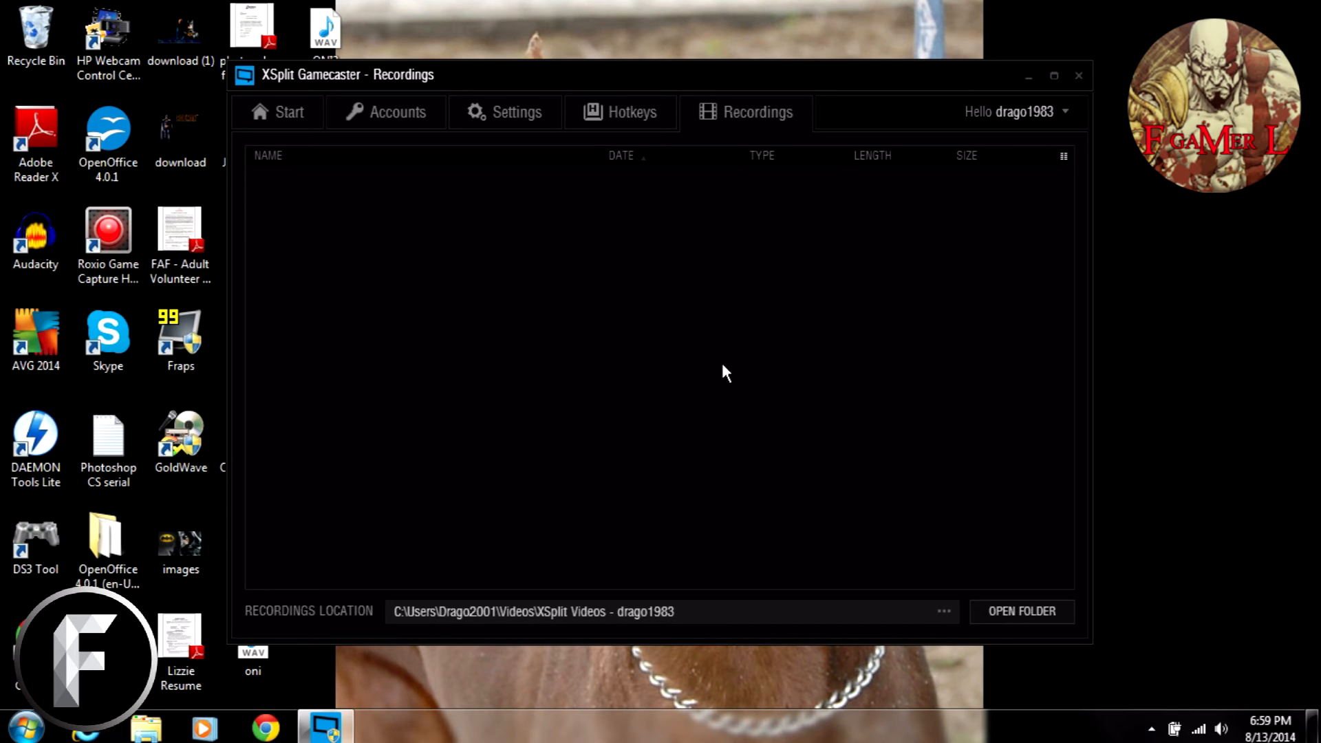
mouse_move(848, 322)
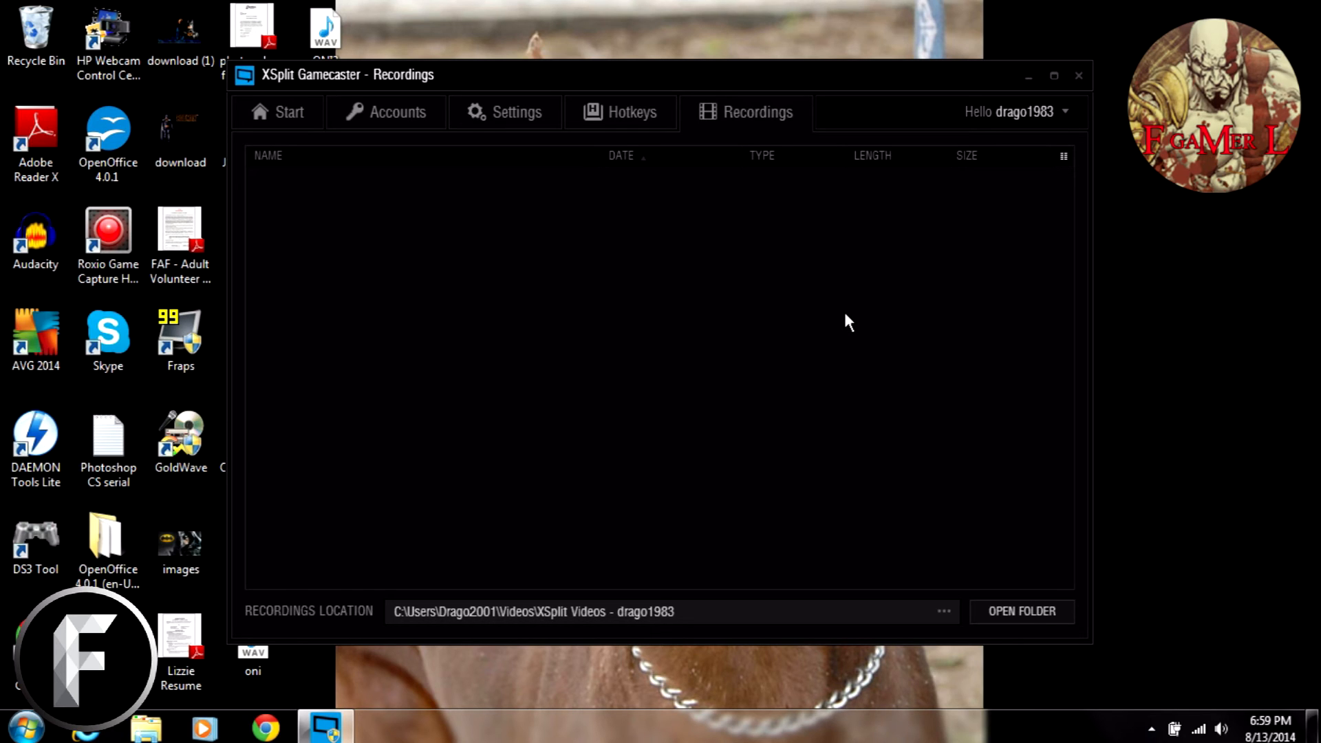
mouse_move(447, 218)
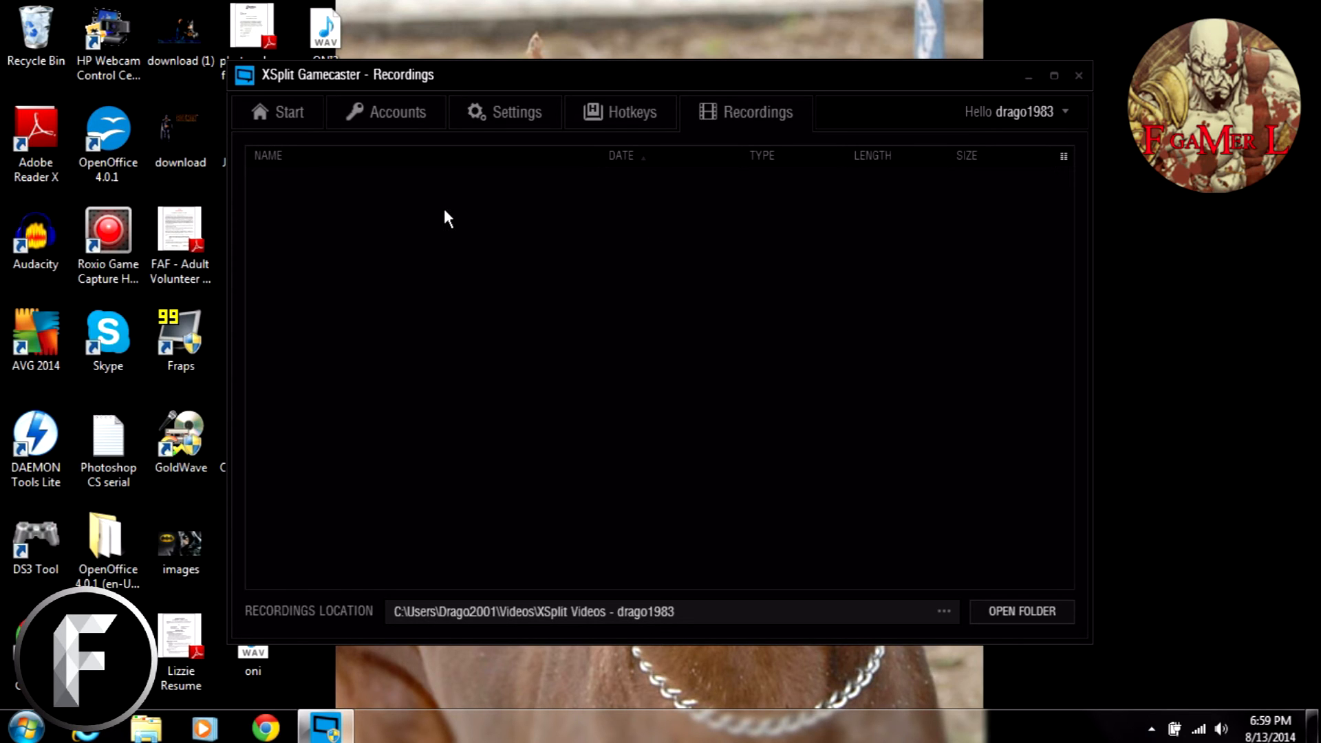
mouse_move(943, 636)
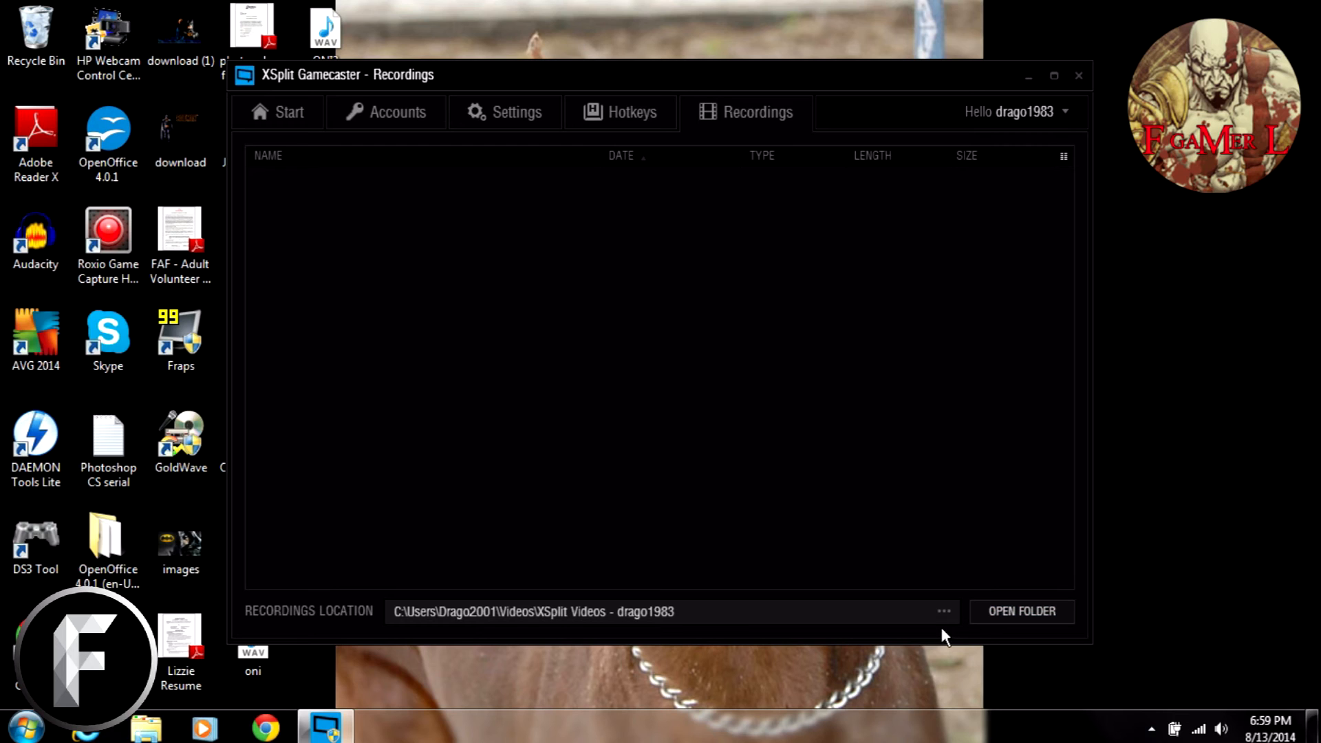
mouse_move(950, 618)
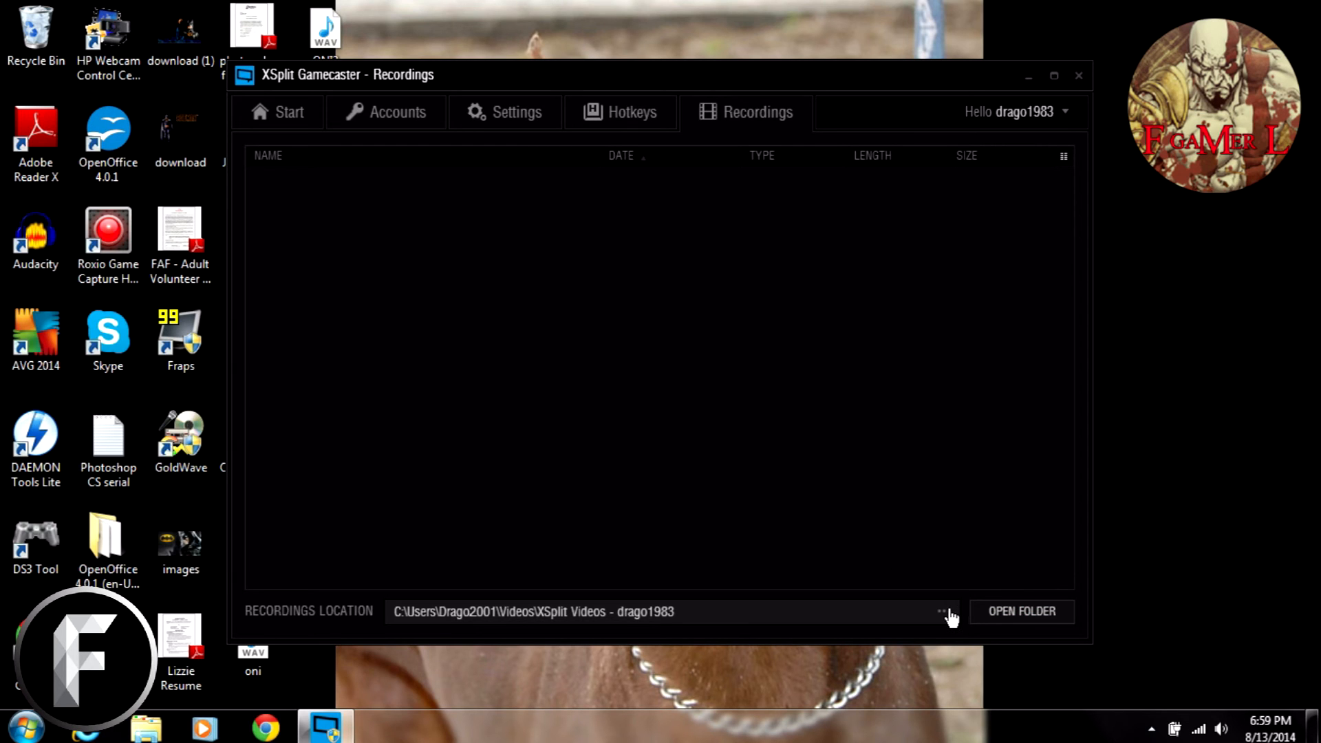
mouse_move(711, 345)
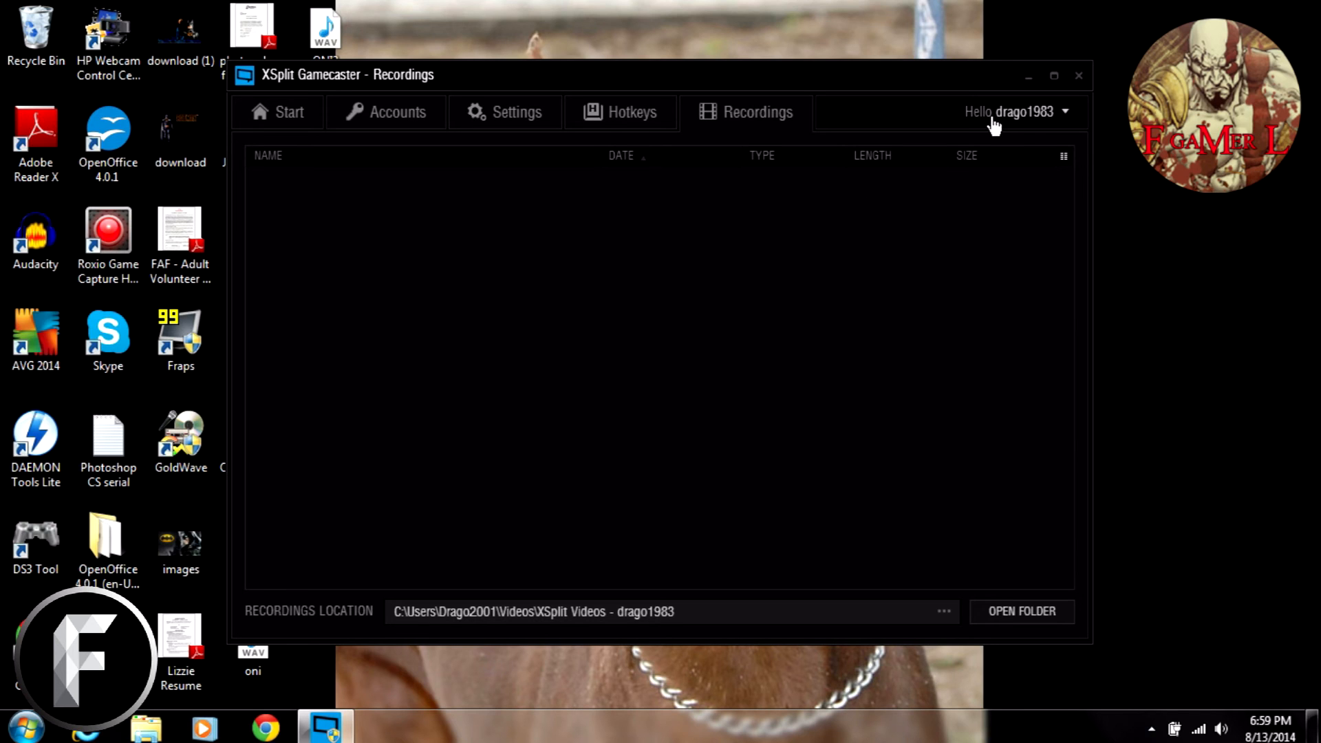
mouse_move(1002, 130)
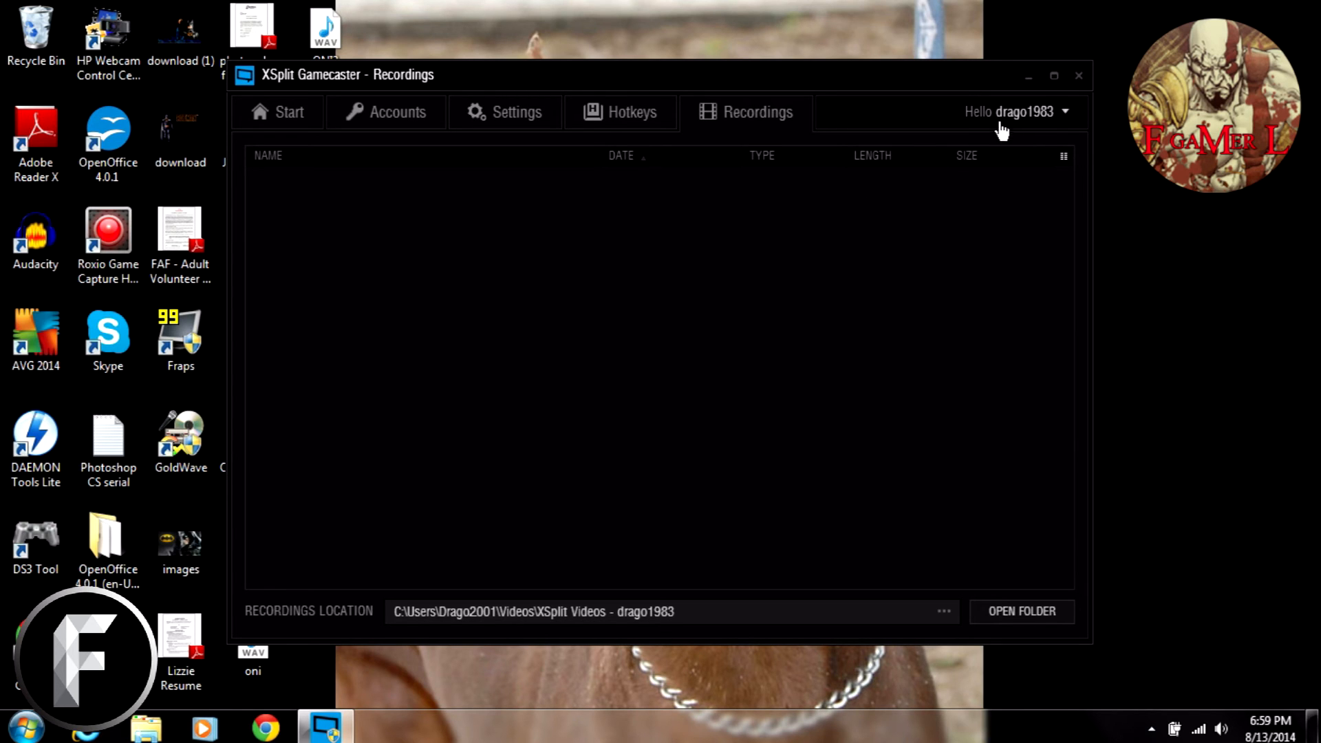
mouse_move(1022, 146)
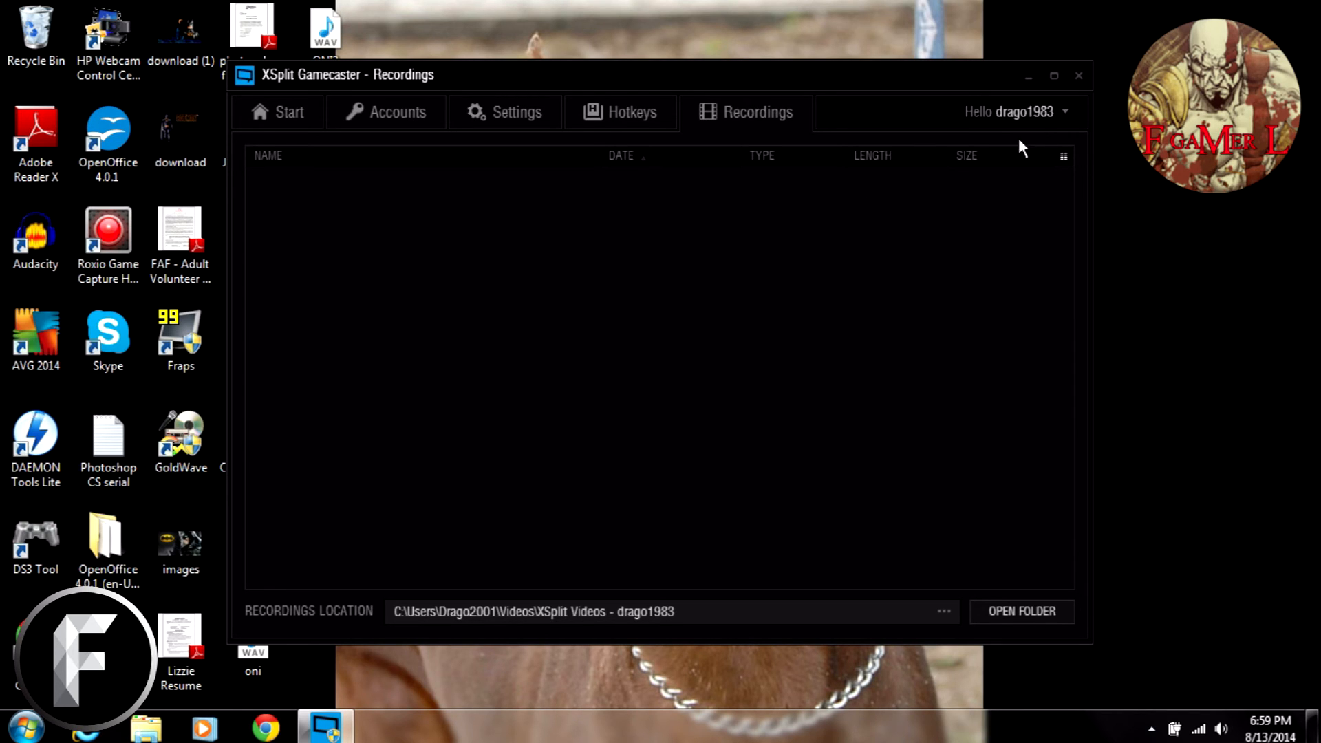
mouse_move(1045, 131)
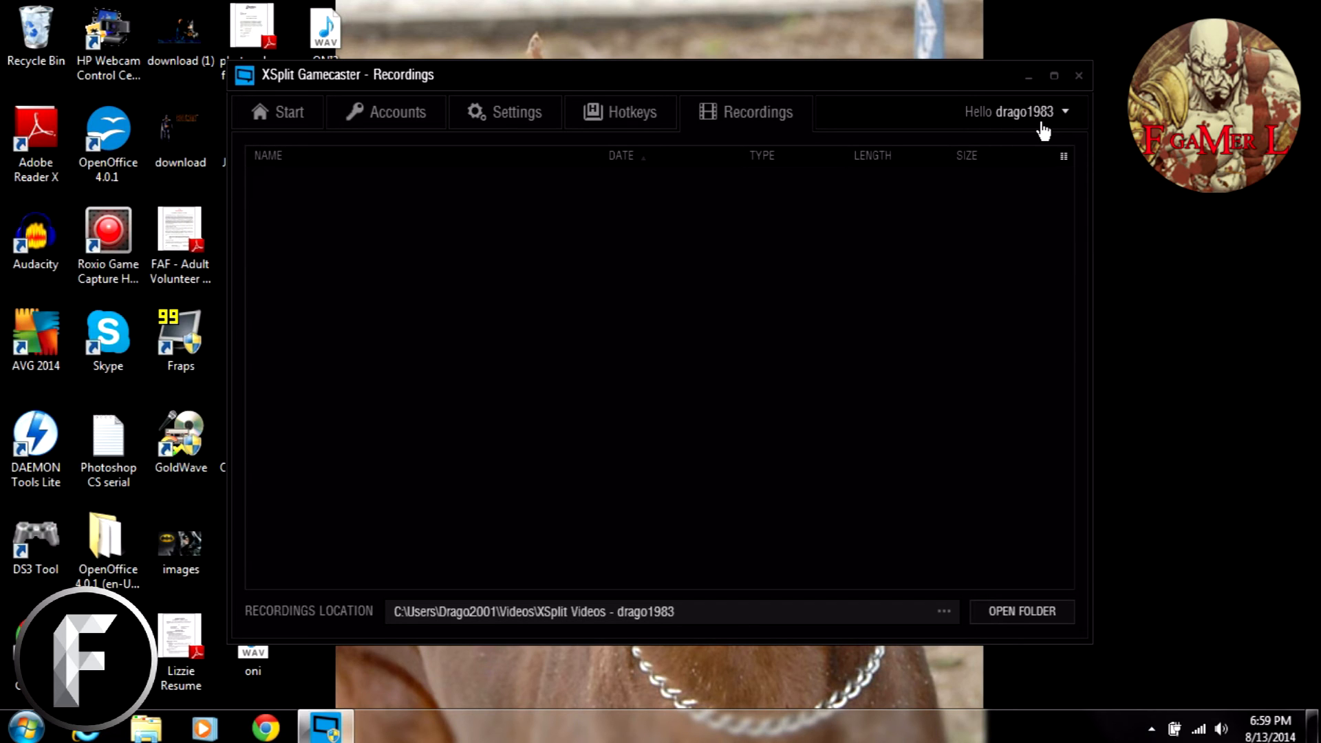
mouse_move(521, 232)
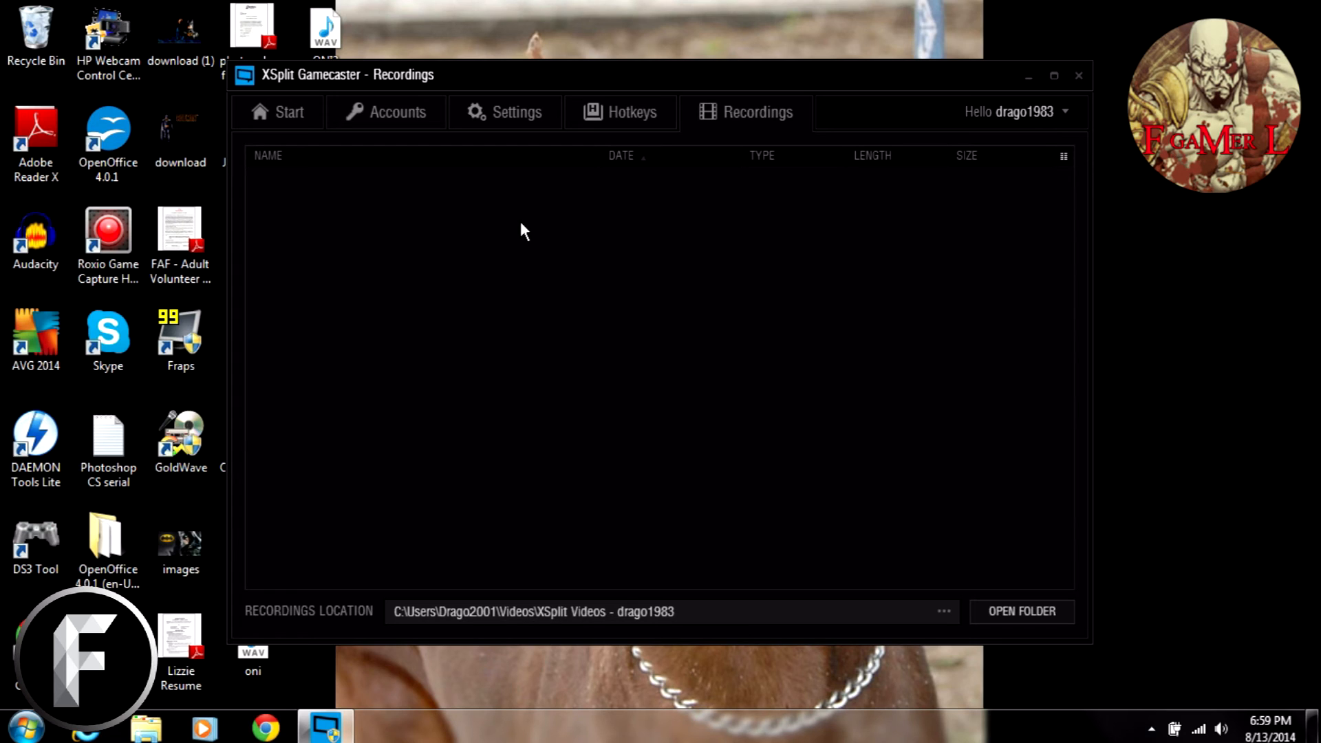
mouse_move(1016, 125)
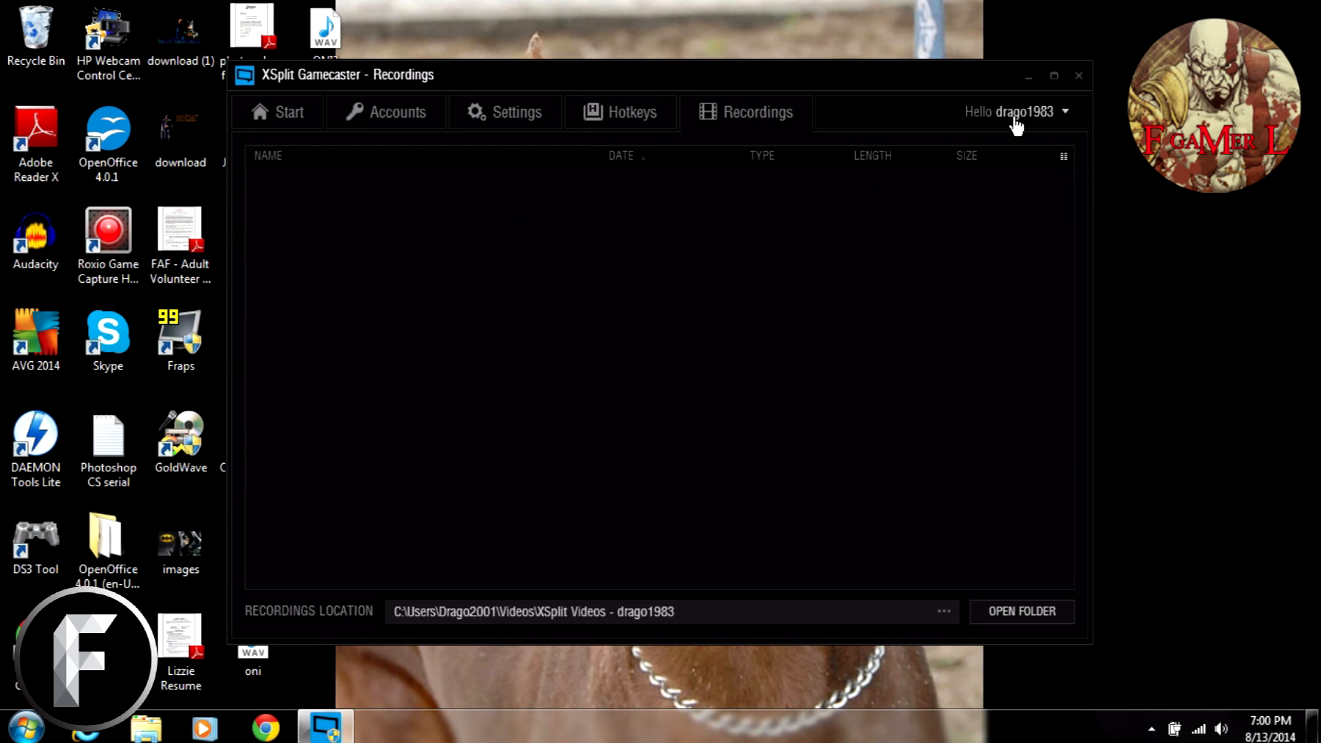
mouse_move(1019, 166)
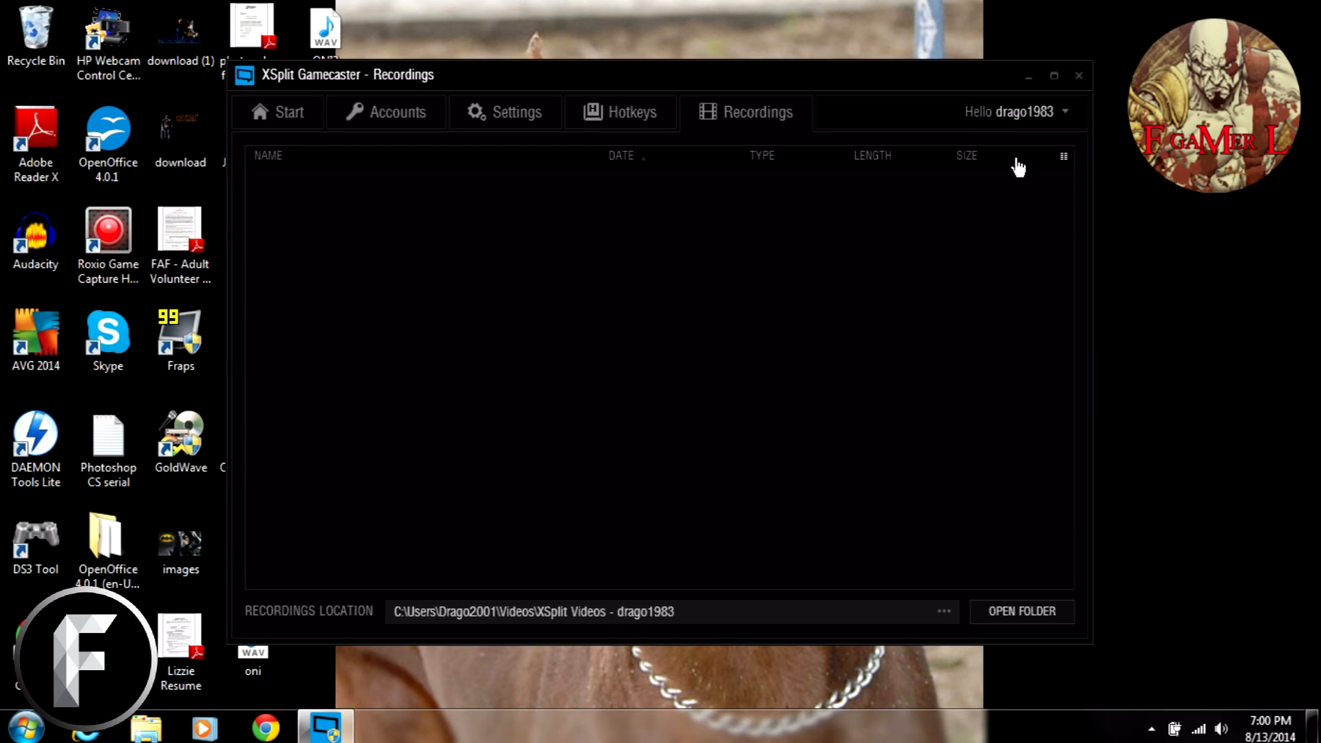
mouse_move(904, 267)
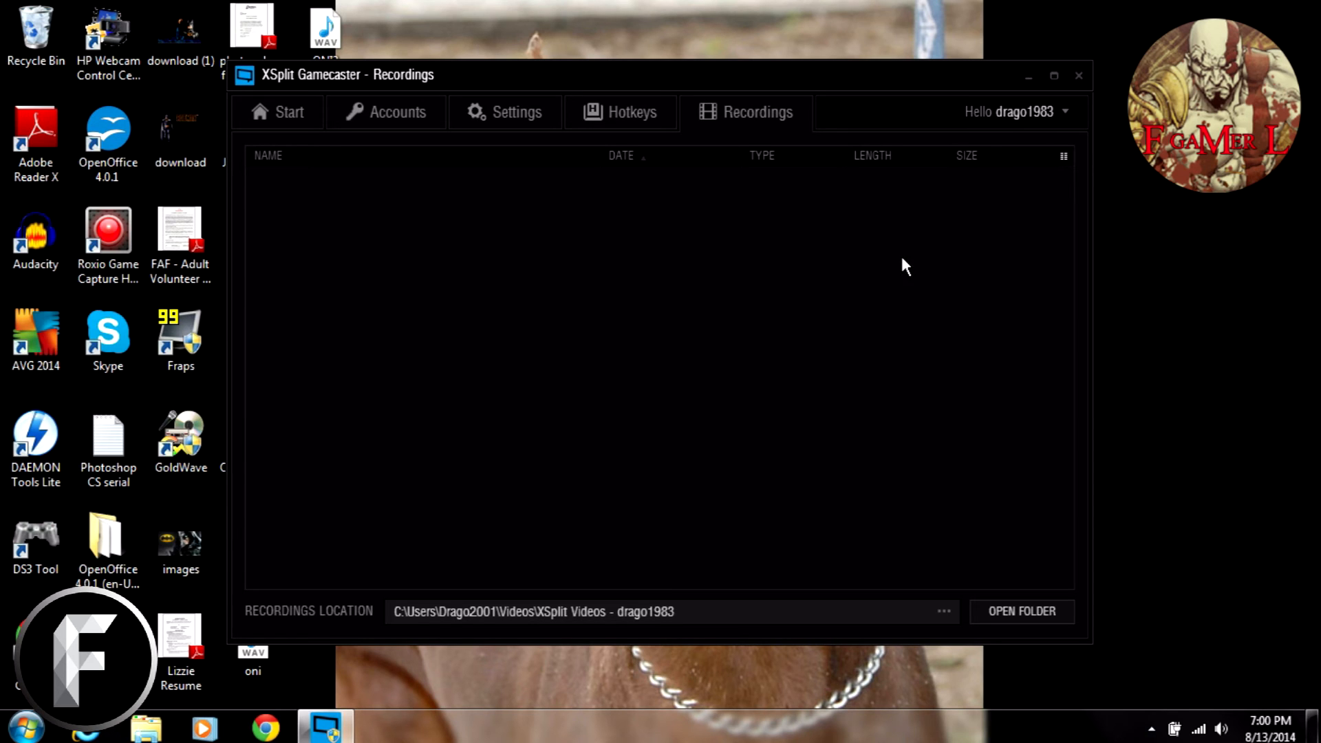
Go back to the Start page with the 3 easy steps, console play and tutorials
left_click(288, 111)
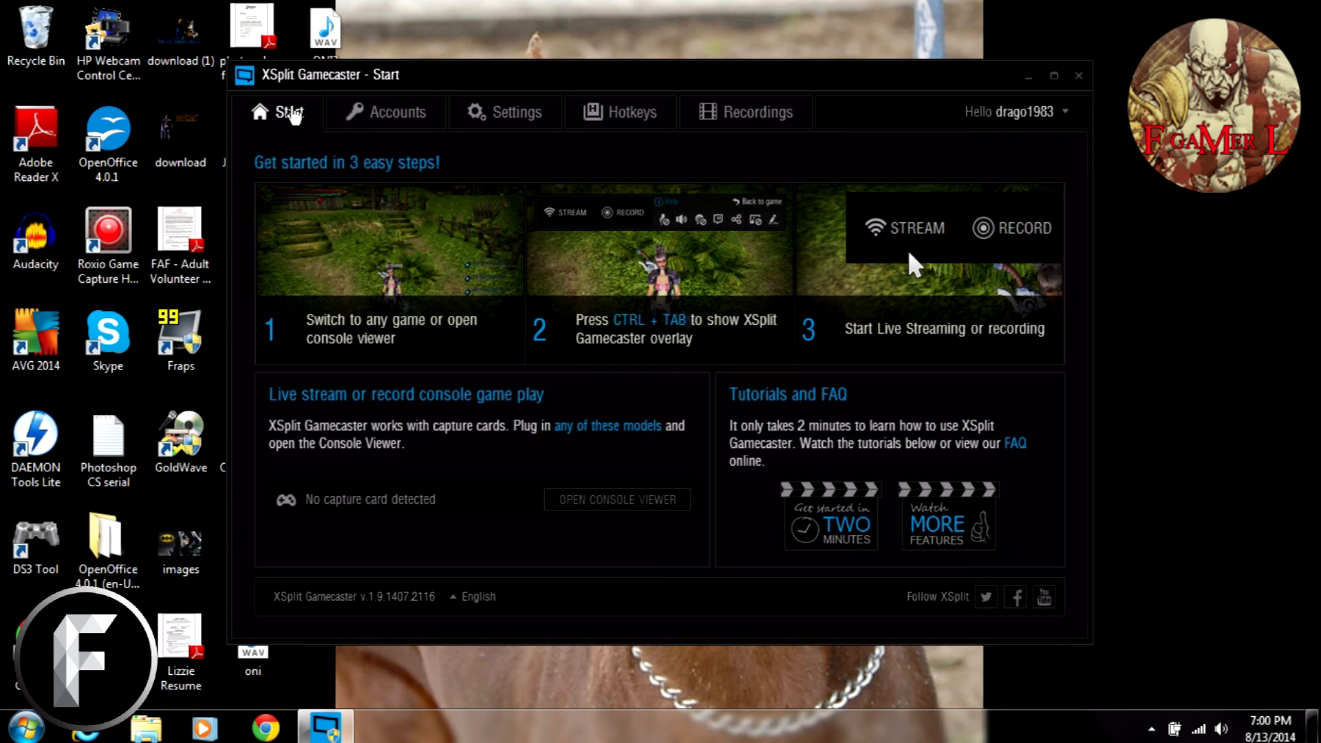
mouse_move(716, 453)
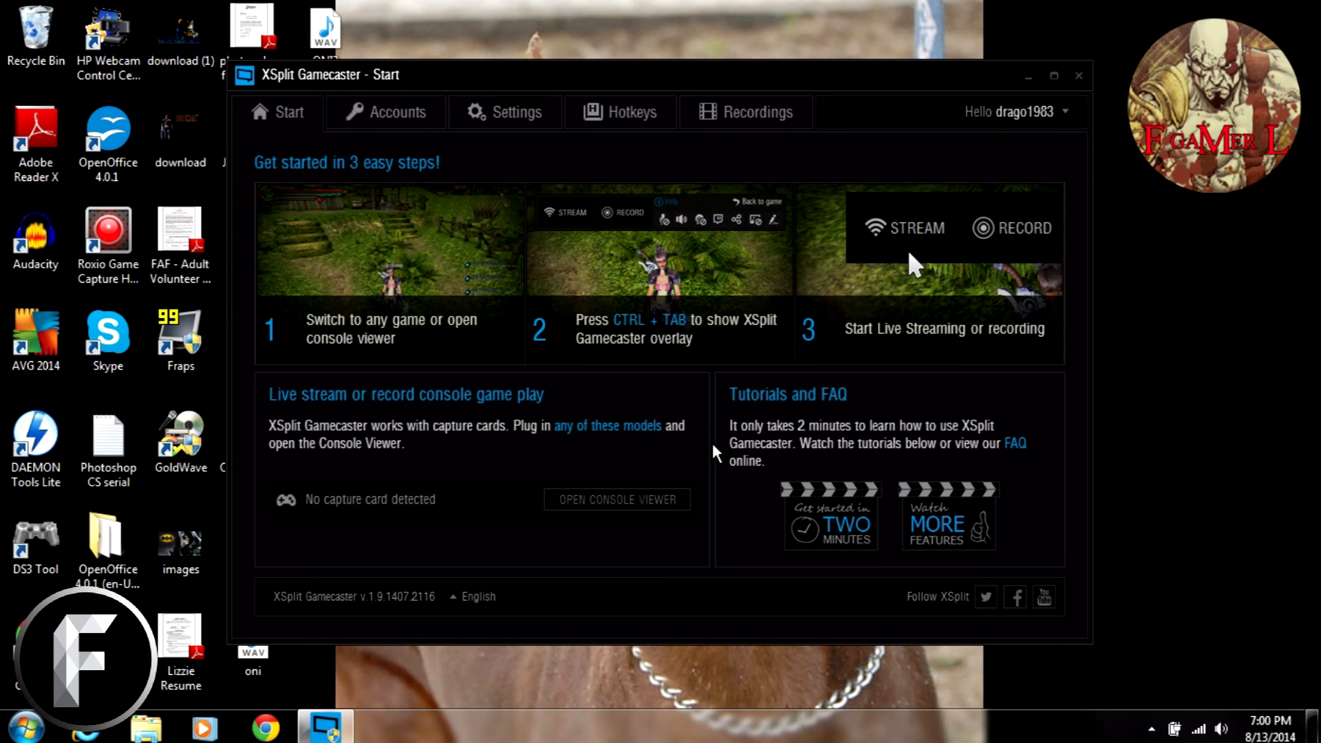
mouse_move(266, 389)
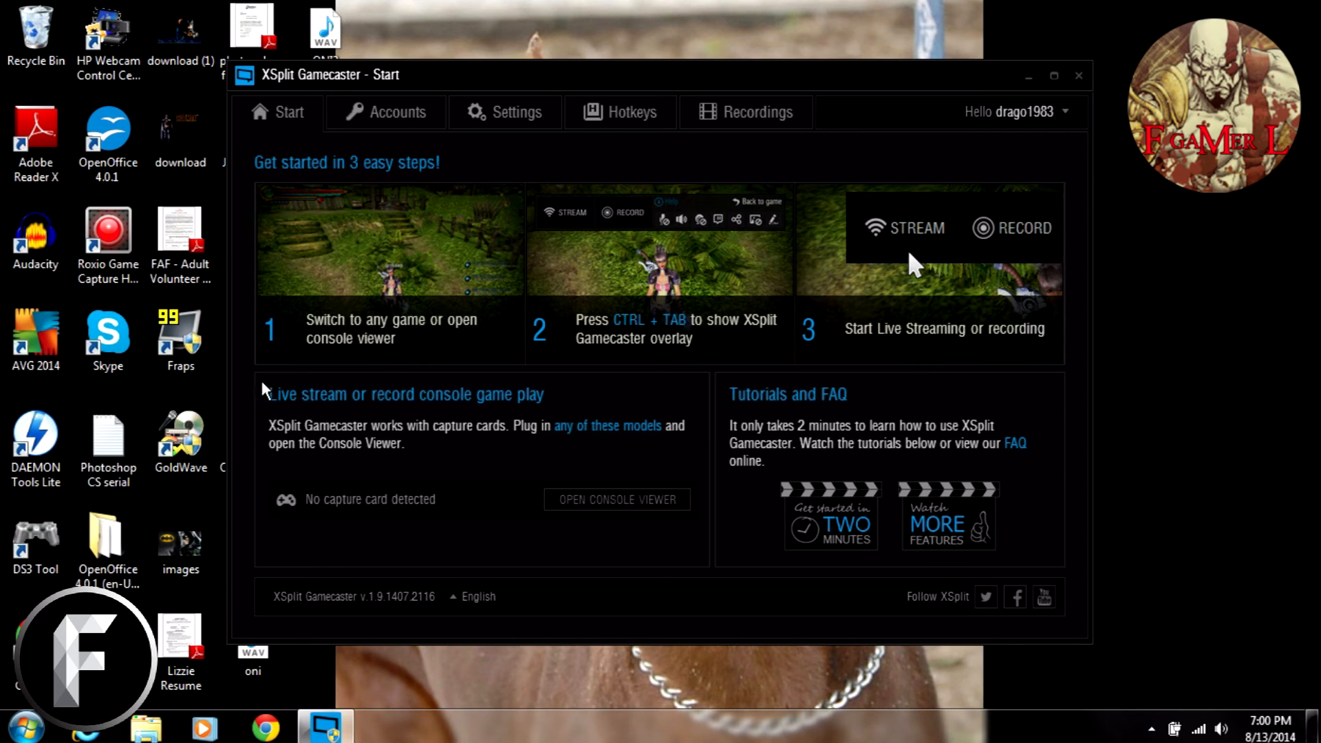
mouse_move(257, 190)
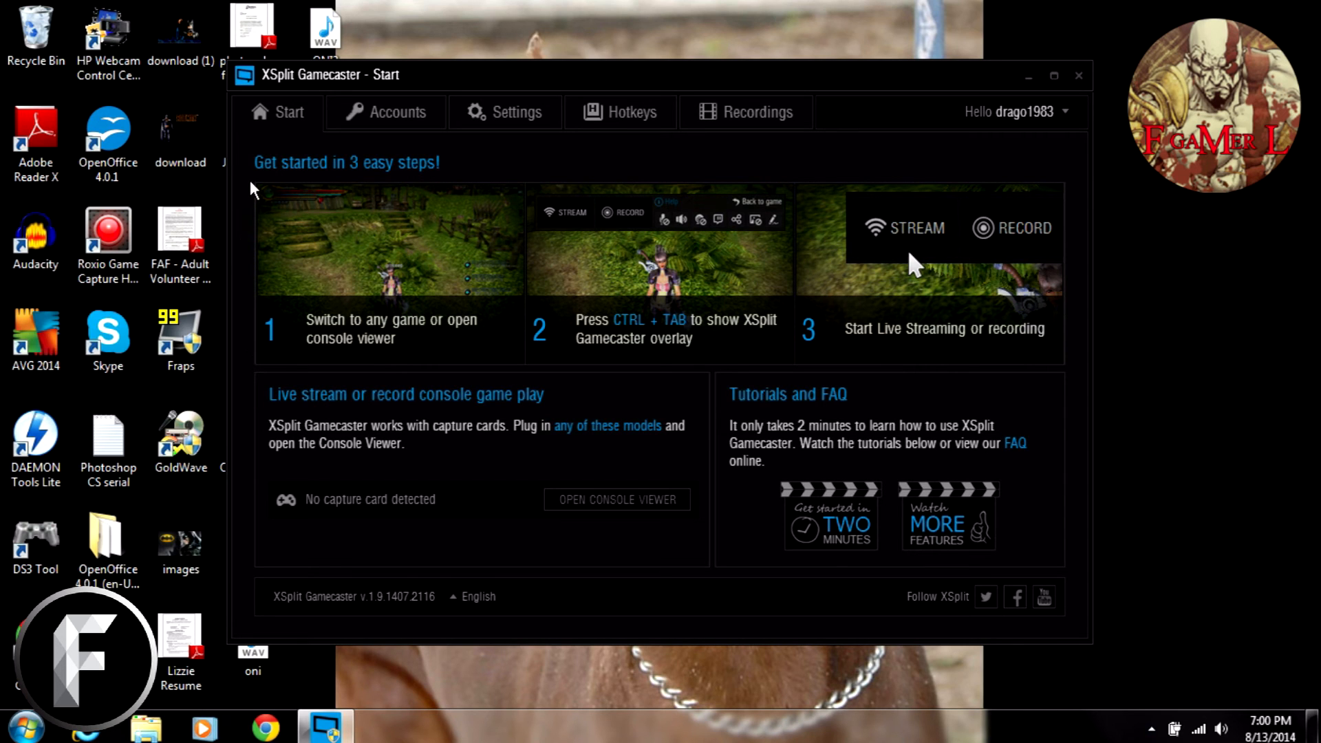
mouse_move(1081, 172)
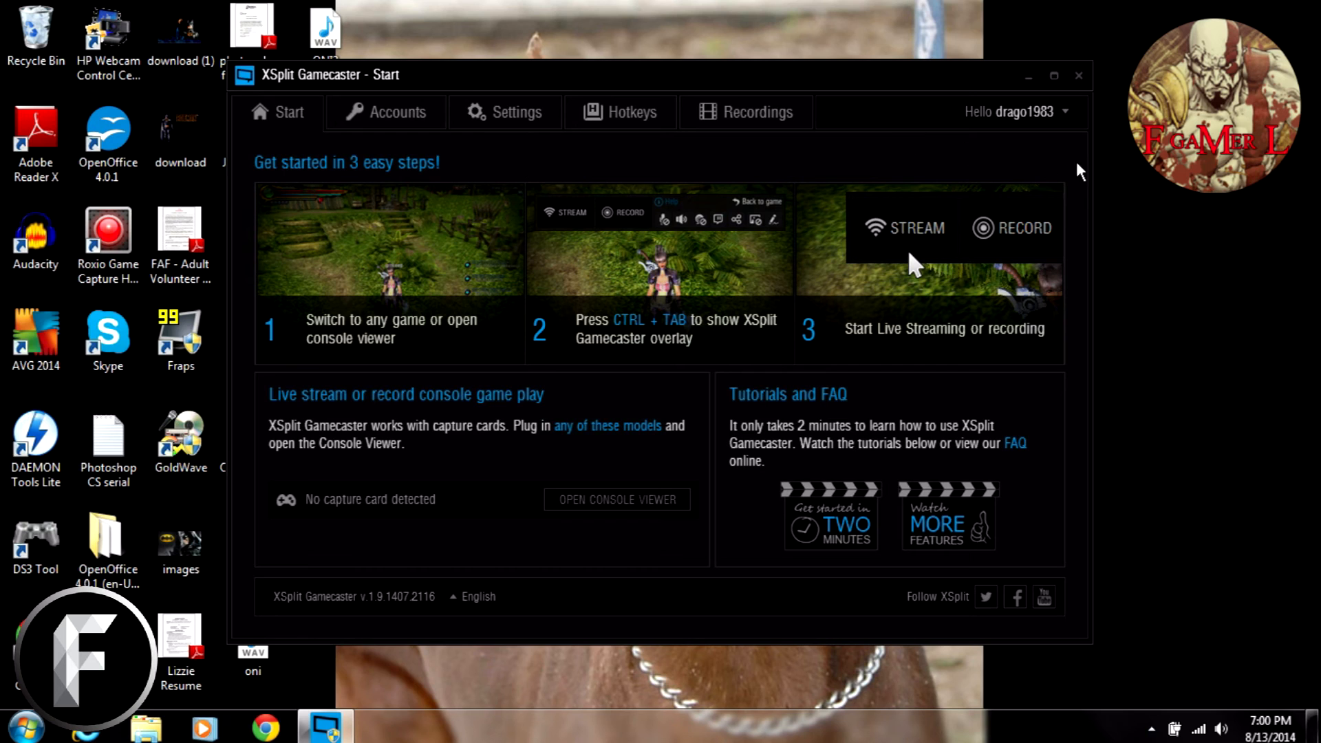
mouse_move(1088, 226)
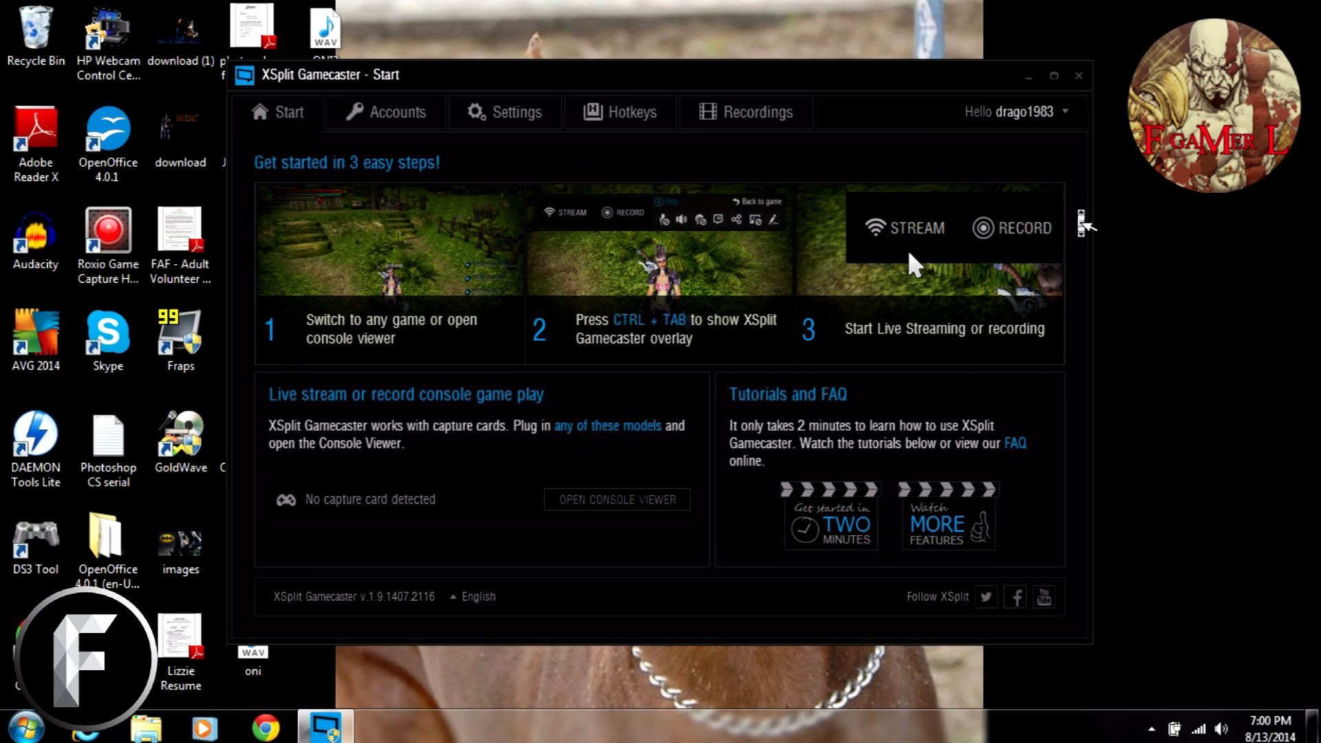
mouse_move(1077, 462)
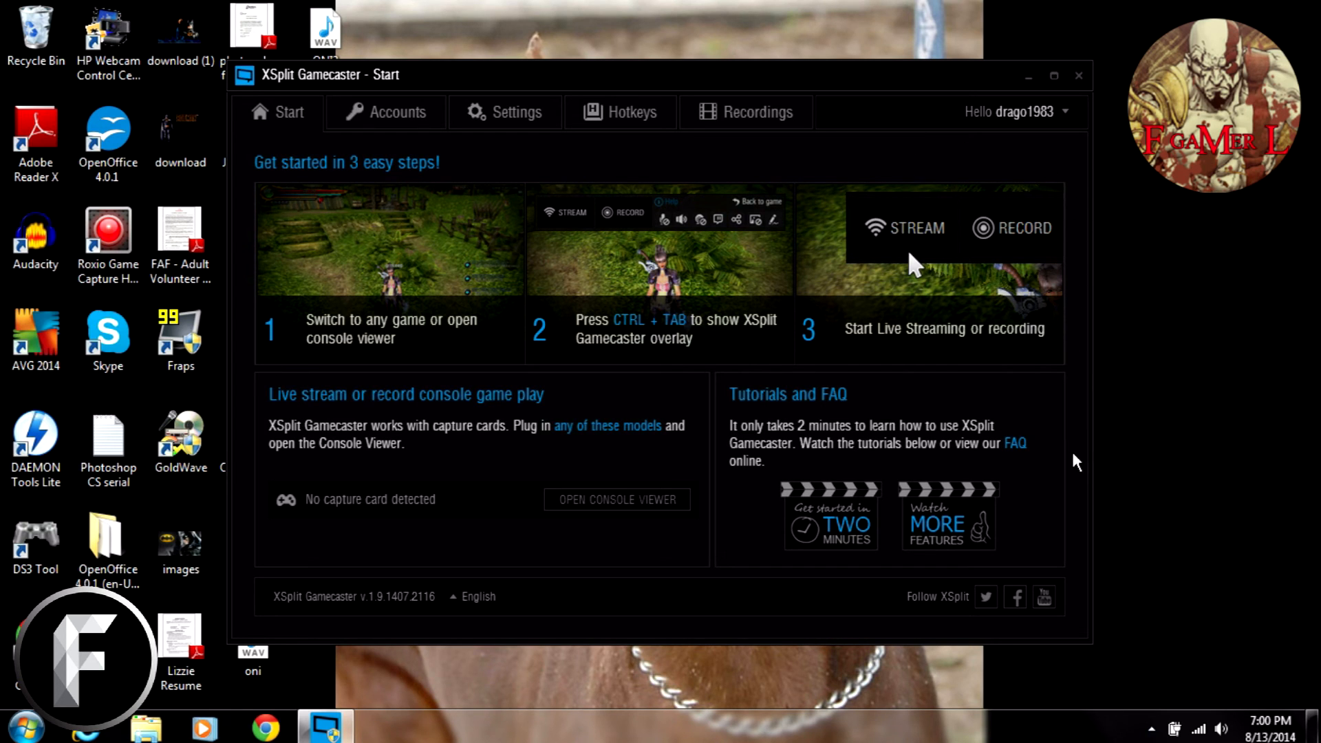
mouse_move(1044, 160)
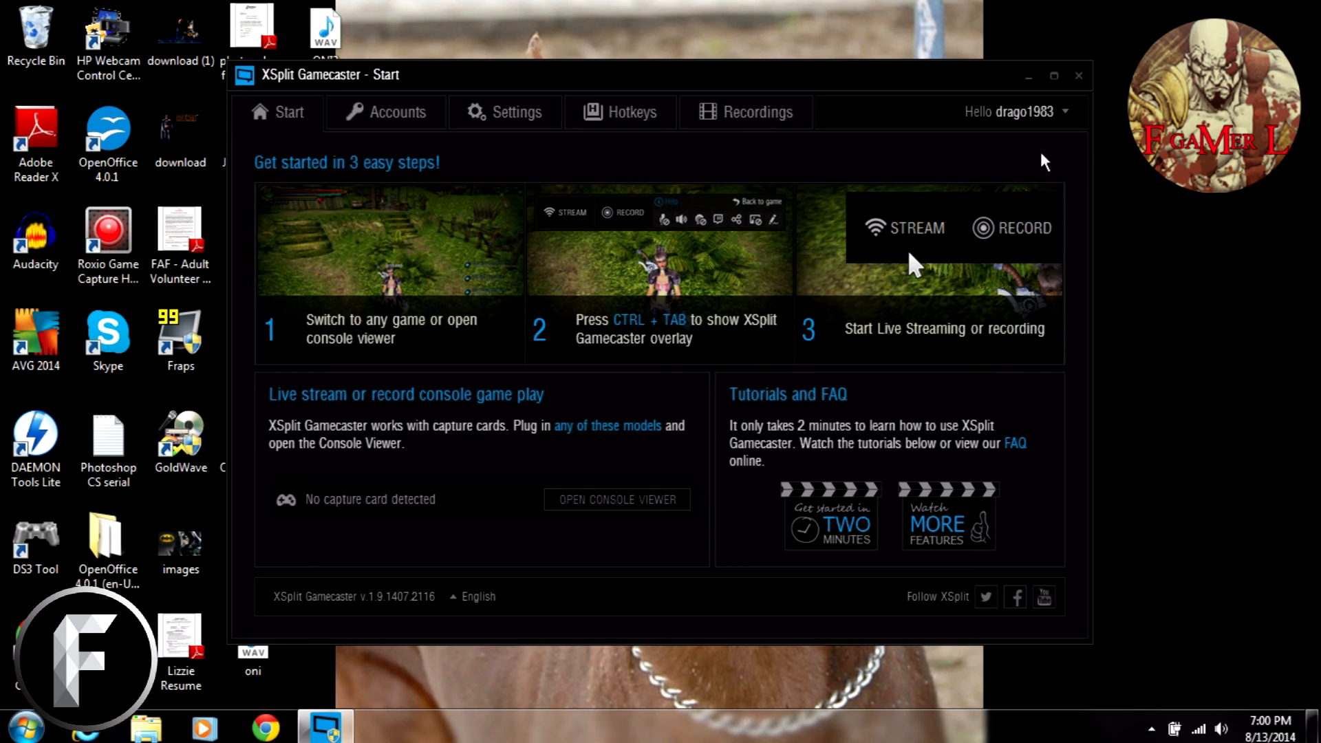
mouse_move(496, 156)
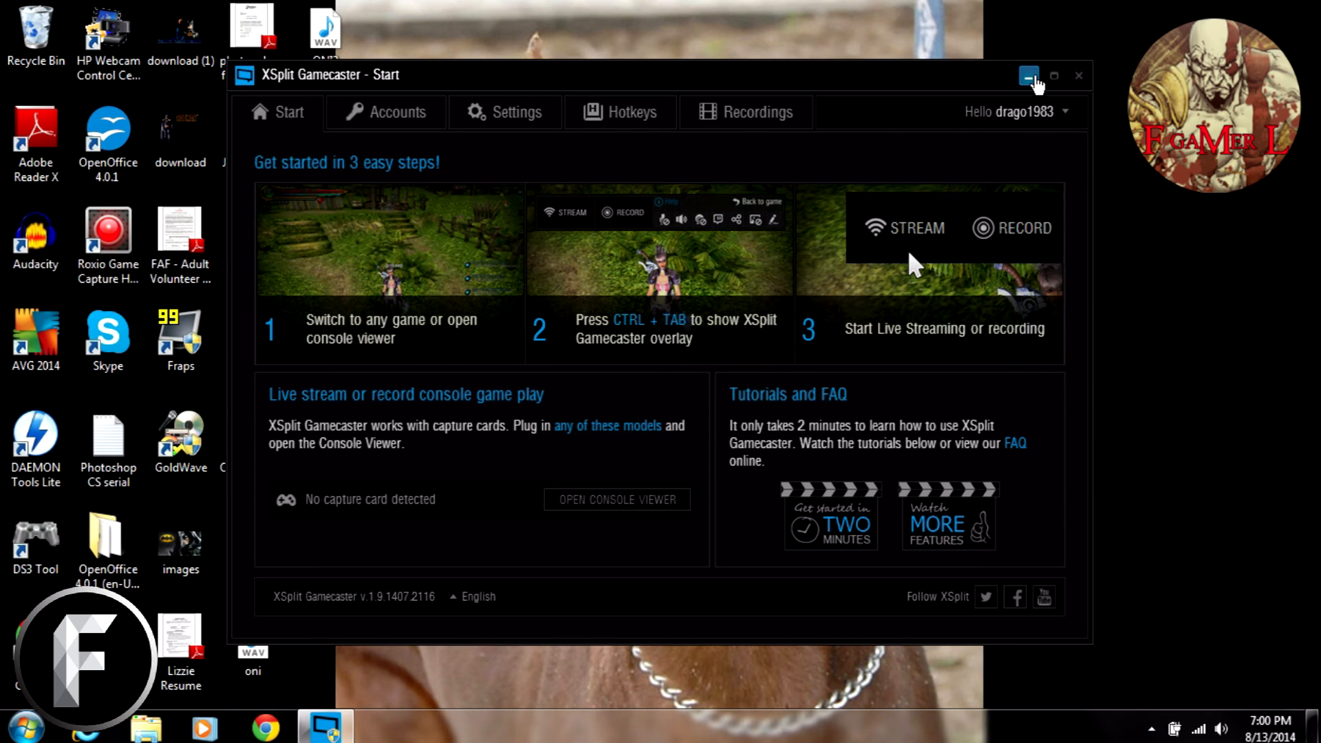
Minimize Gamecaster and launch XSplit Broadcaster from its desktop shortcut
left_click(1029, 75)
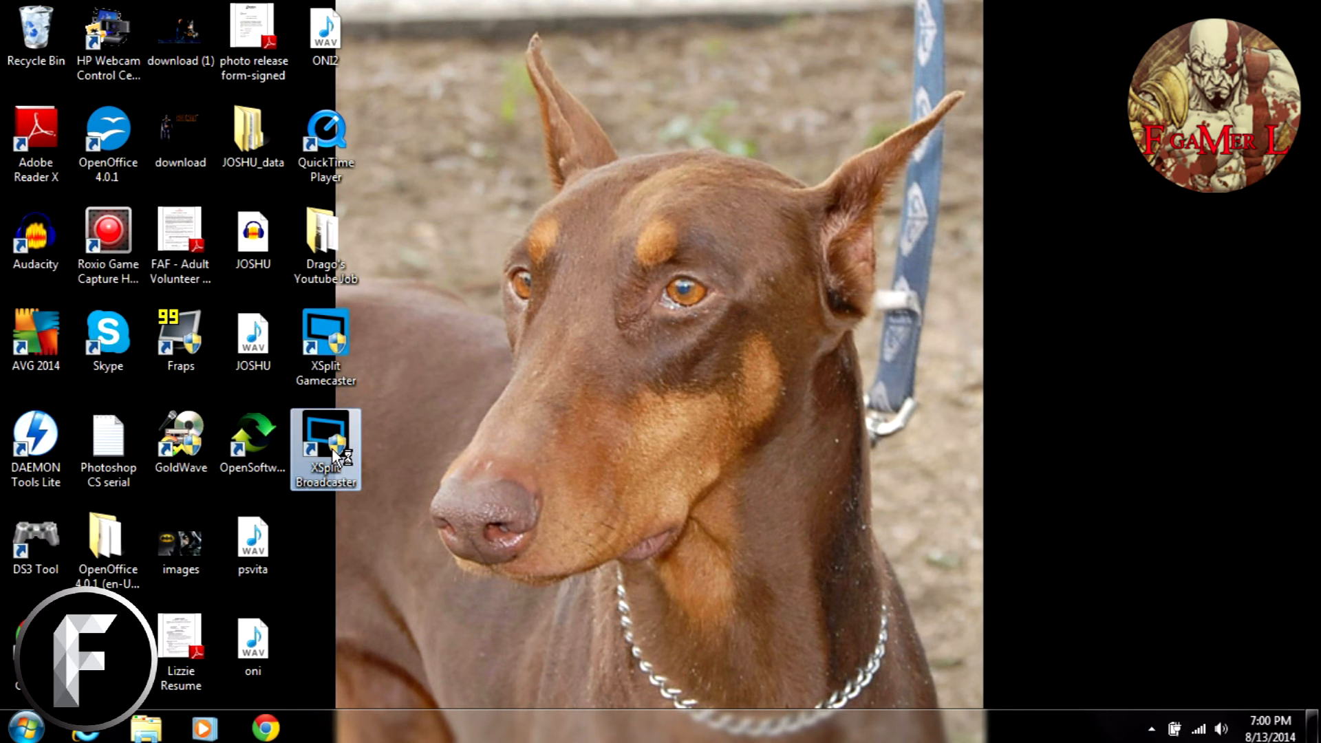
double_click(326, 446)
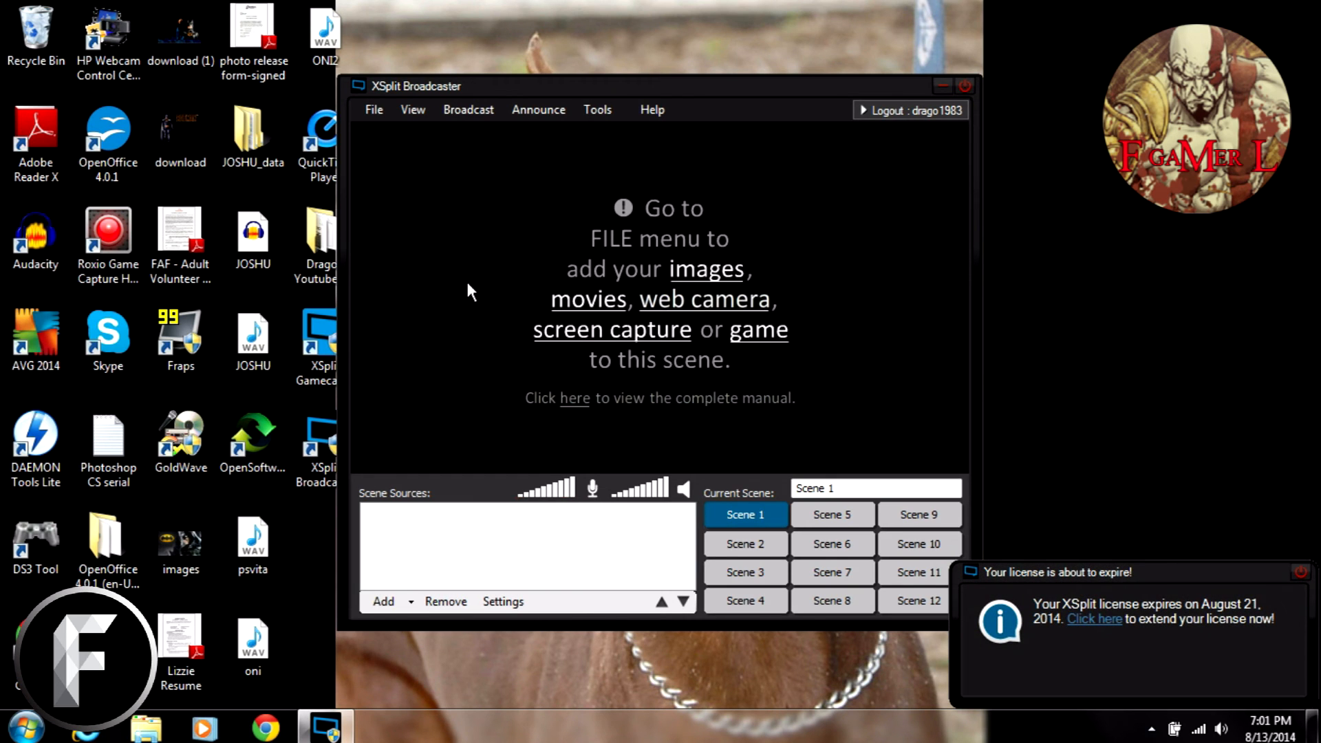
mouse_move(563, 194)
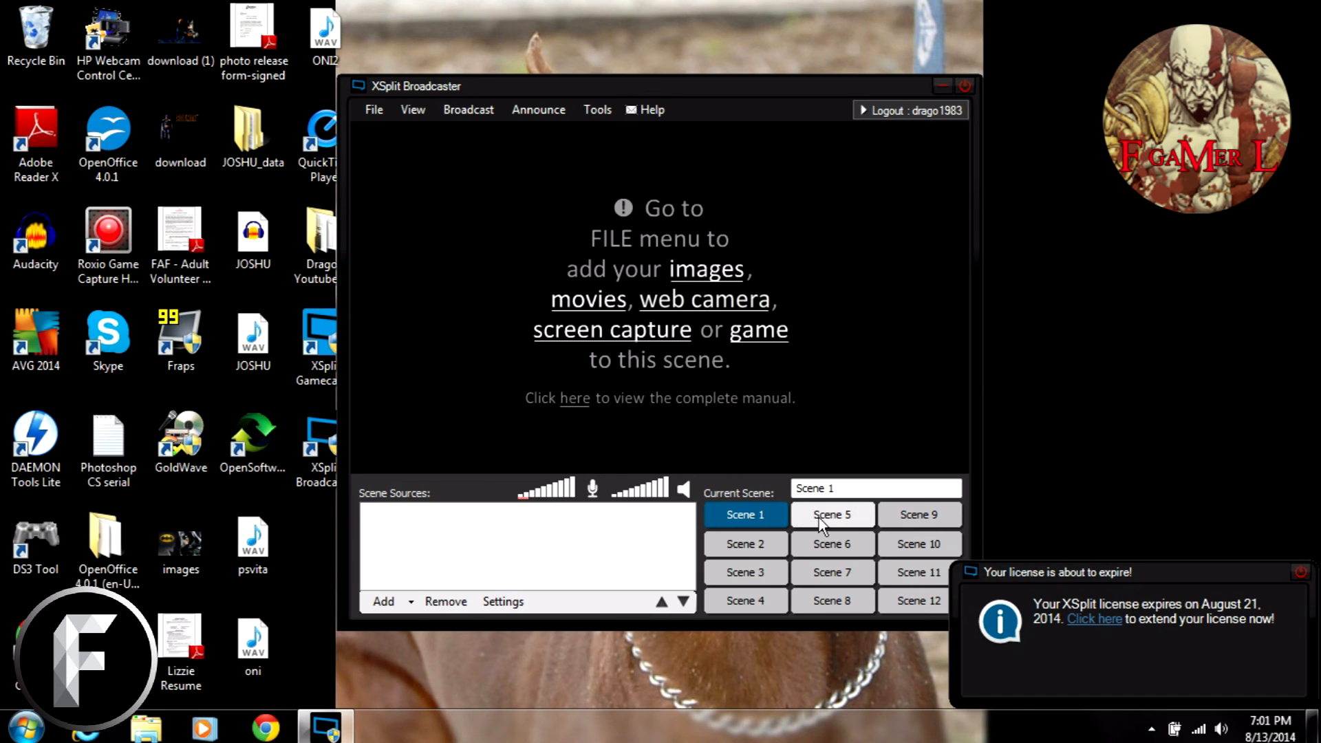
mouse_move(1141, 470)
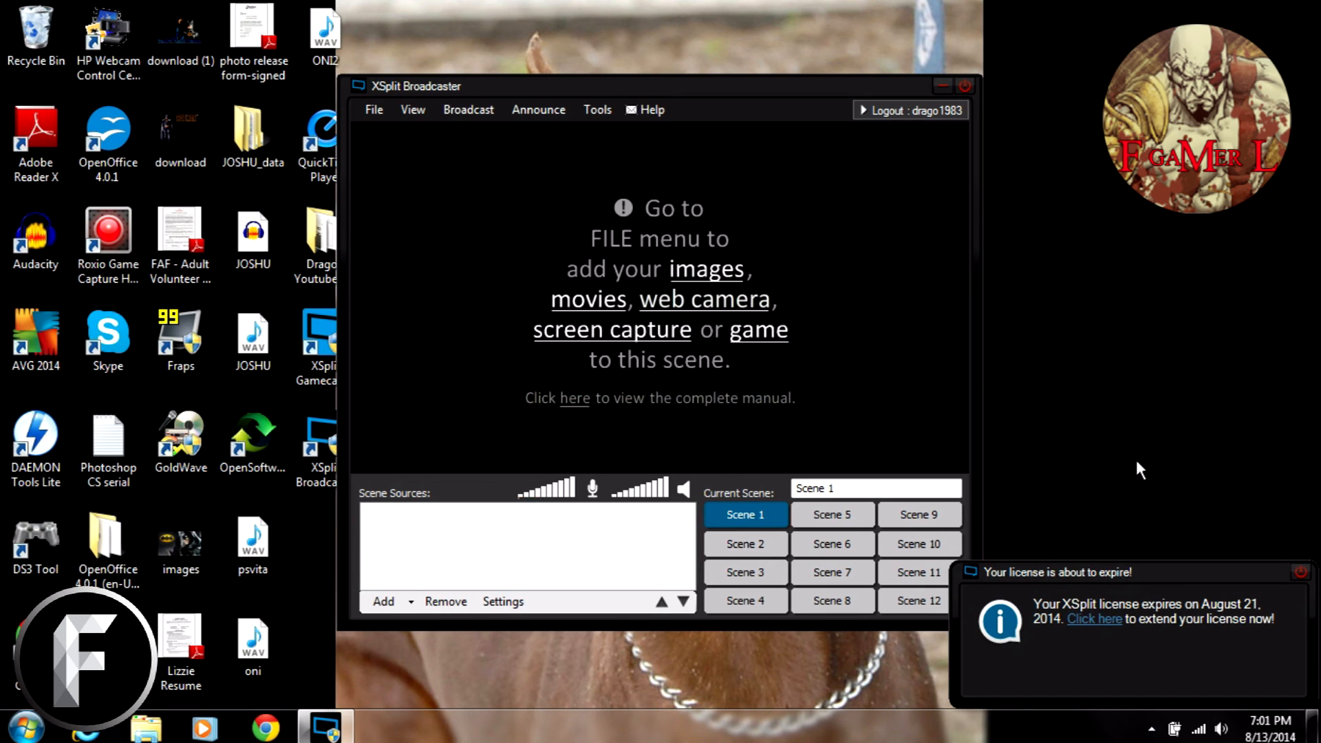
mouse_move(1085, 540)
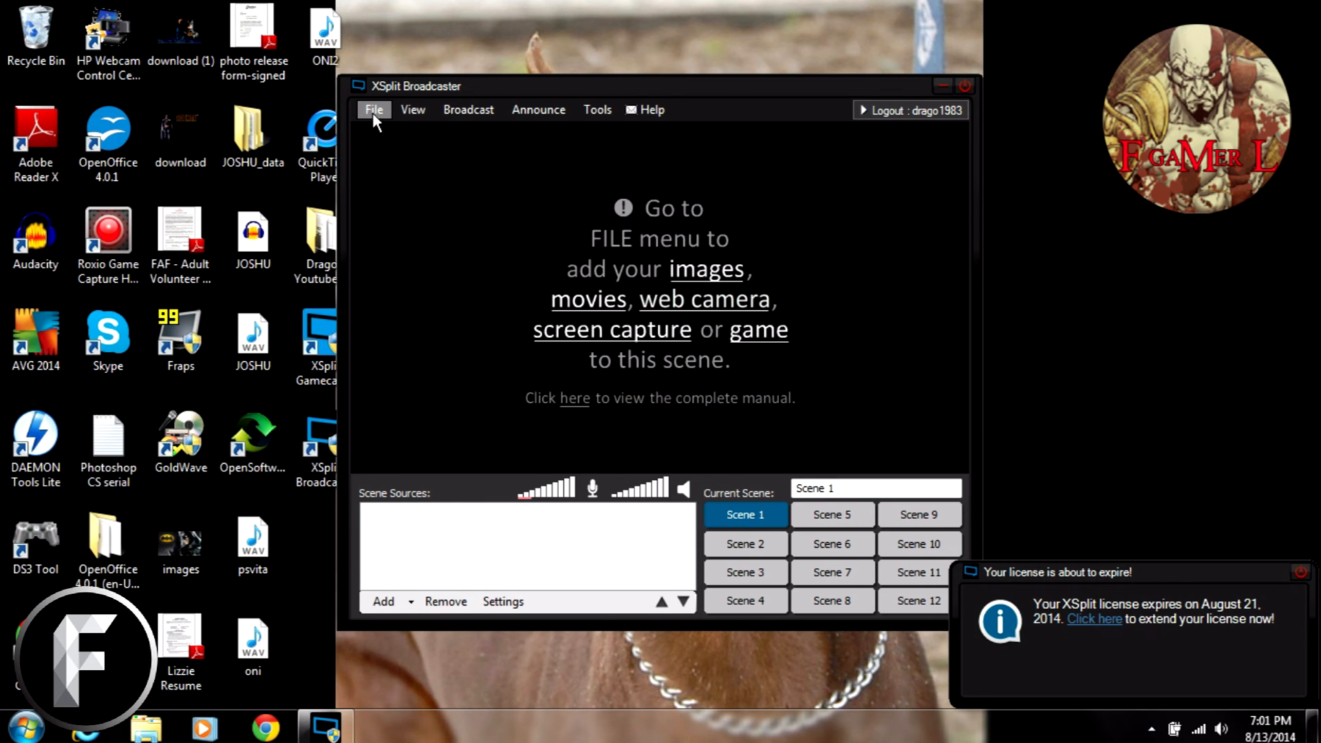
left_click(413, 109)
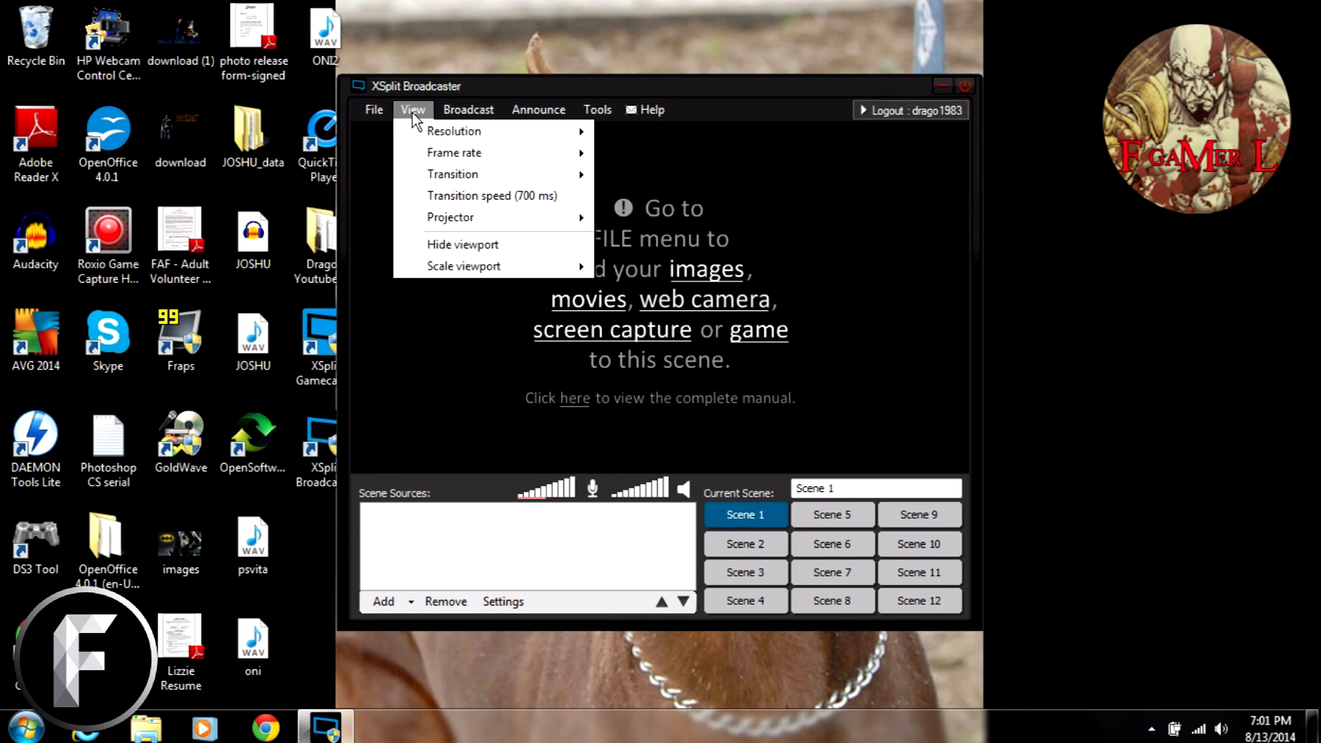
mouse_move(434, 213)
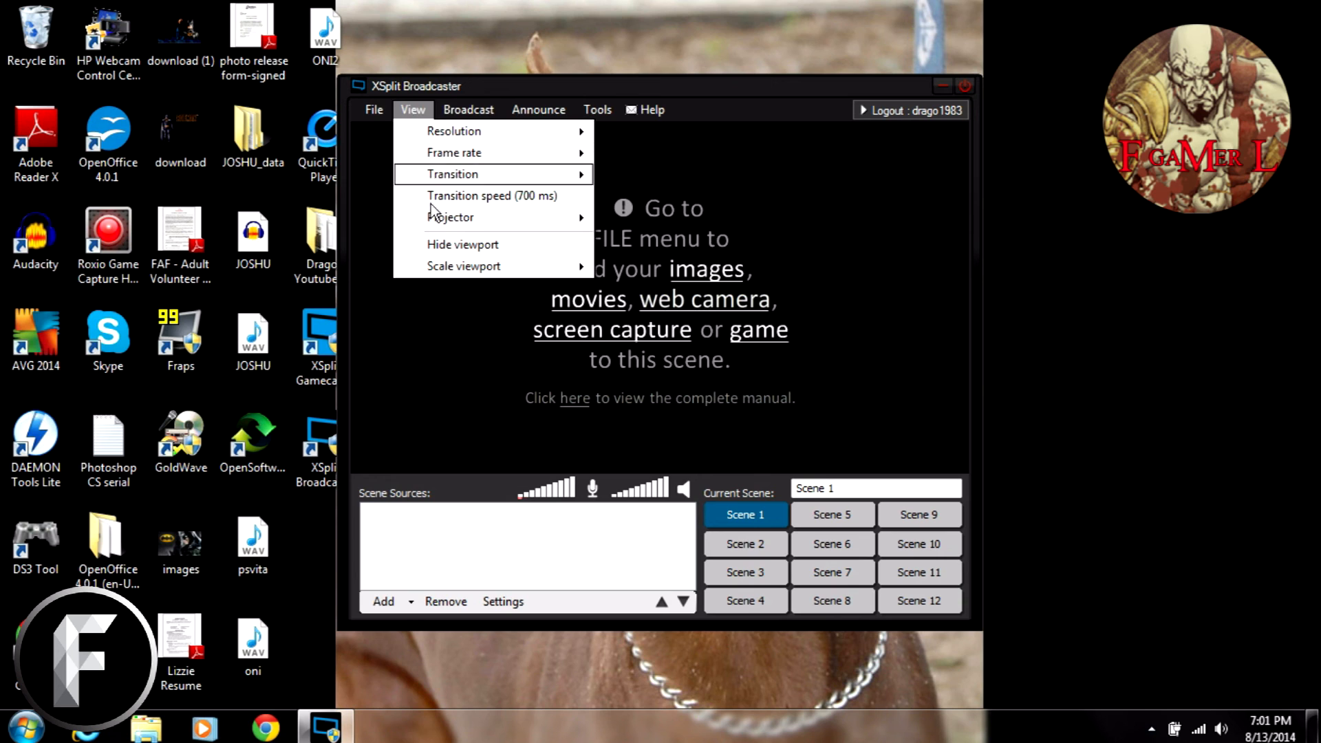
mouse_move(450, 217)
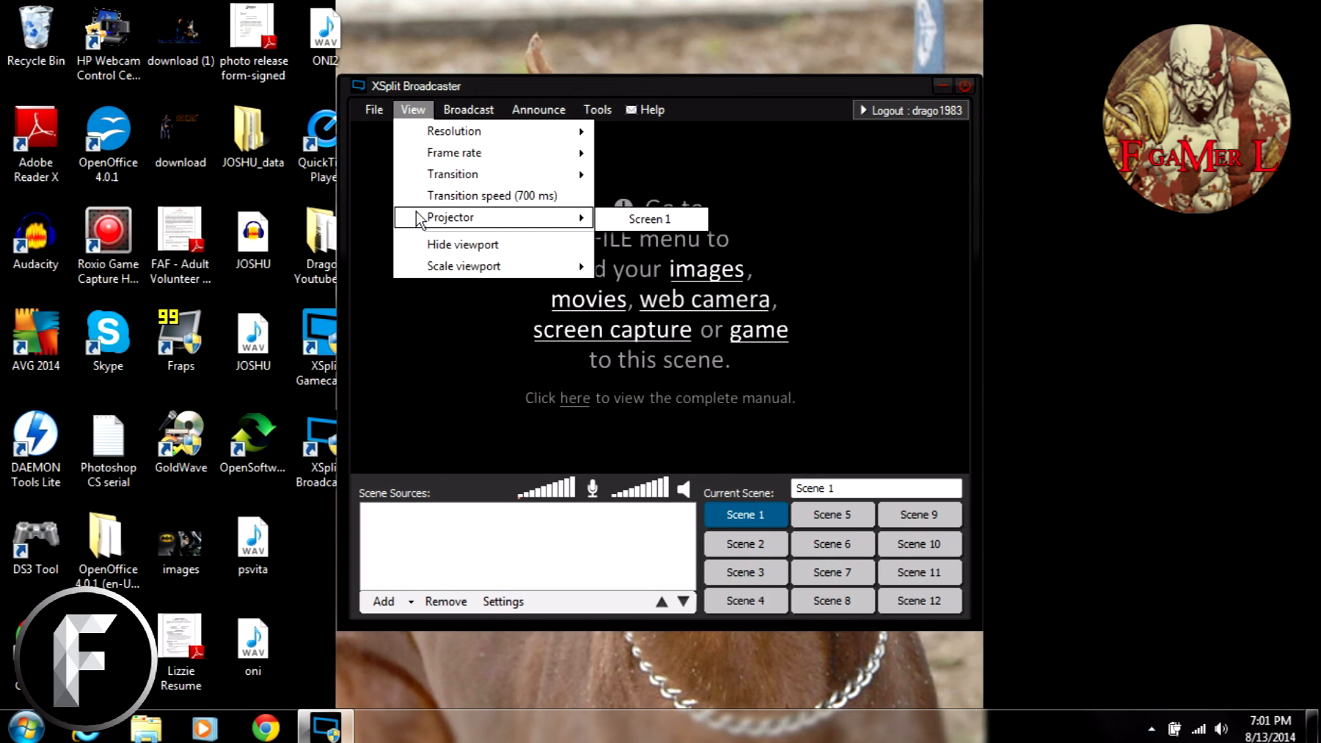
mouse_move(454, 153)
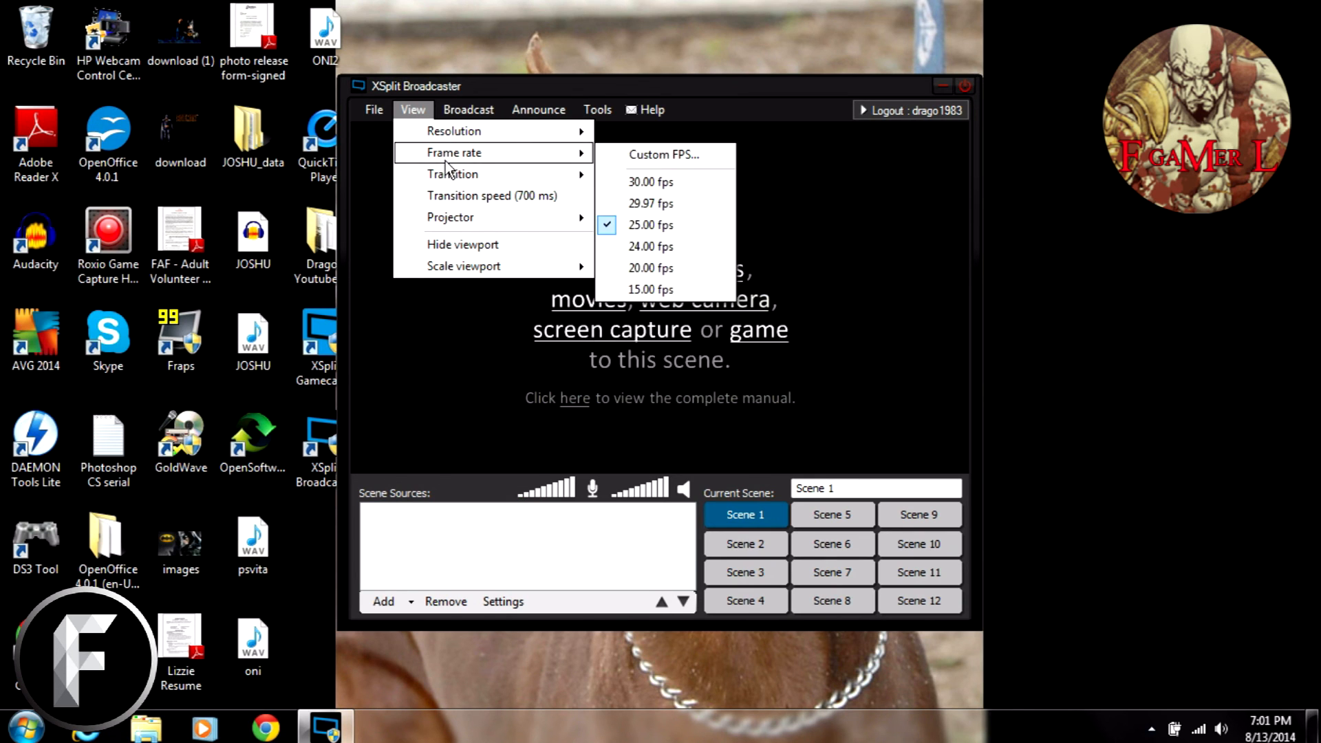
left_click(468, 109)
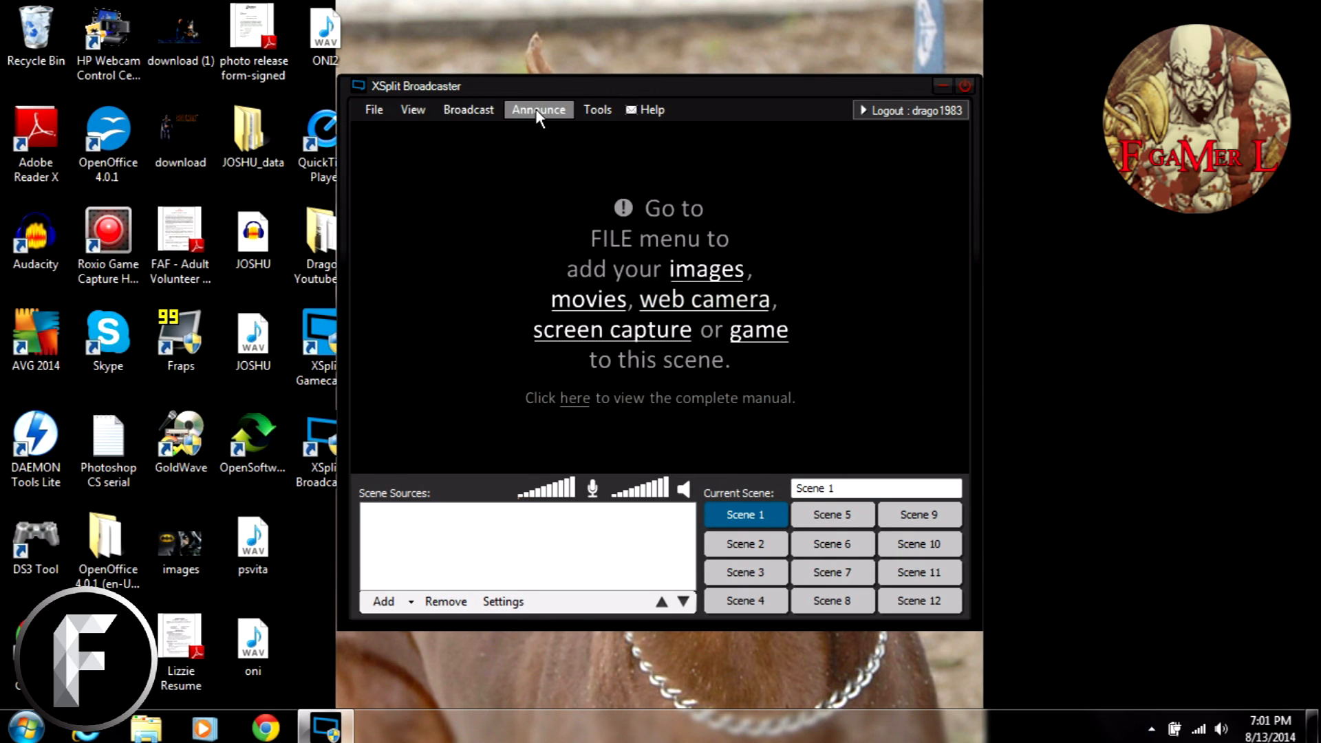
left_click(652, 109)
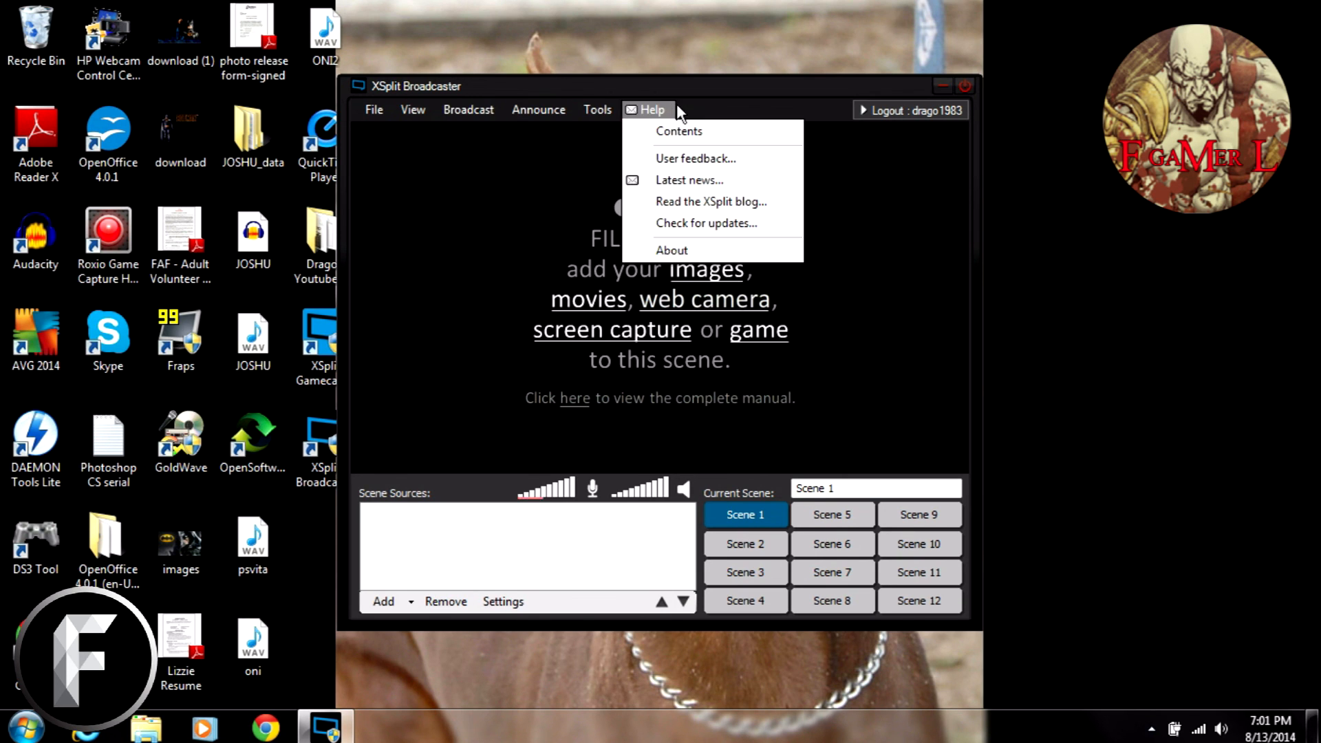
mouse_move(432, 301)
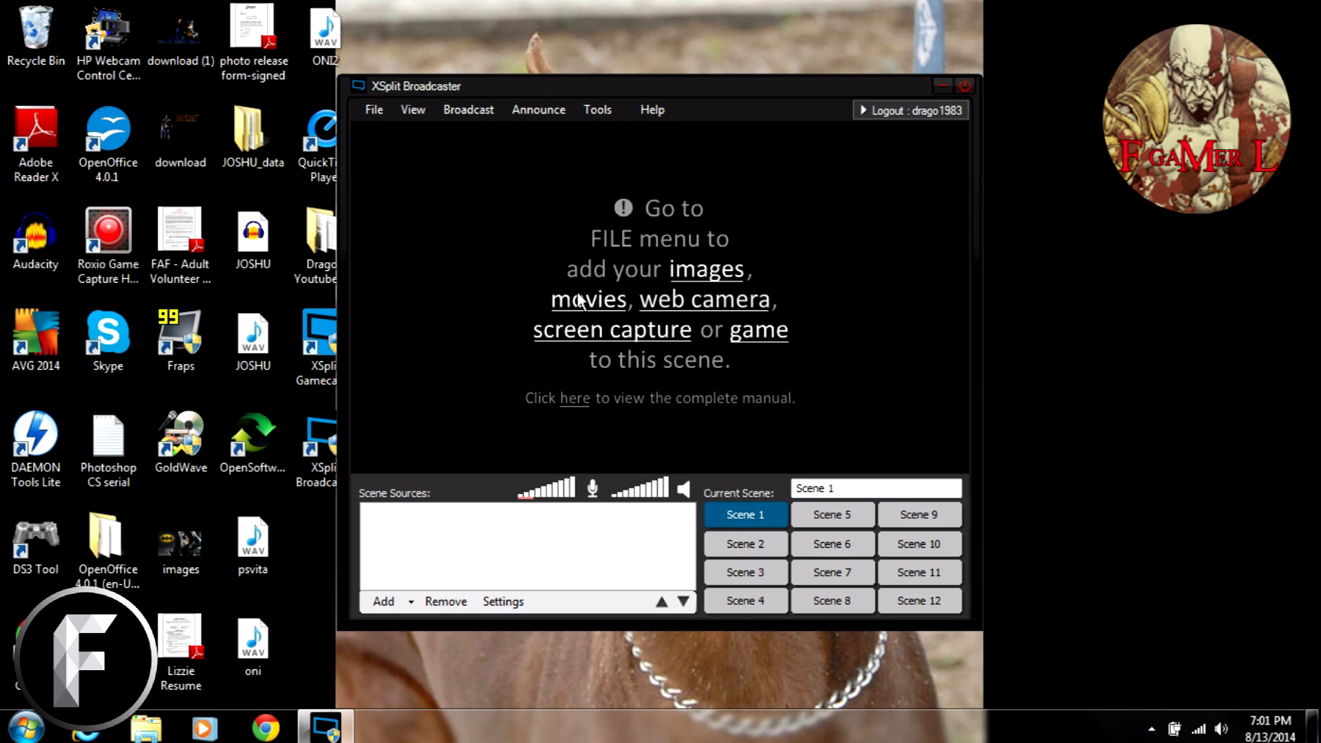
mouse_move(430, 314)
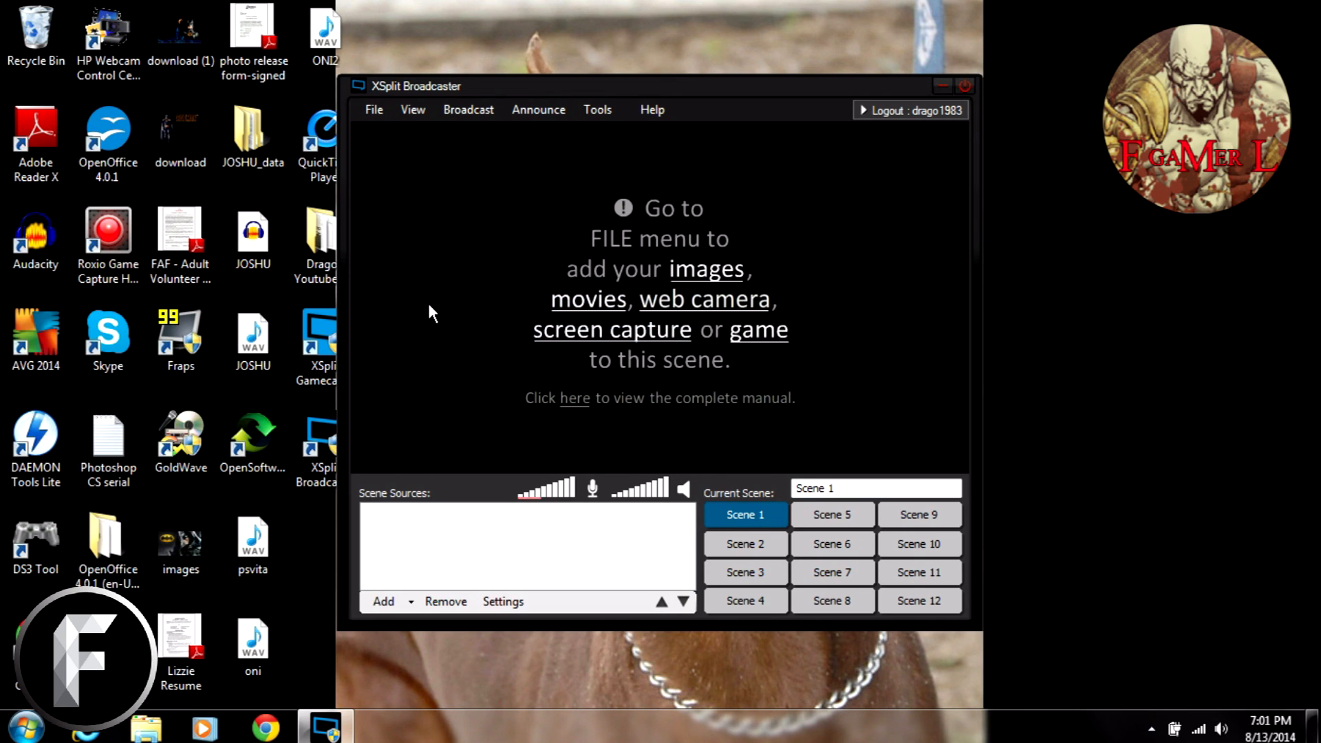
mouse_move(562, 425)
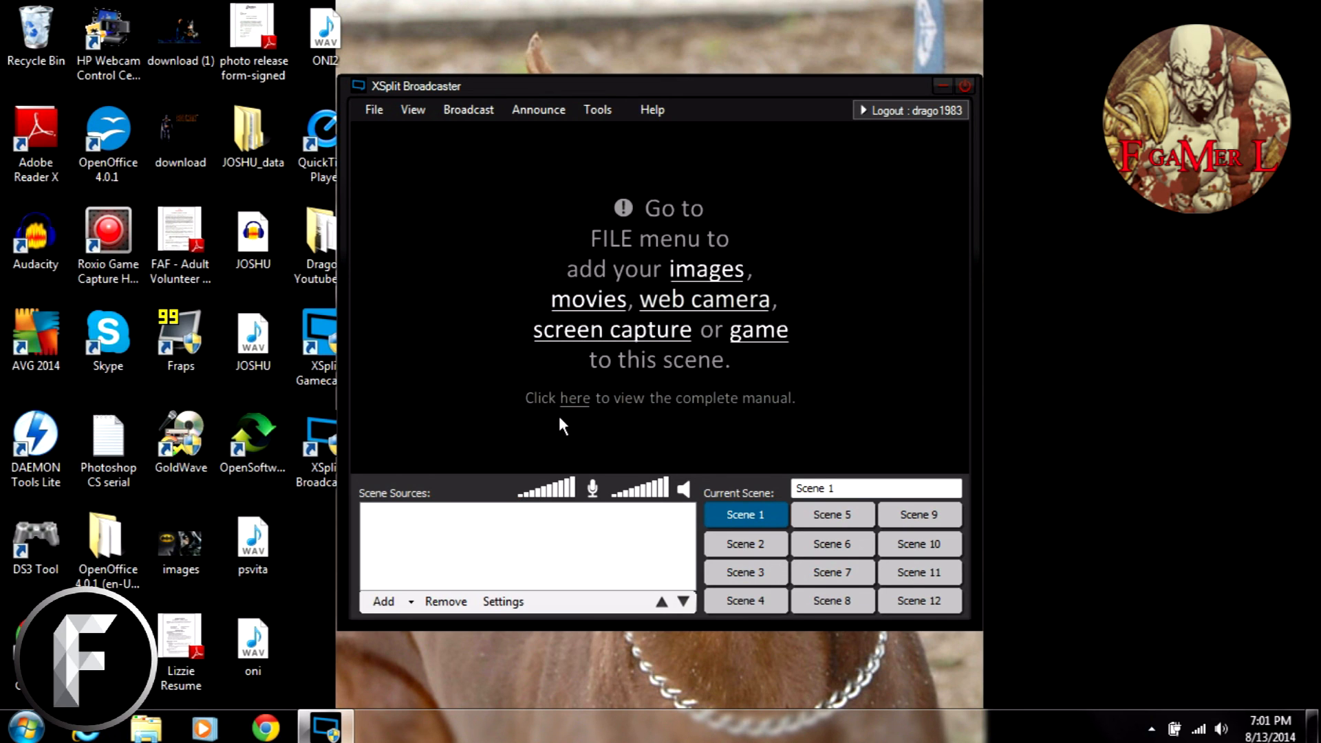
mouse_move(892, 282)
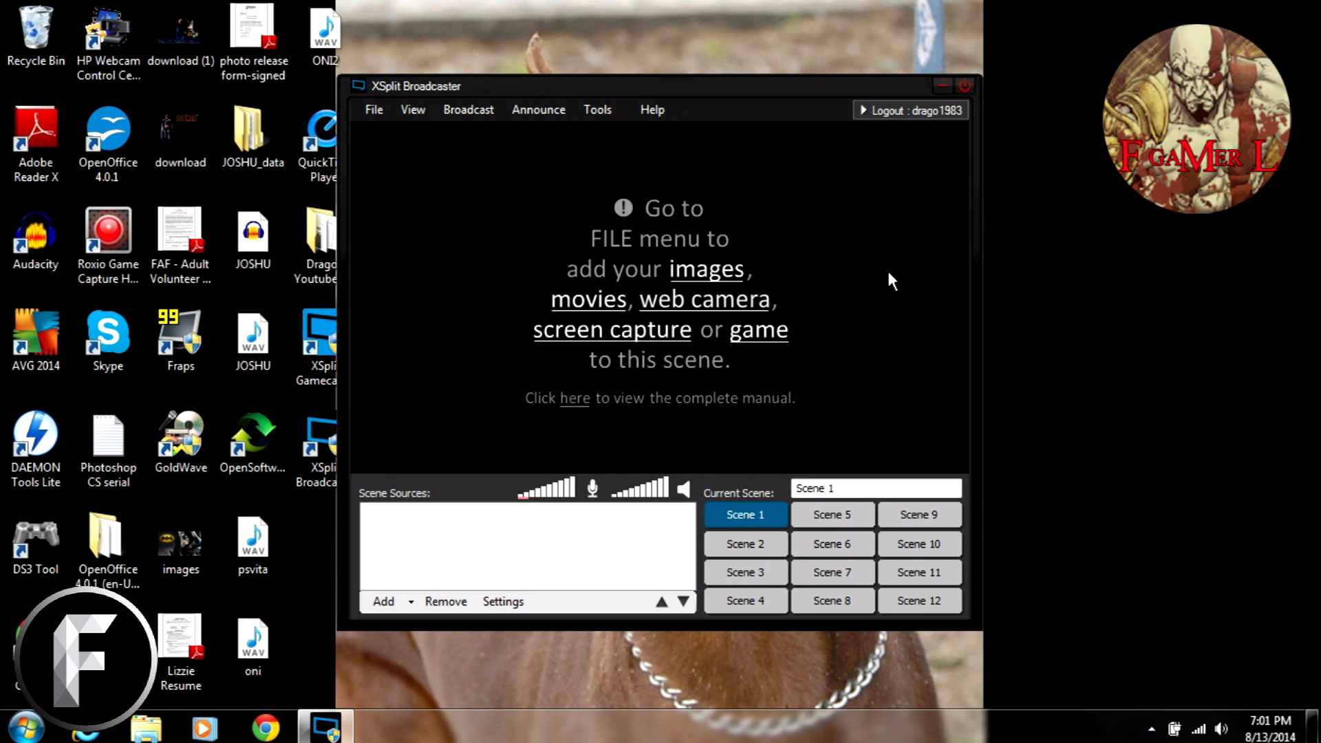
mouse_move(461, 242)
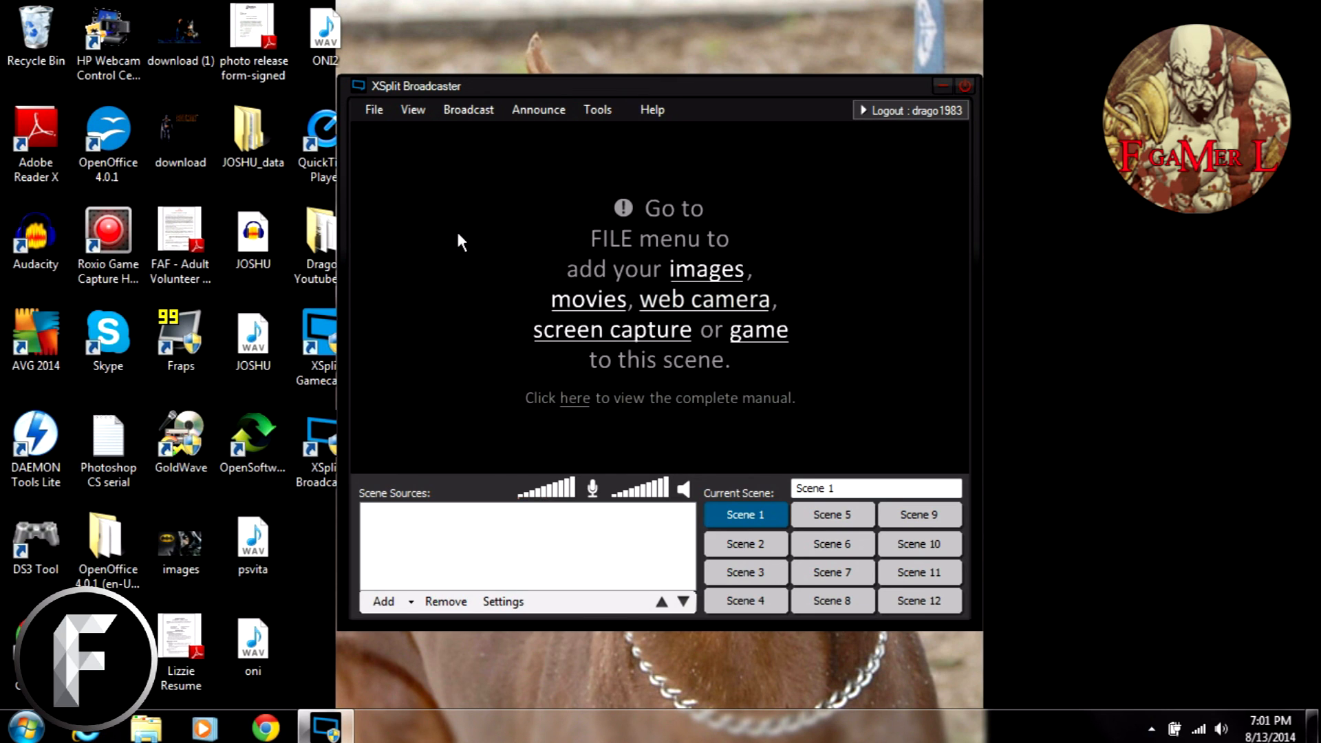
mouse_move(674, 176)
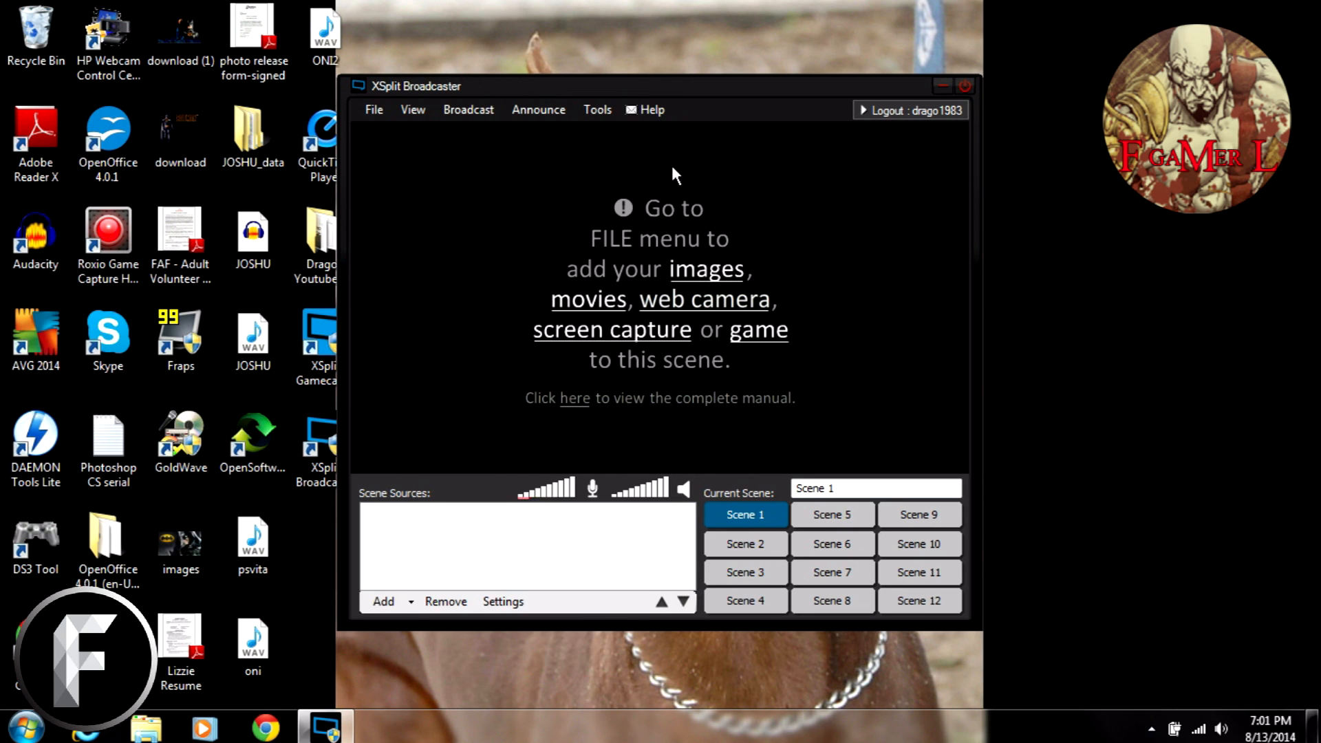
mouse_move(496, 419)
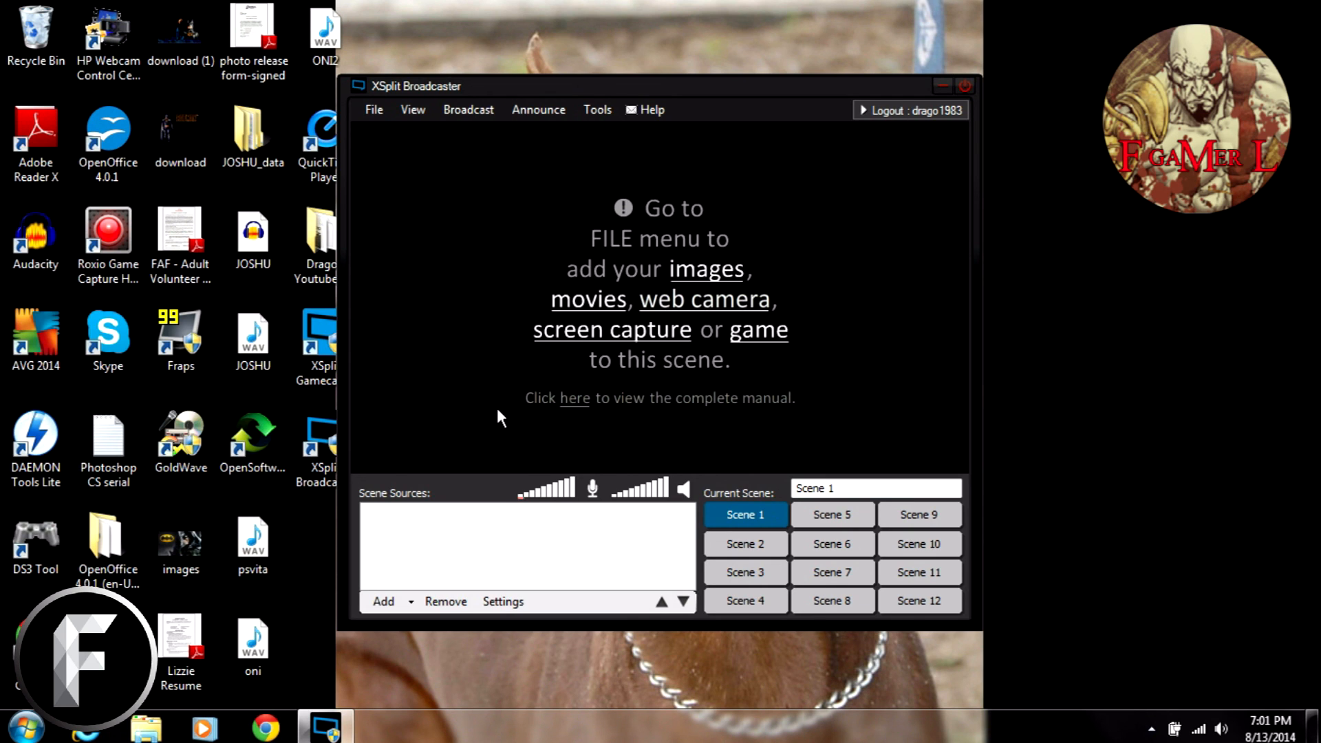
mouse_move(875, 304)
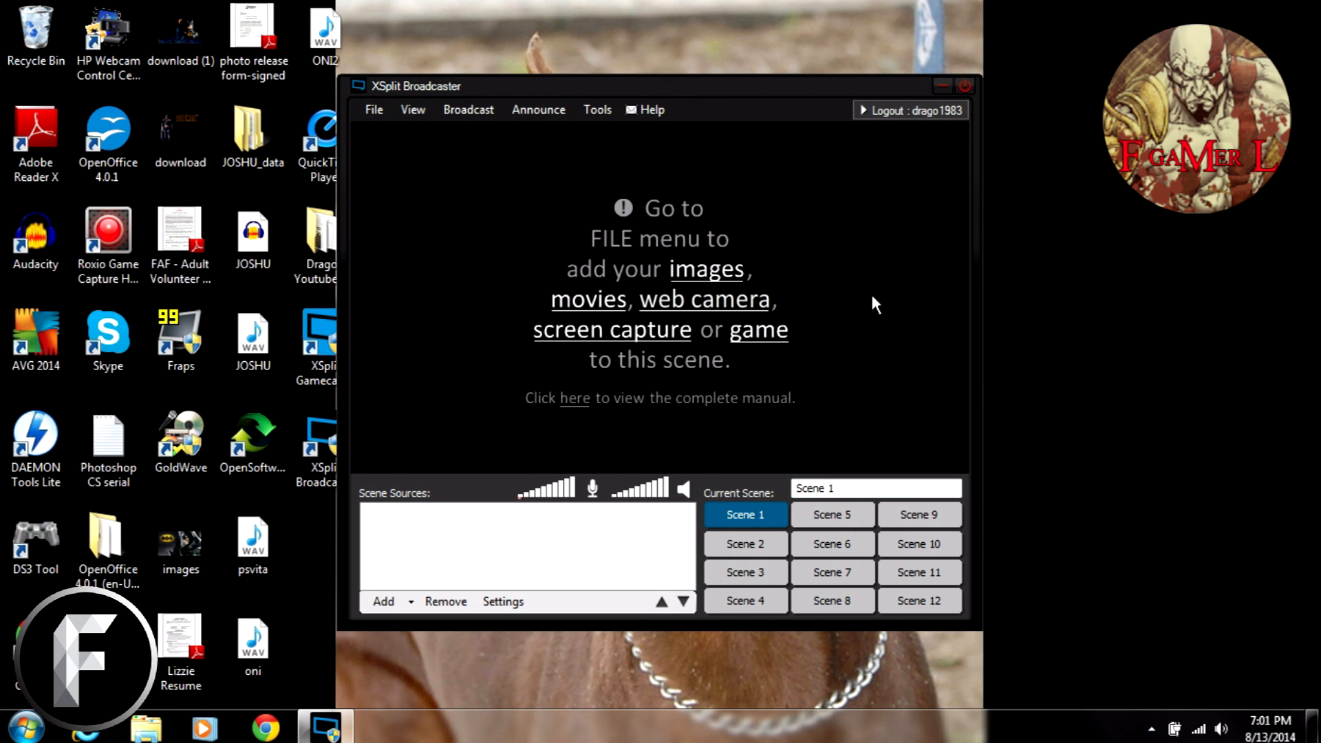
mouse_move(756, 183)
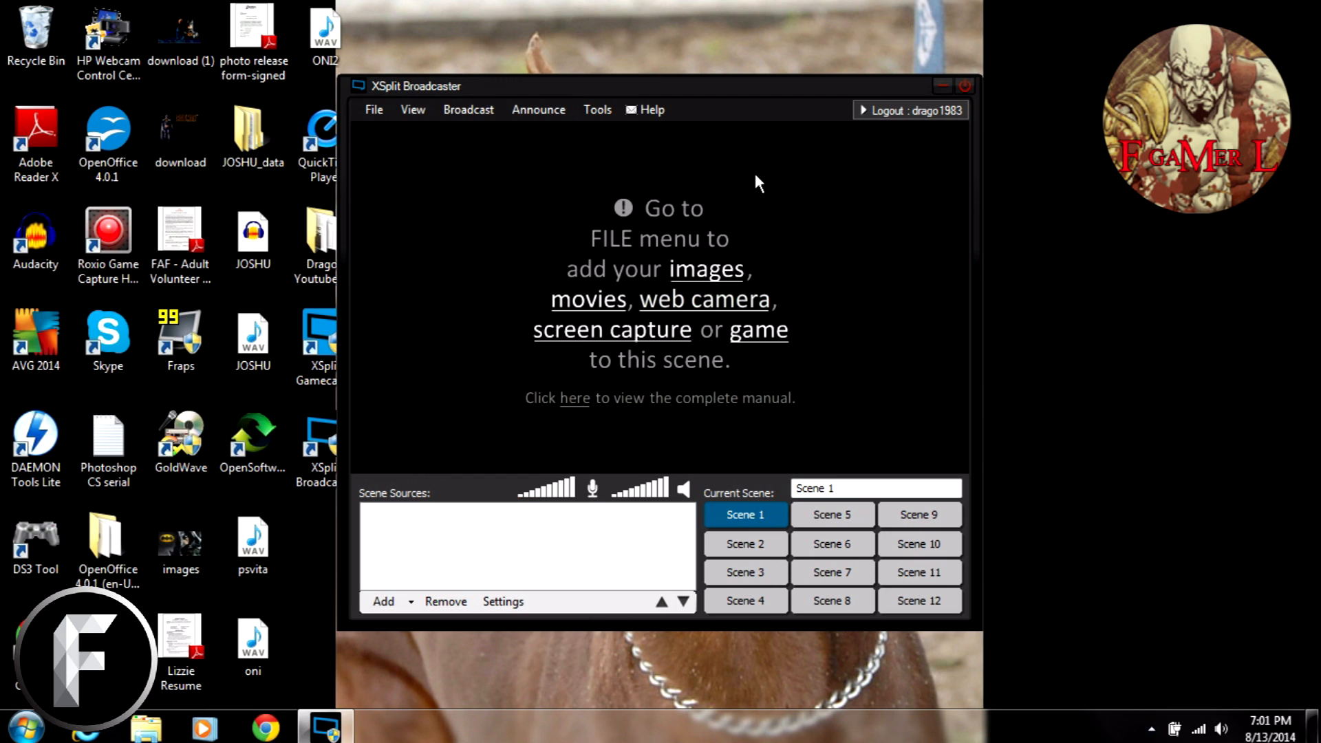
mouse_move(482, 435)
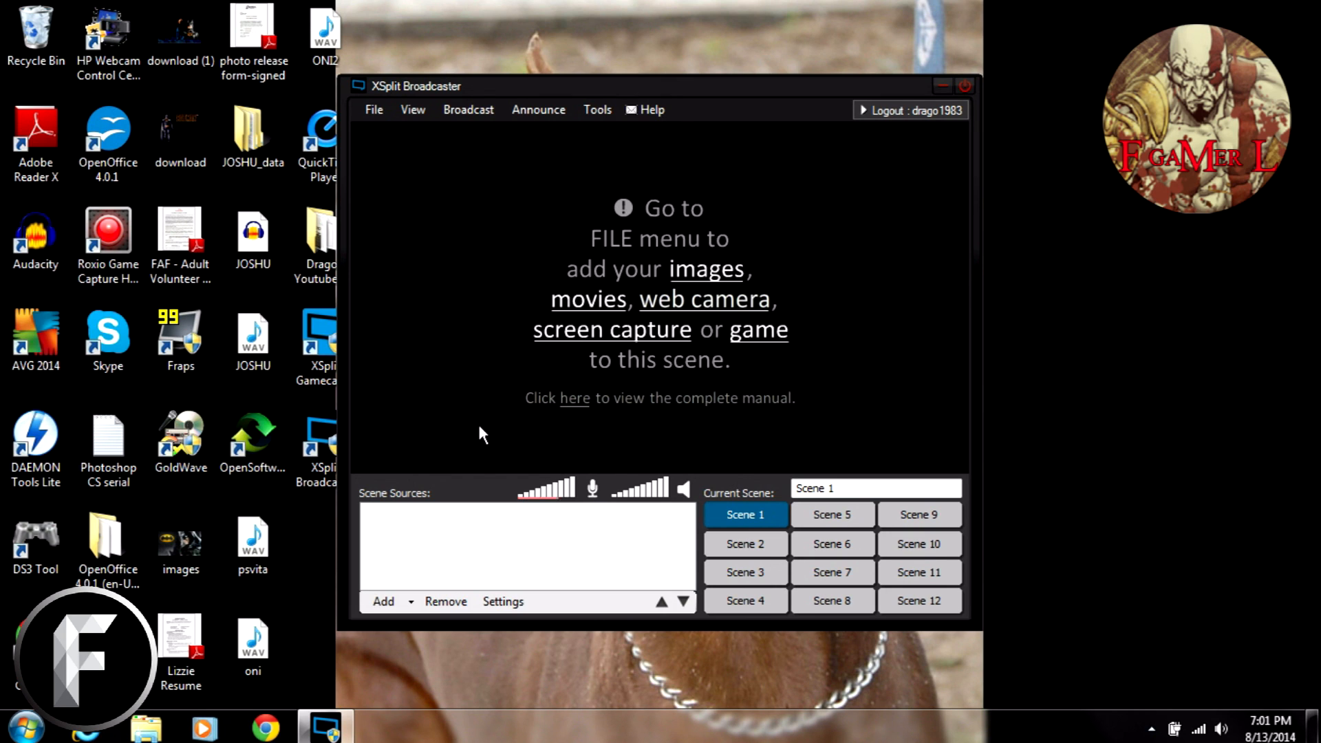
mouse_move(896, 306)
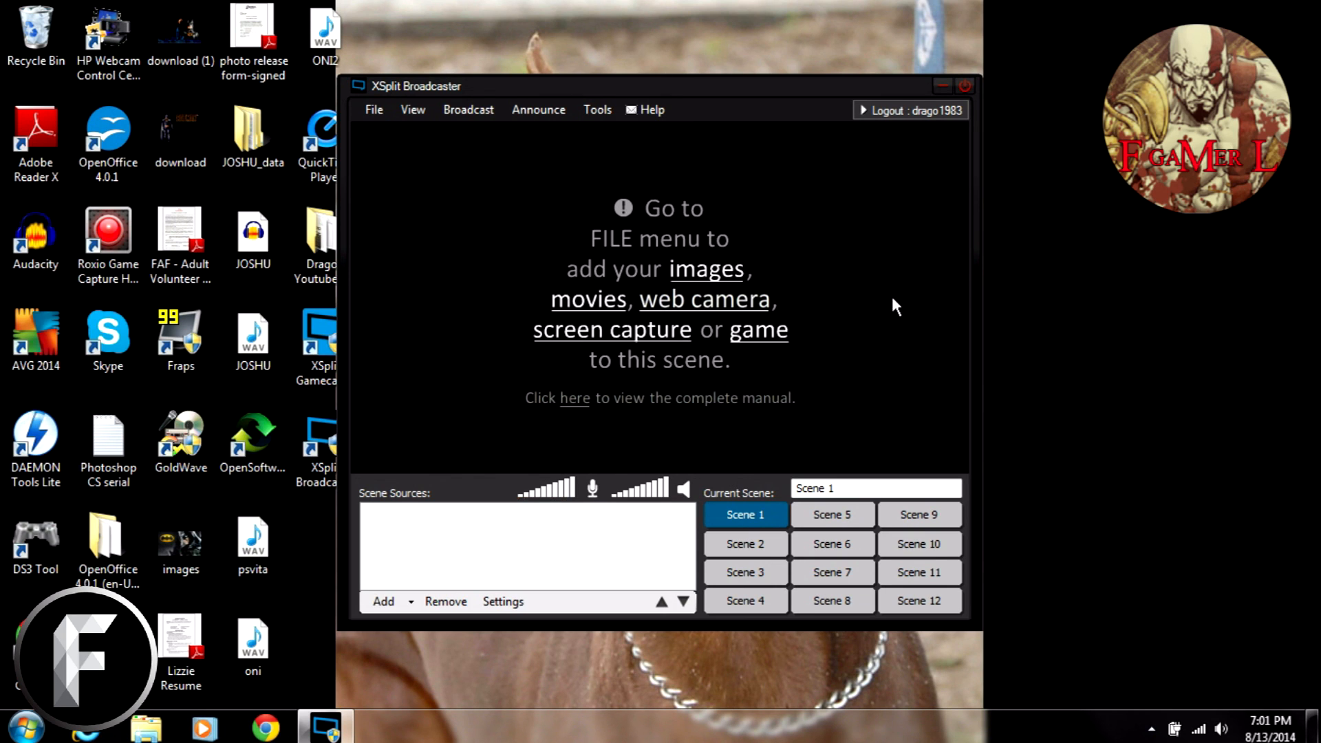
mouse_move(476, 184)
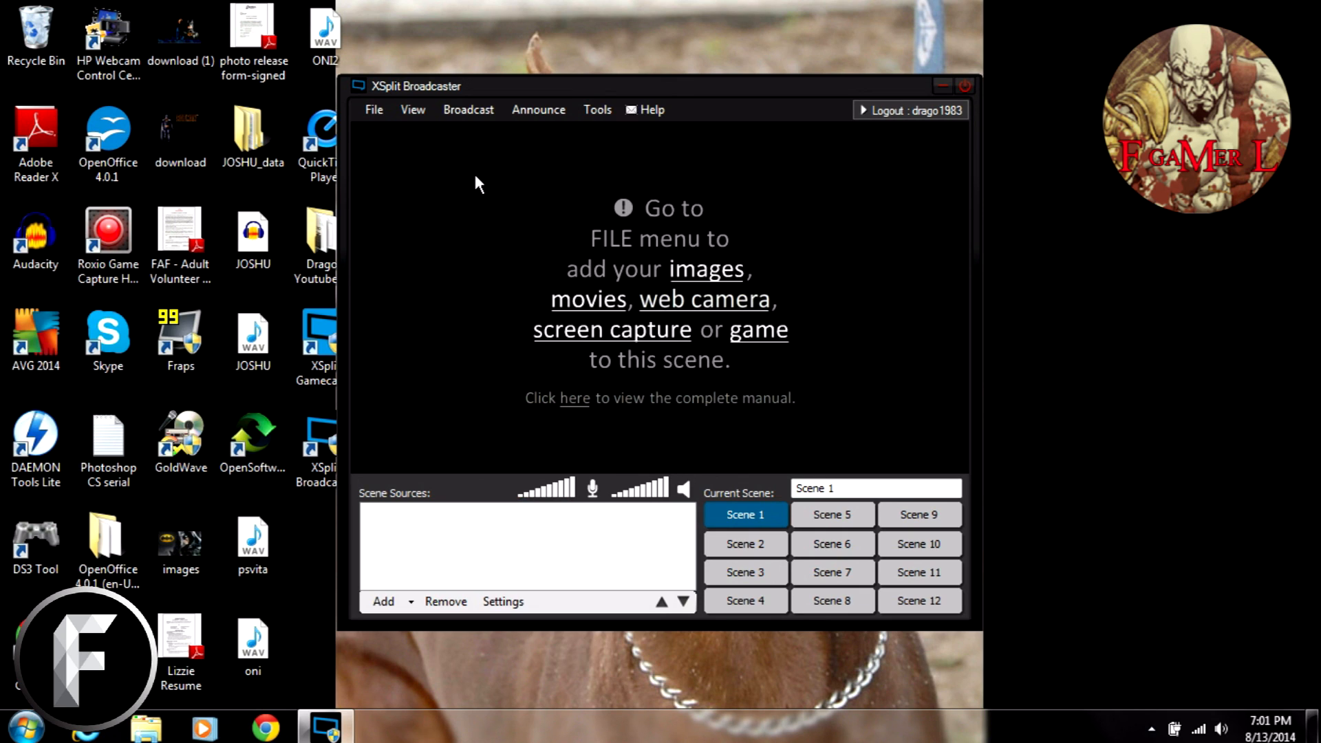
mouse_move(876, 187)
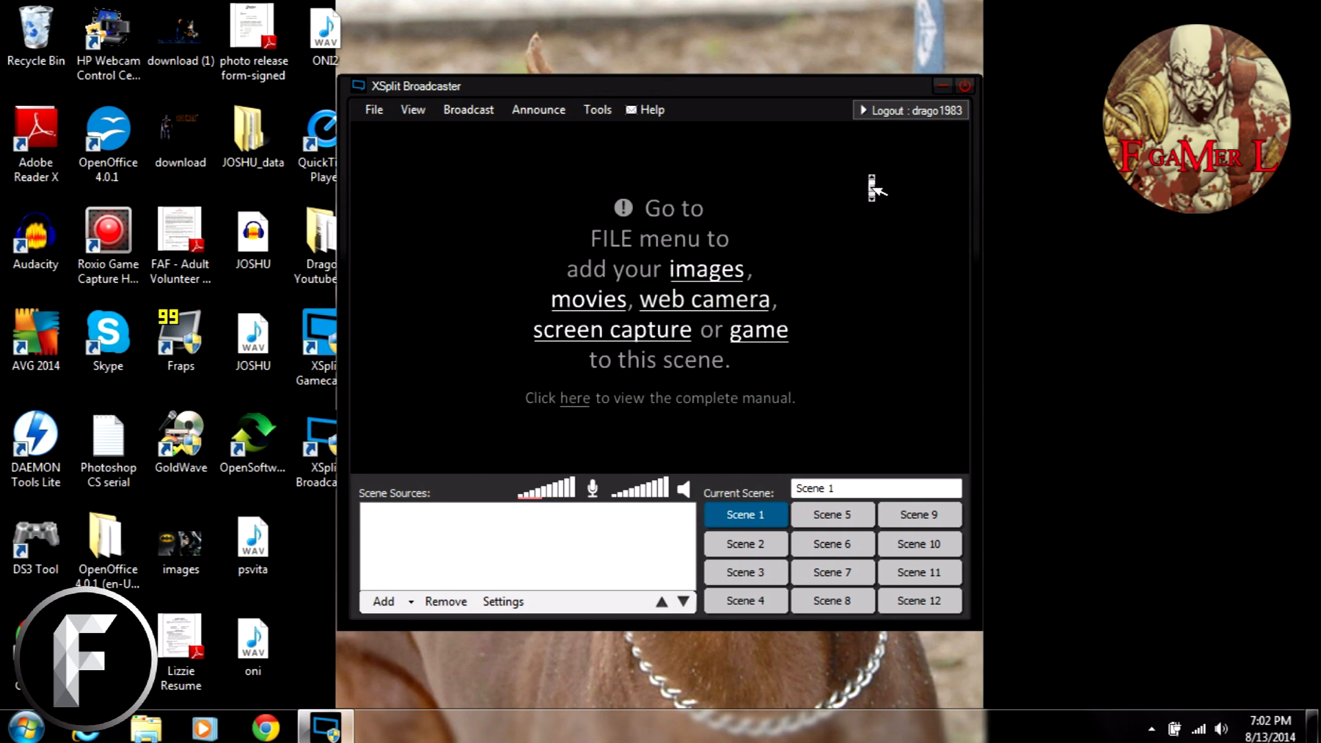
mouse_move(459, 320)
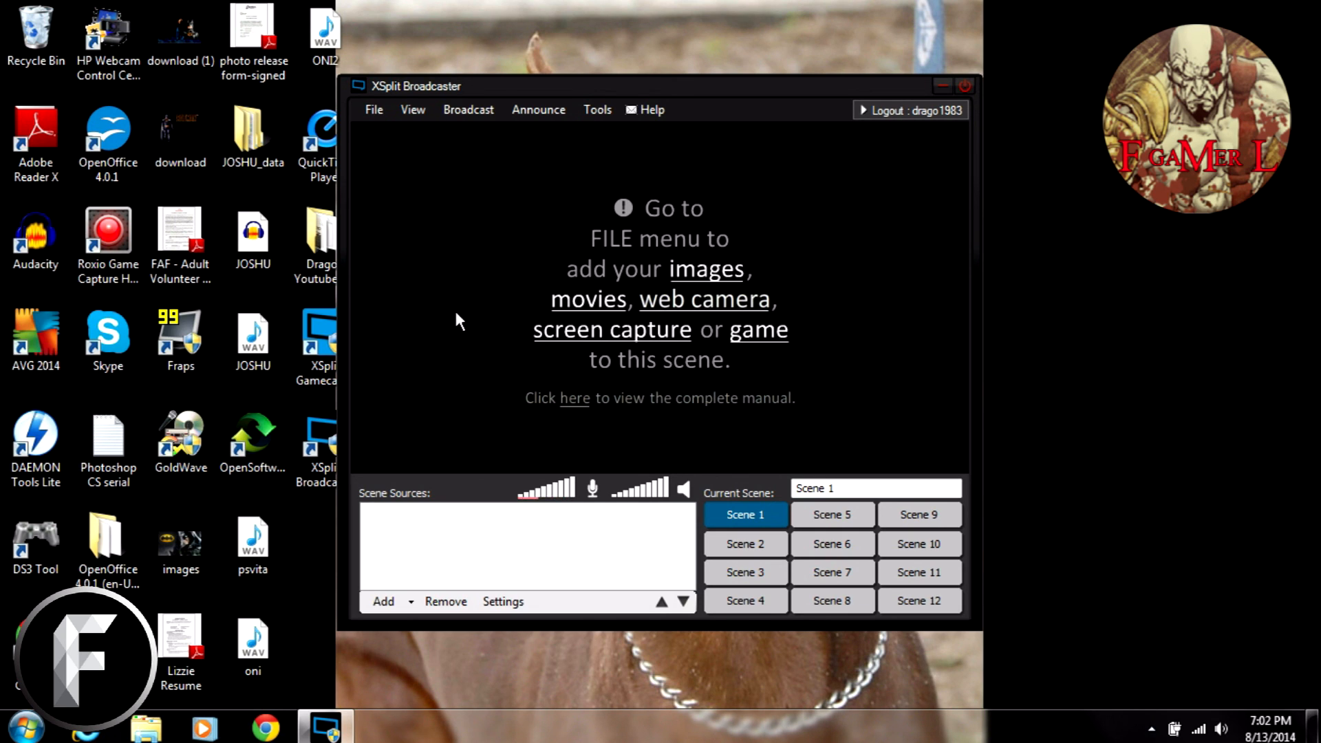
mouse_move(852, 253)
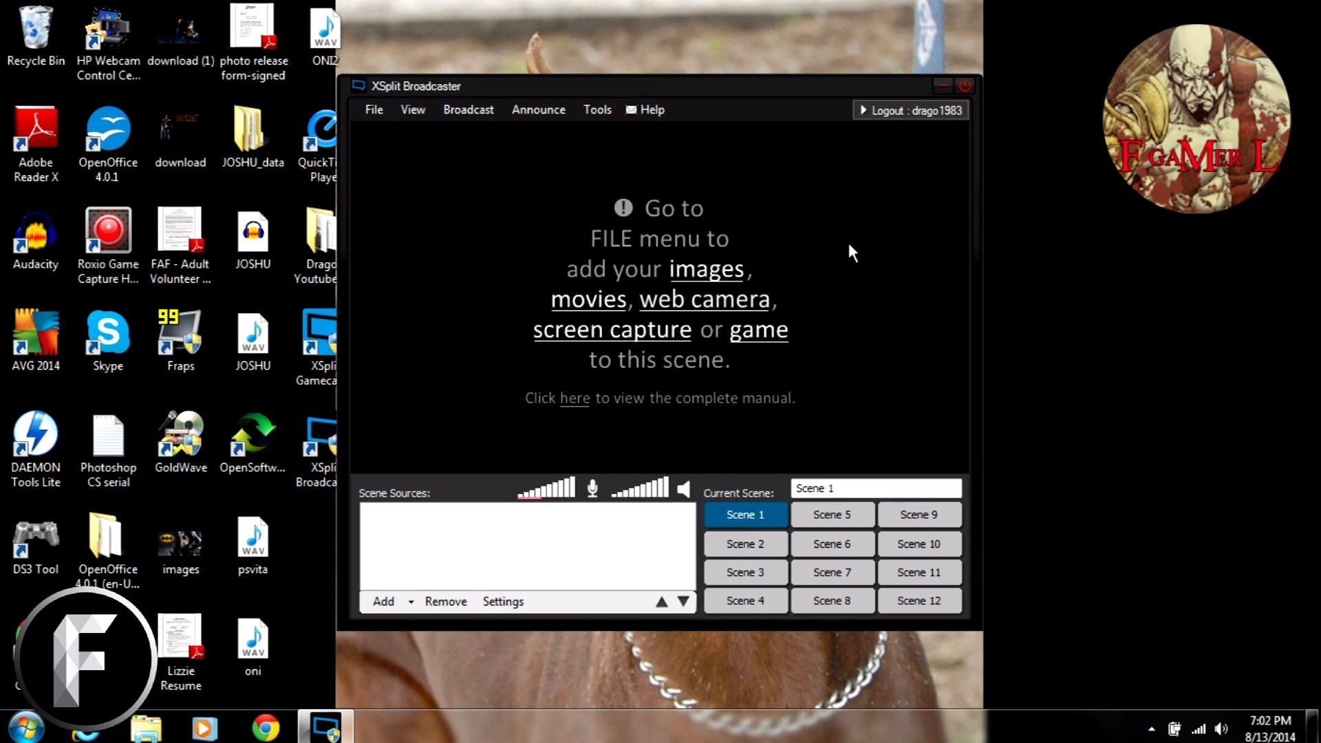
mouse_move(455, 276)
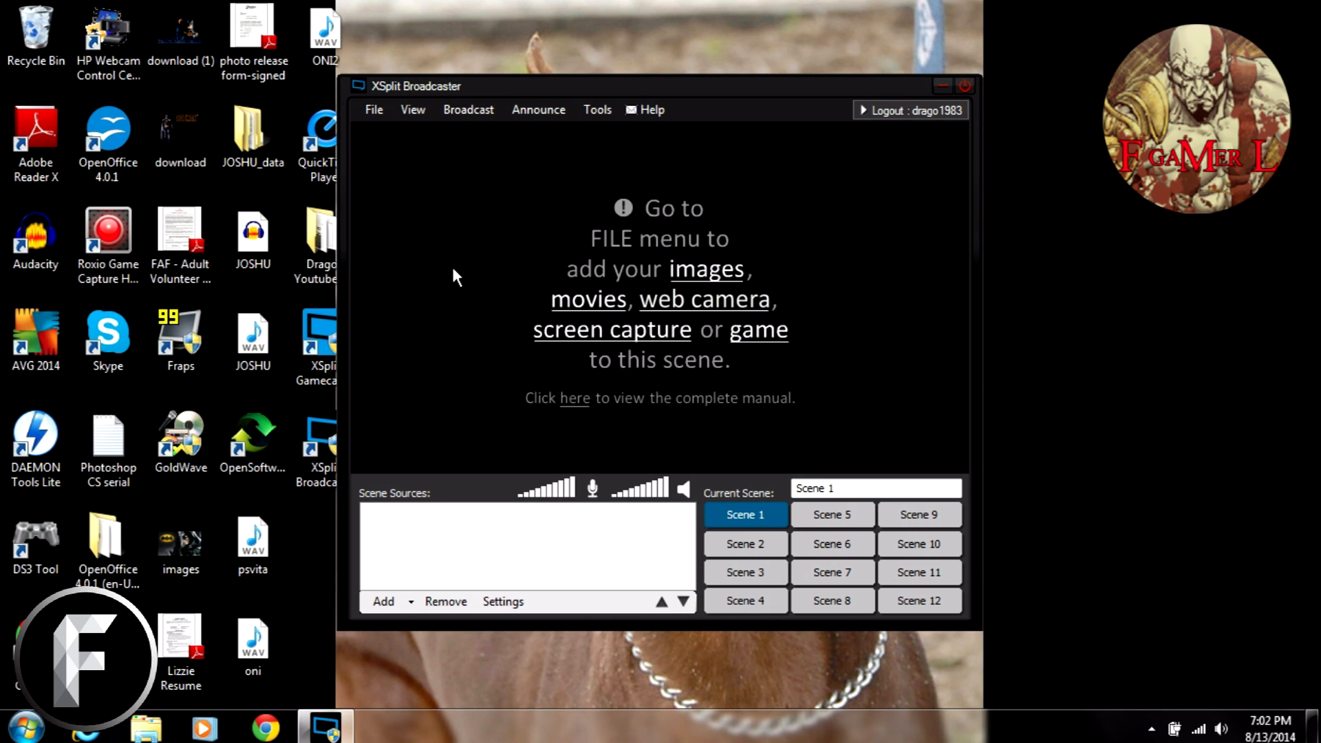
mouse_move(832, 181)
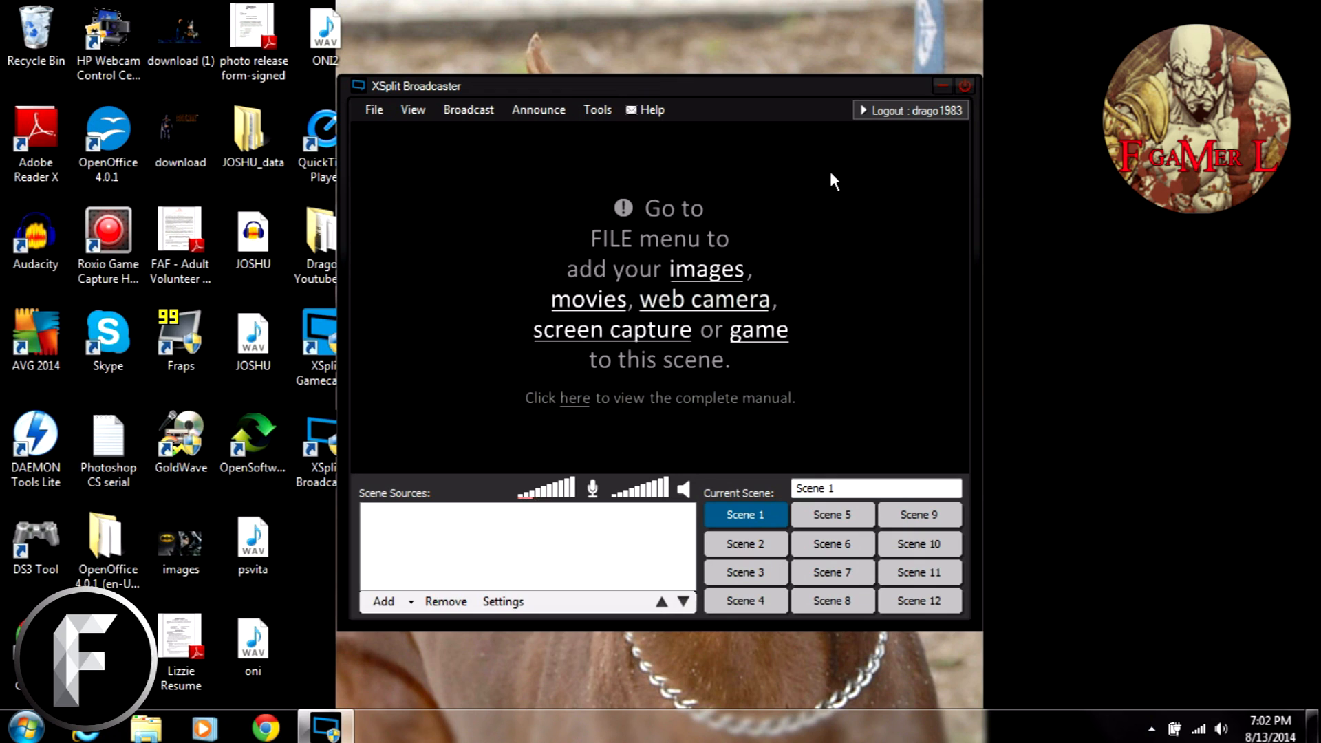
mouse_move(503, 245)
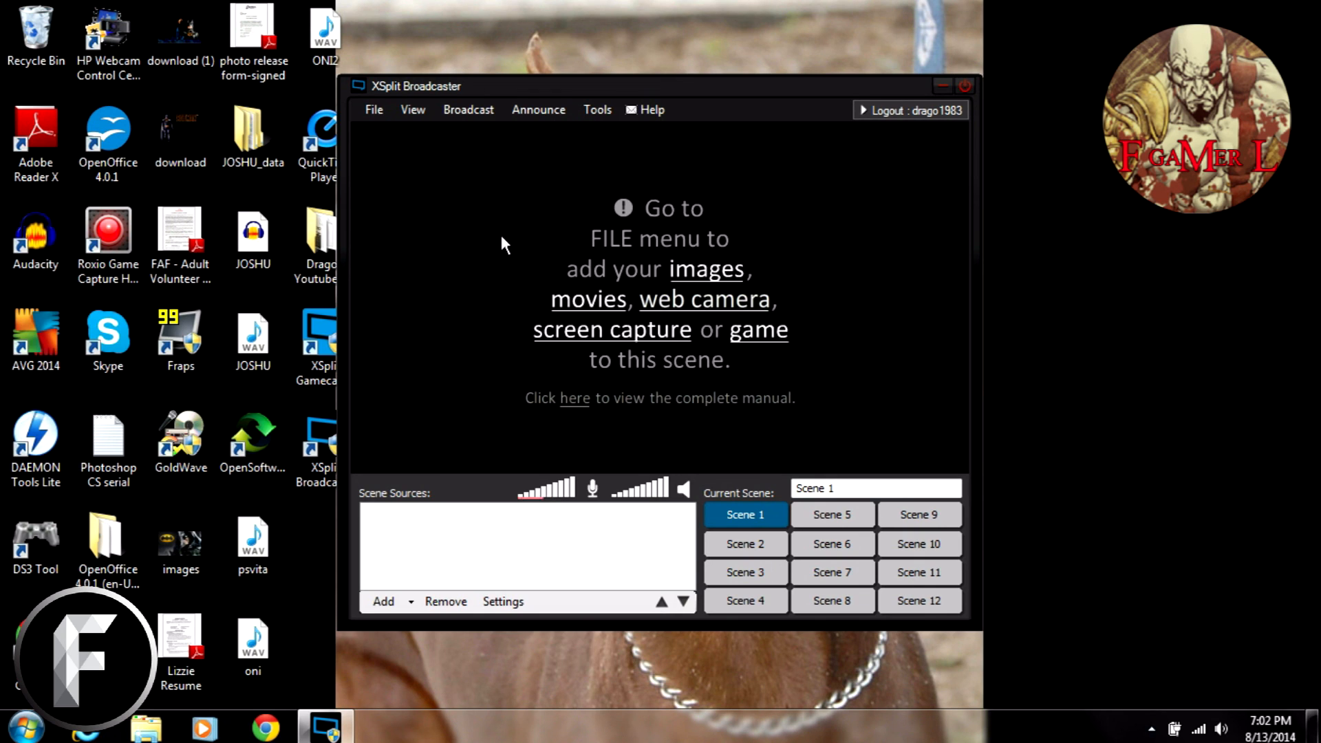
mouse_move(902, 439)
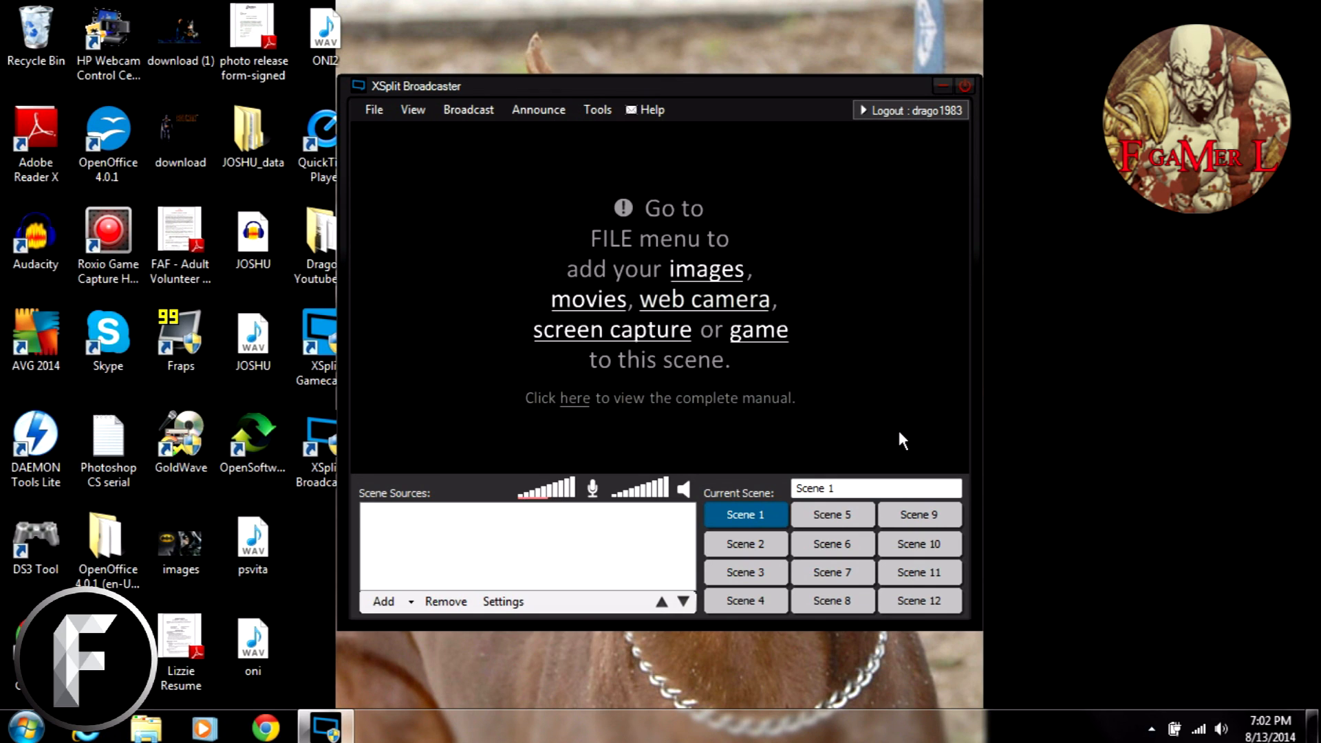
mouse_move(492, 166)
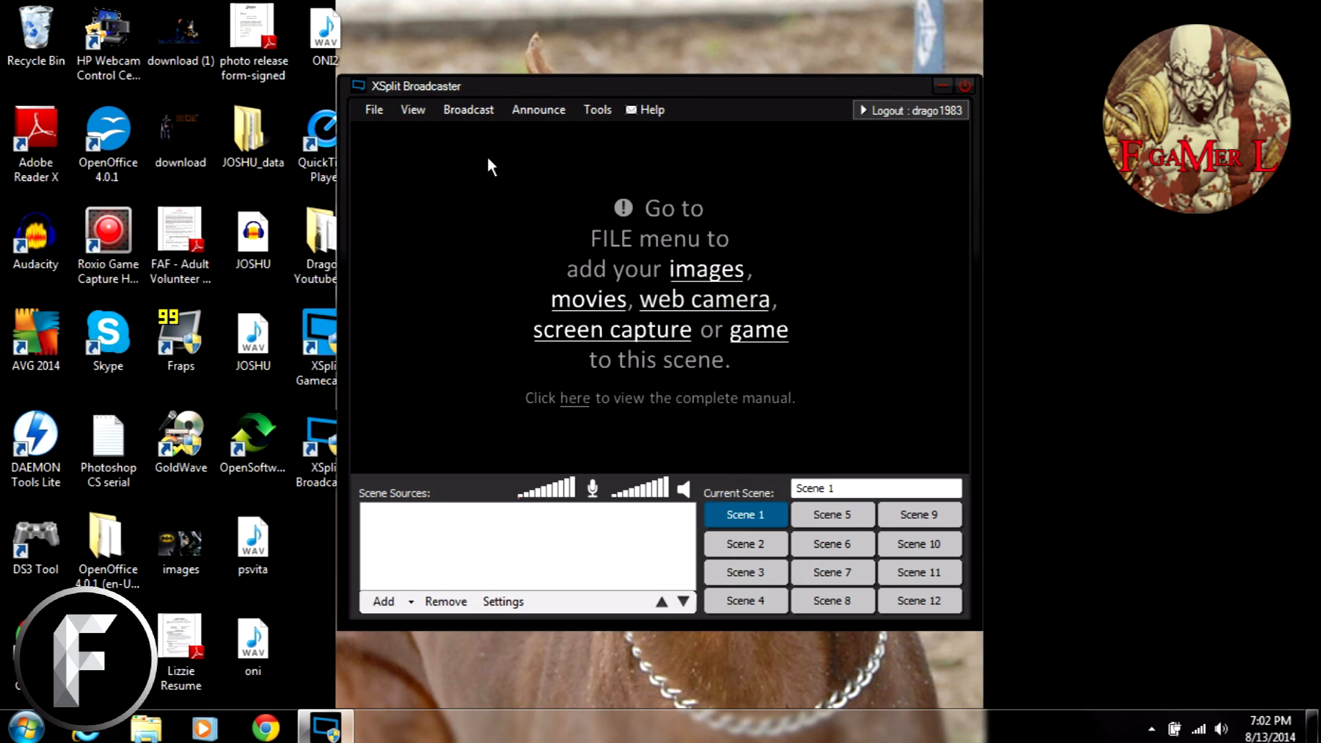
mouse_move(649, 463)
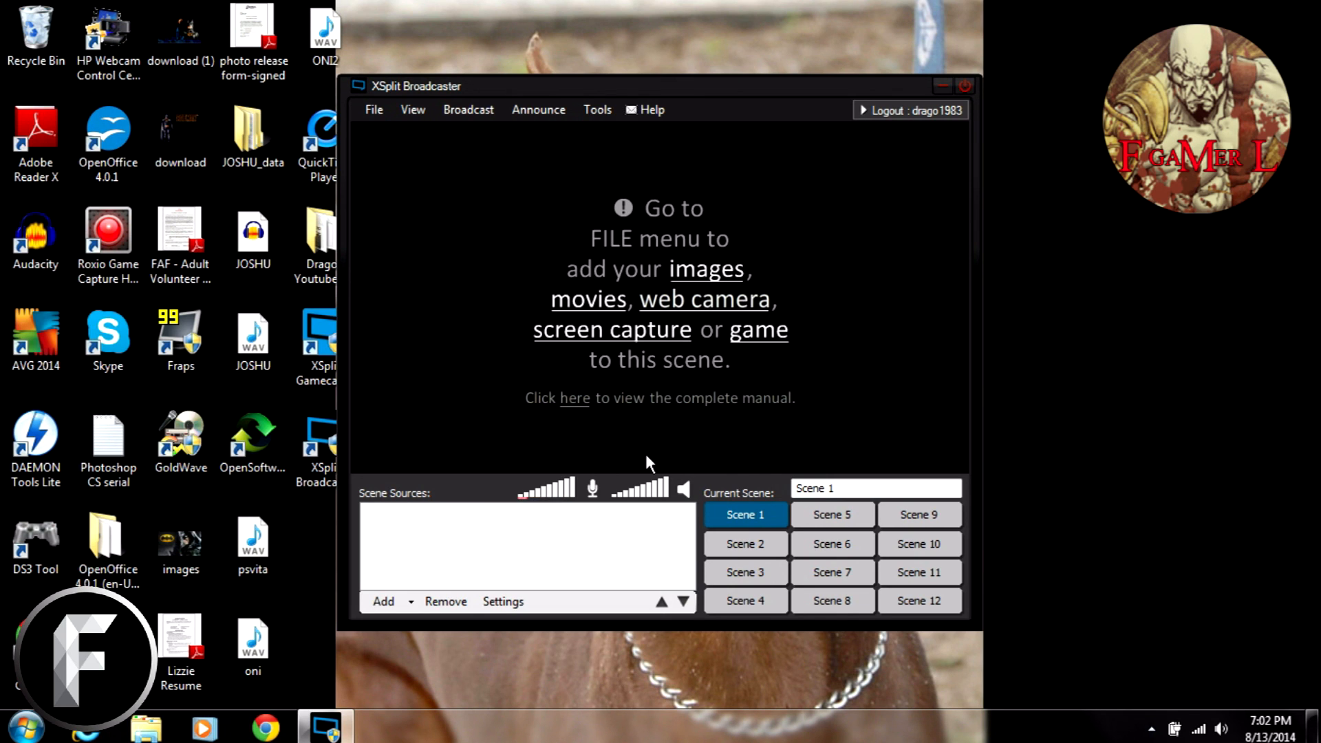
mouse_move(613, 151)
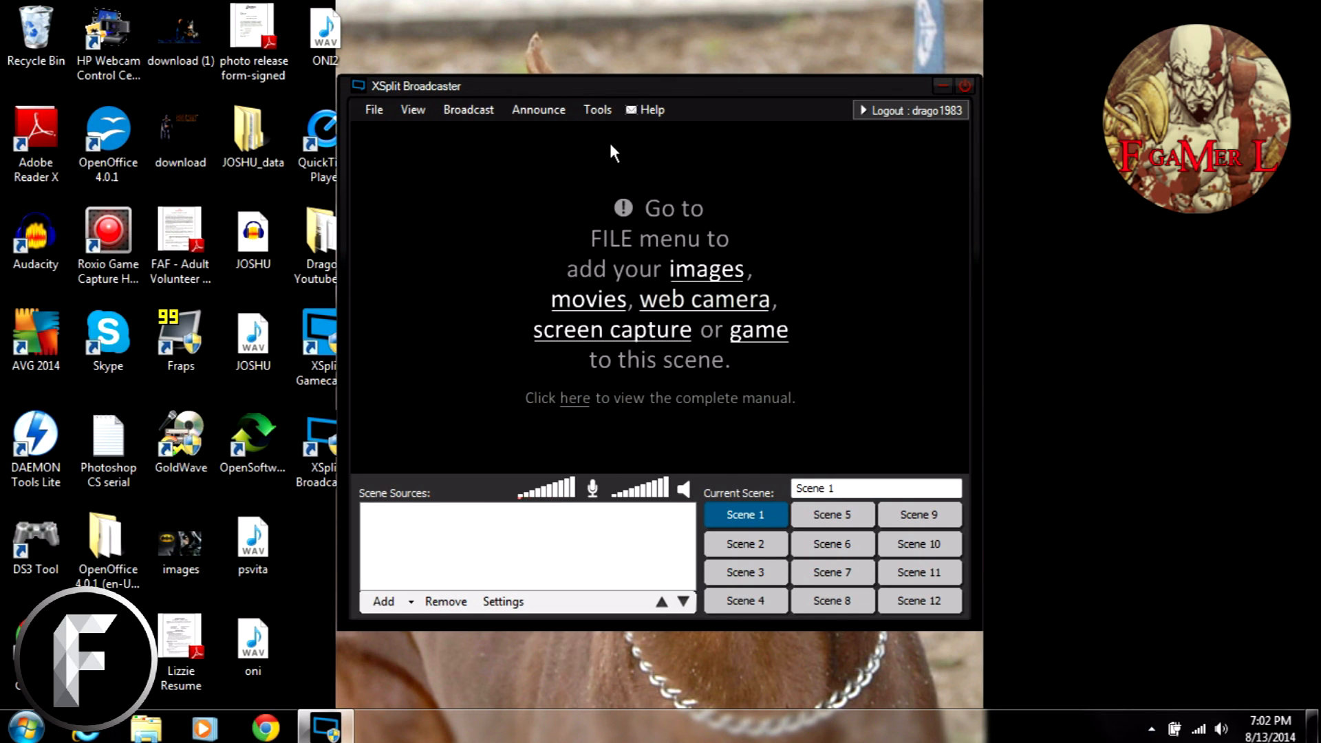
mouse_move(666, 488)
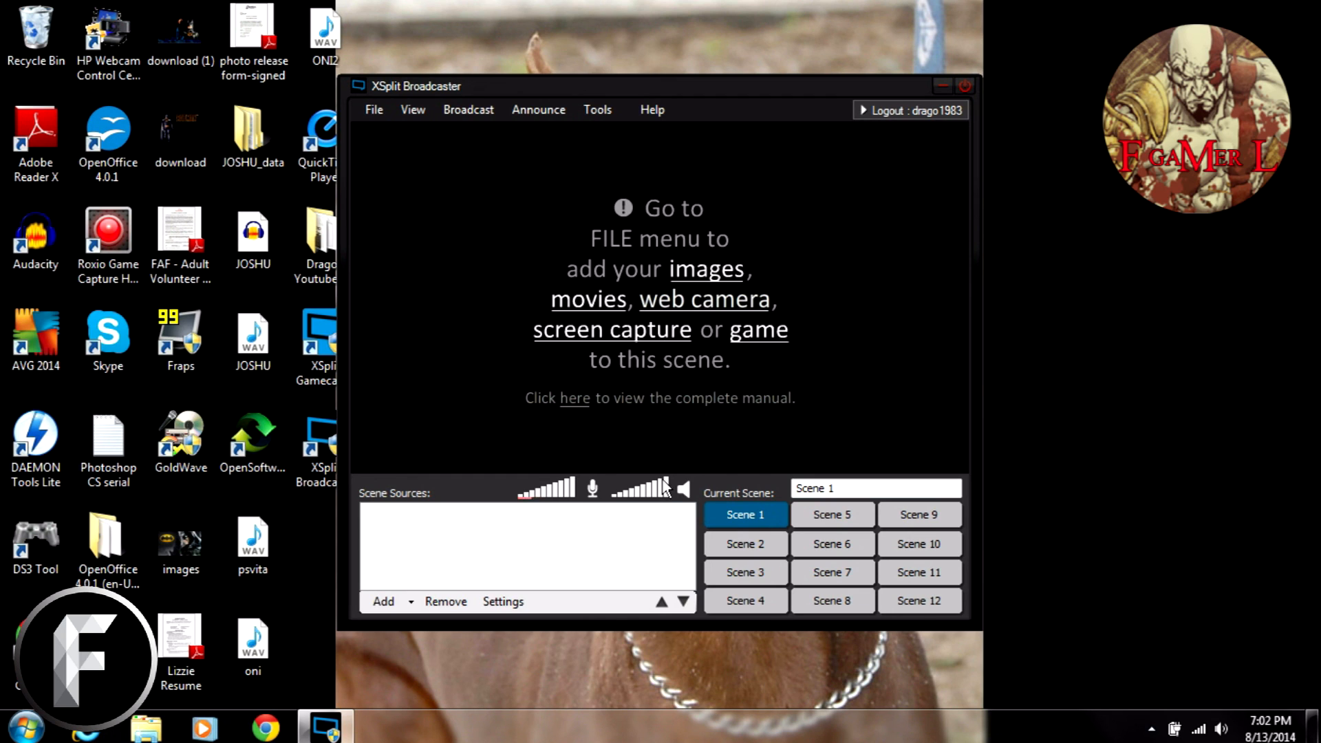
mouse_move(885, 201)
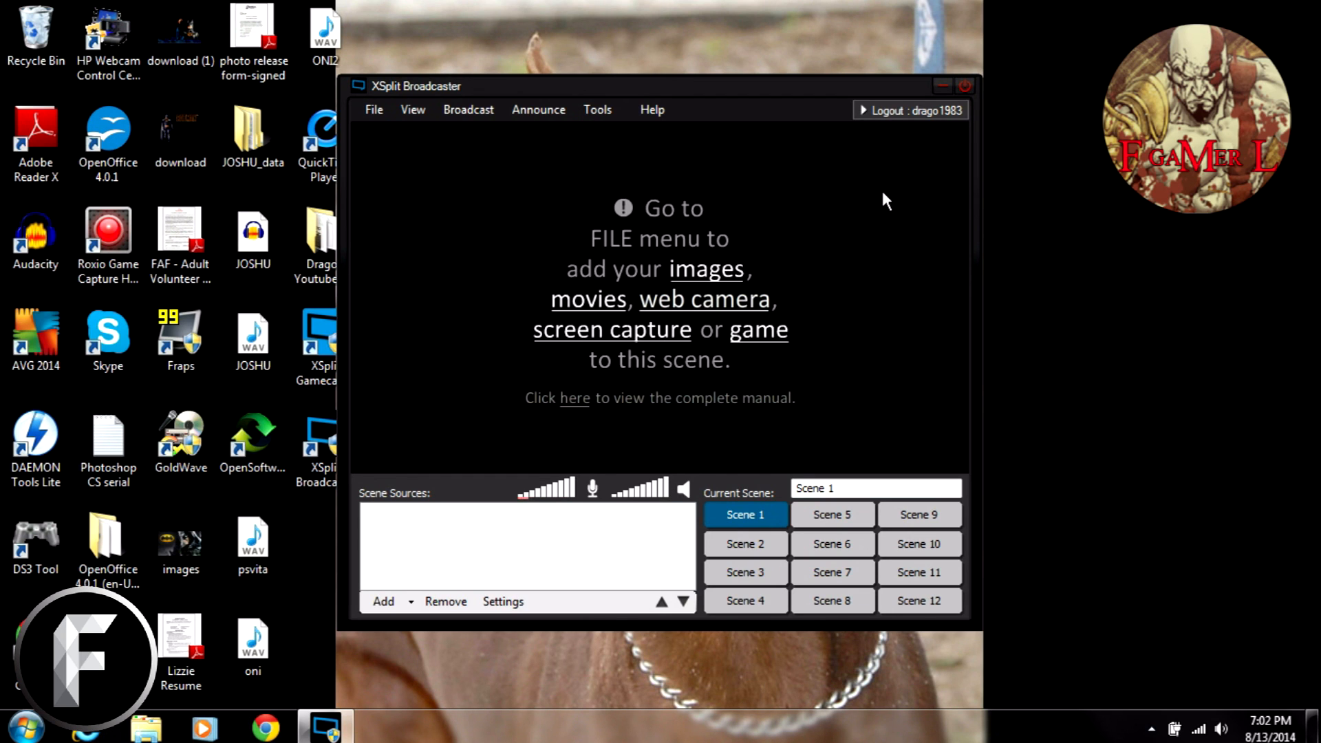
mouse_move(896, 162)
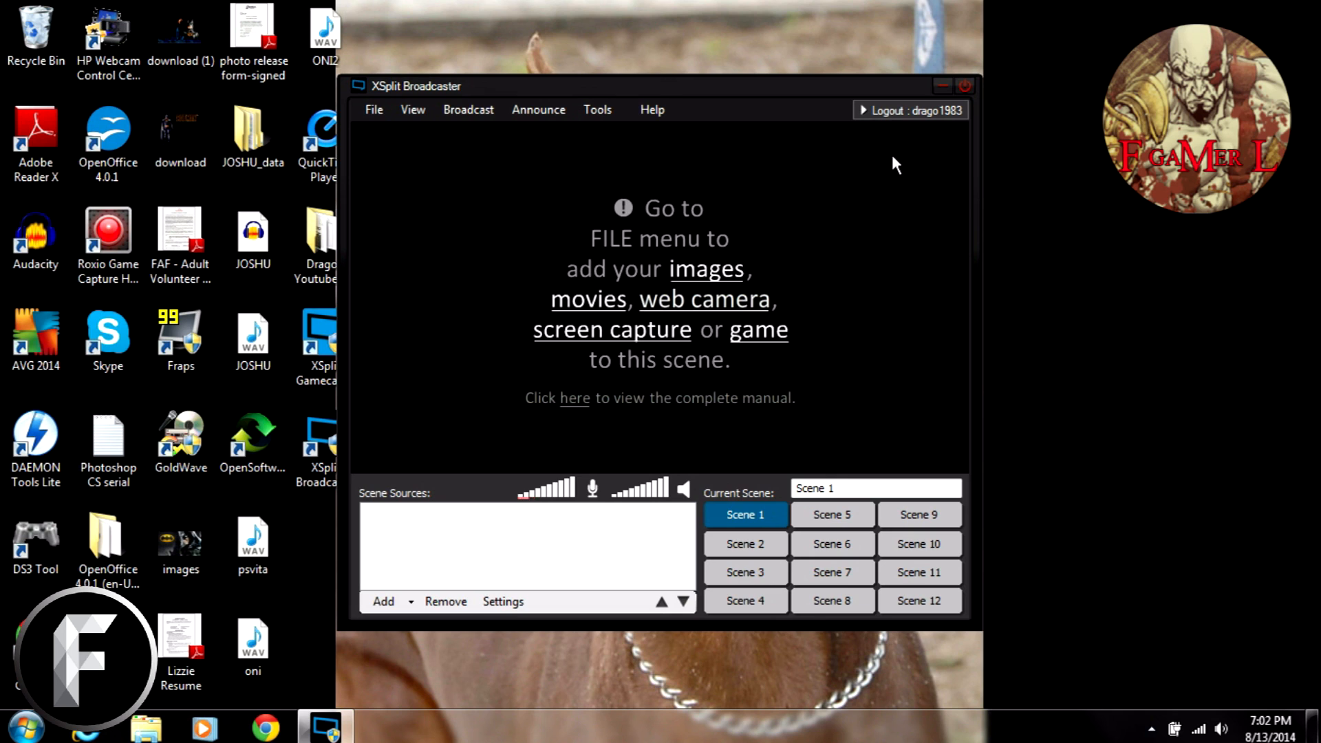
mouse_move(484, 171)
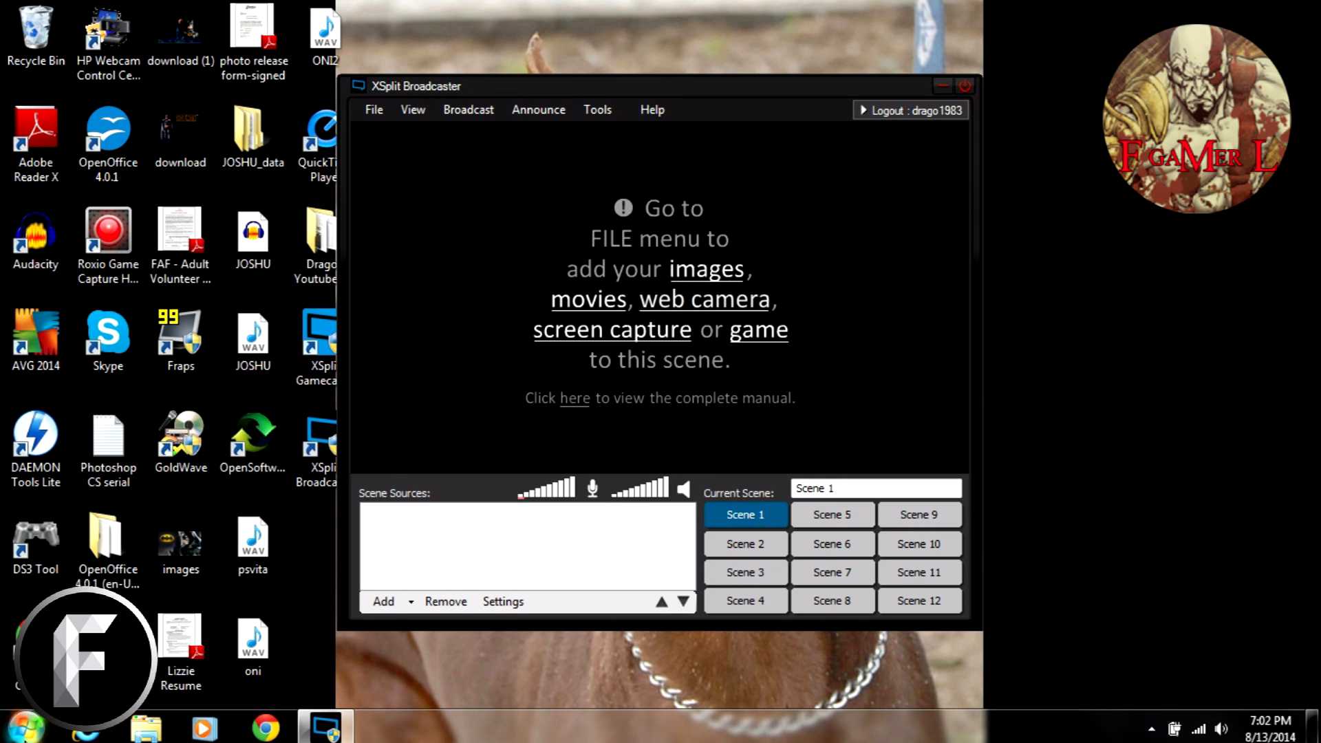
Open the Windows Start menu over Broadcaster's empty Scene 1
left_click(35, 727)
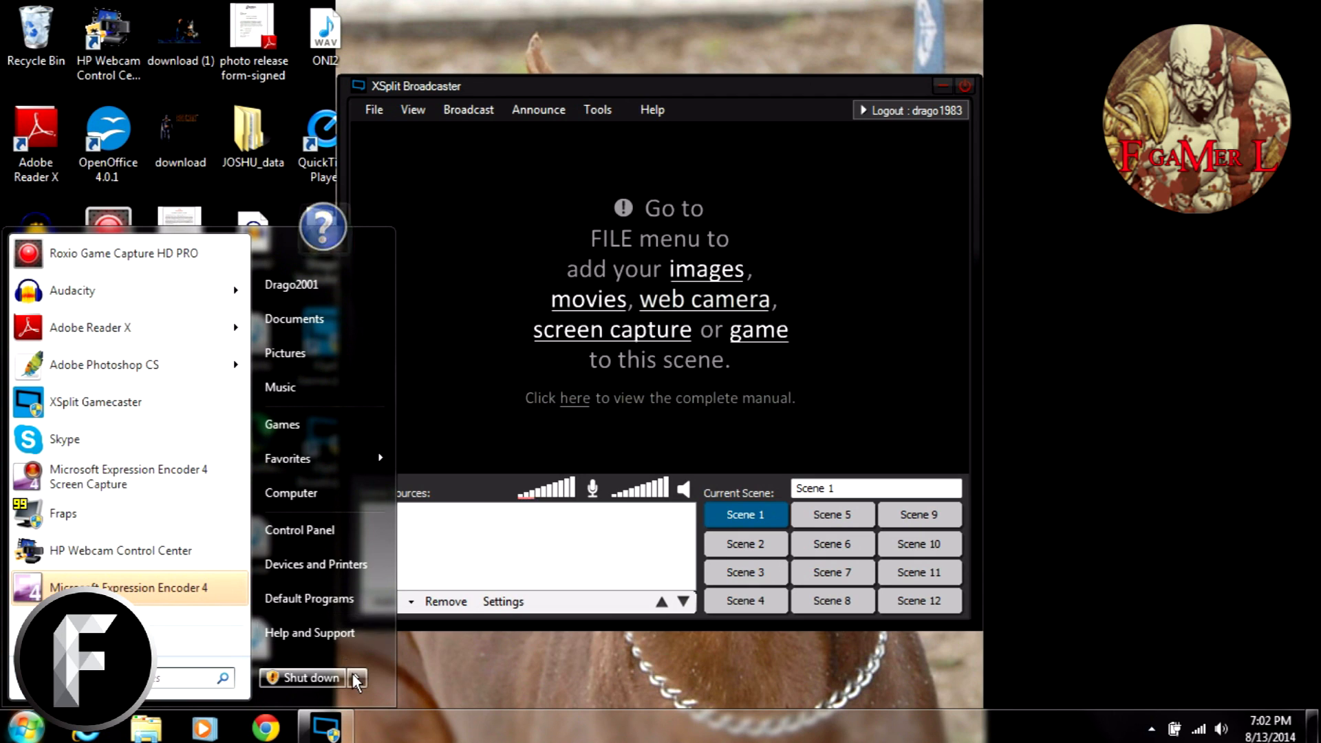